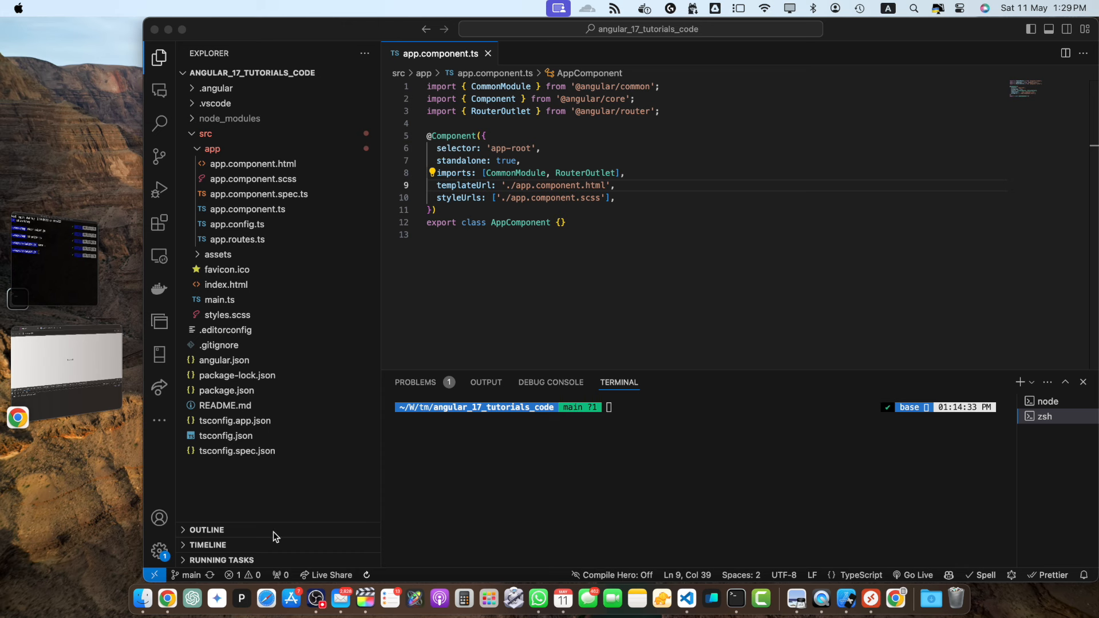
Run ng generate component url-encoding in the terminal to scaffold the new component.
click(664, 502)
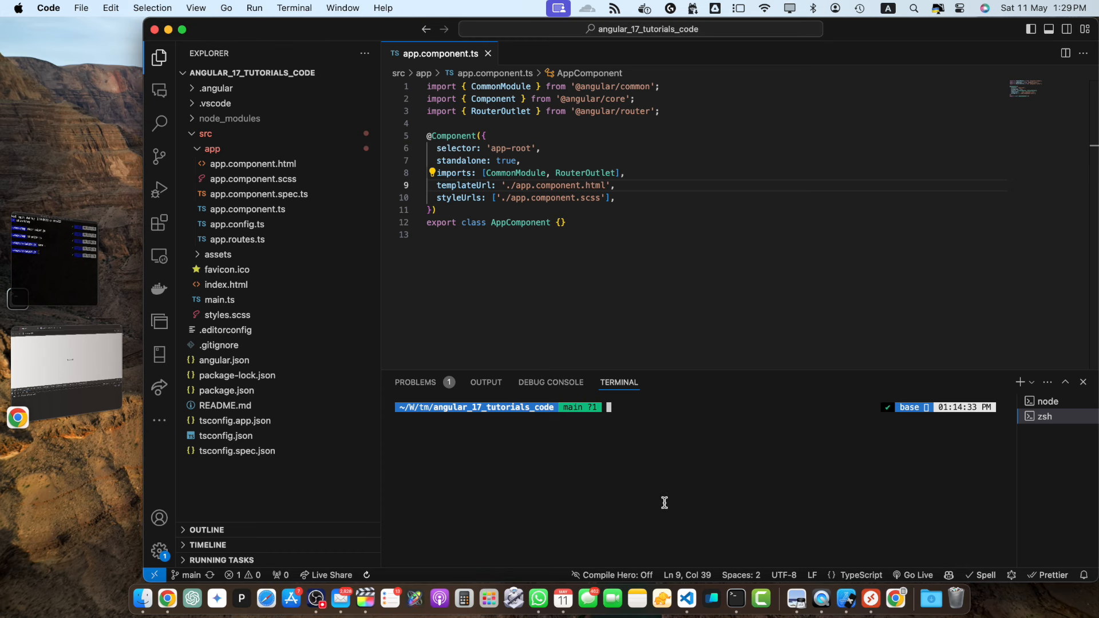
text(ng generate component url-encoding)
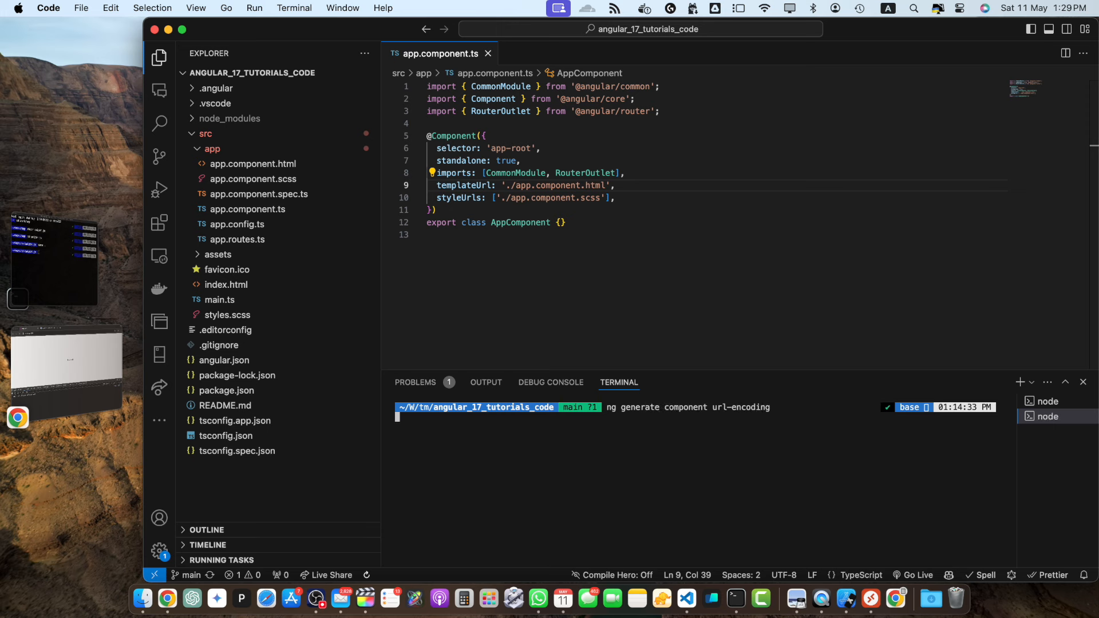
key(enter)
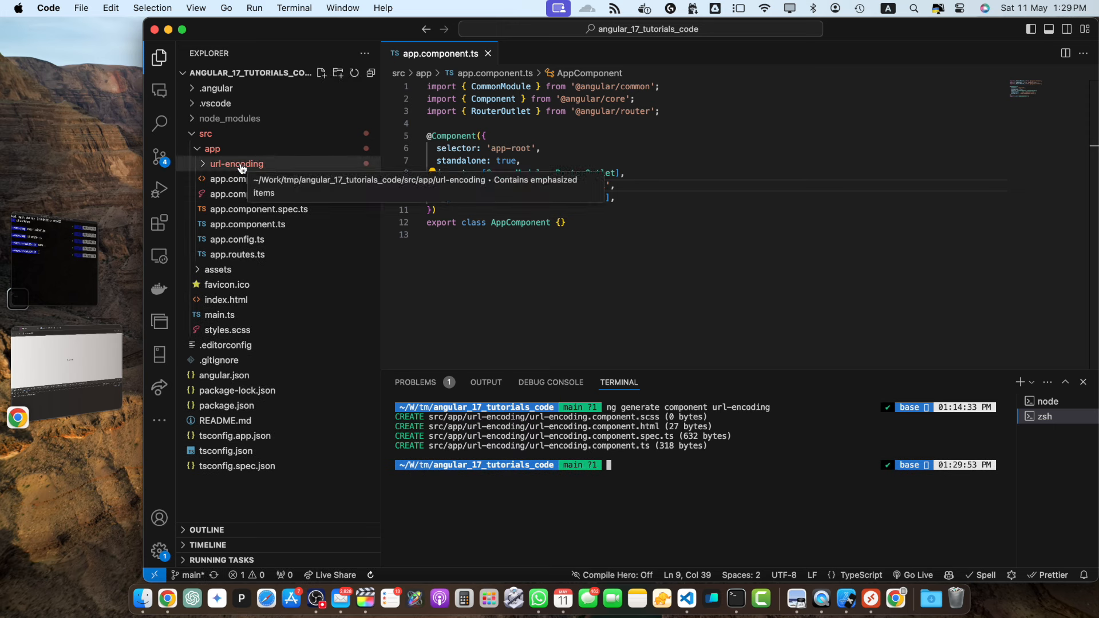
Add router = inject(Router) and an encodeUrl(url: string) method using encodeURI and router.navigate.
click(236, 164)
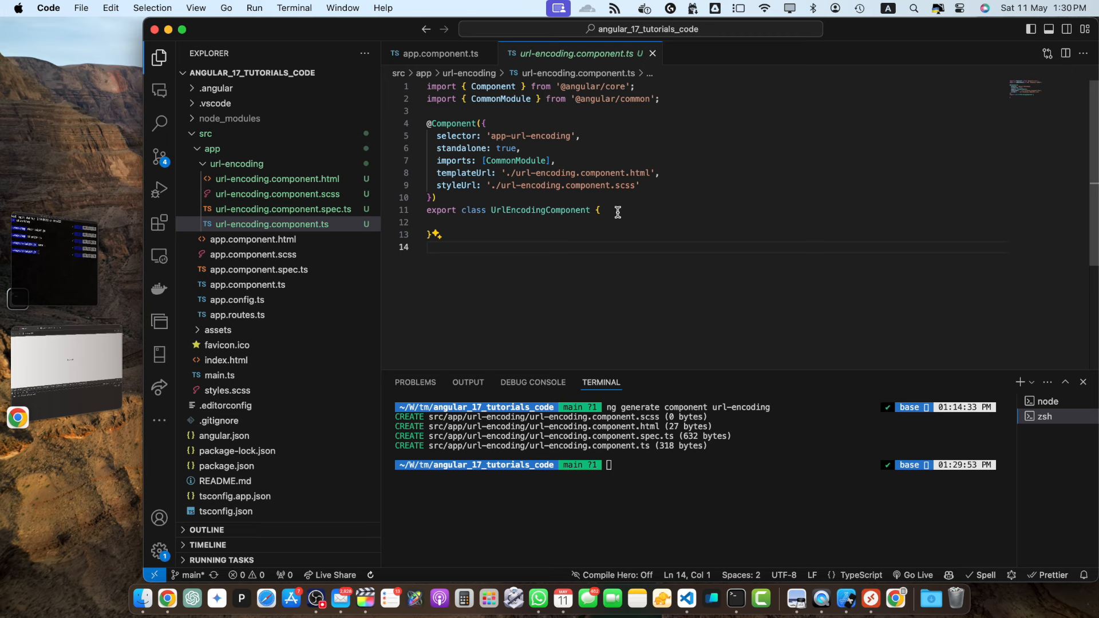
text(router)
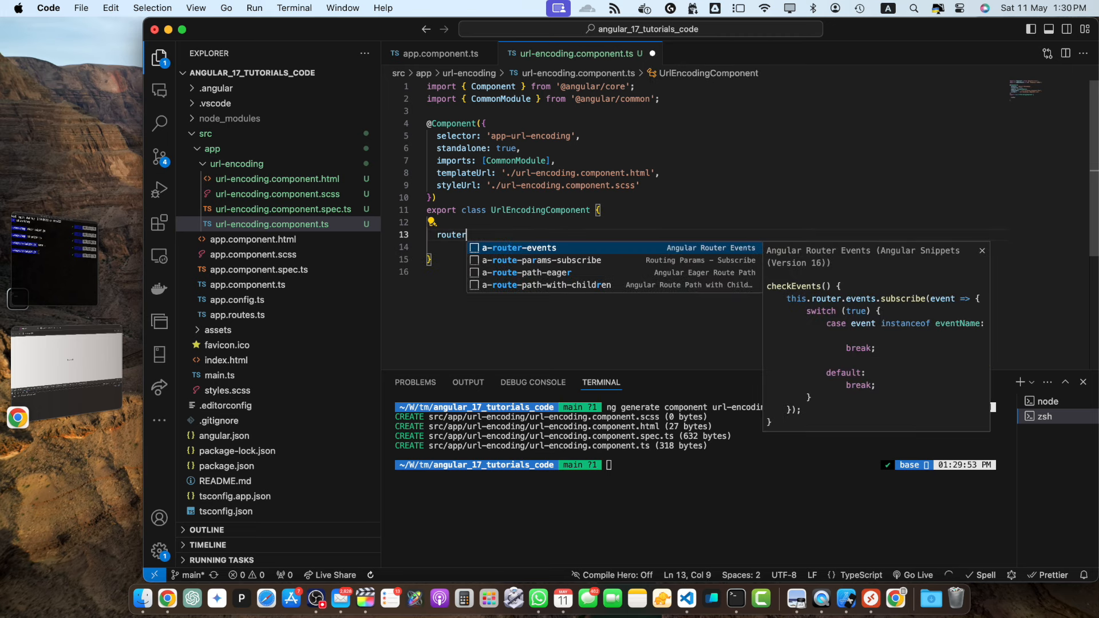
text(= inject(Router);)
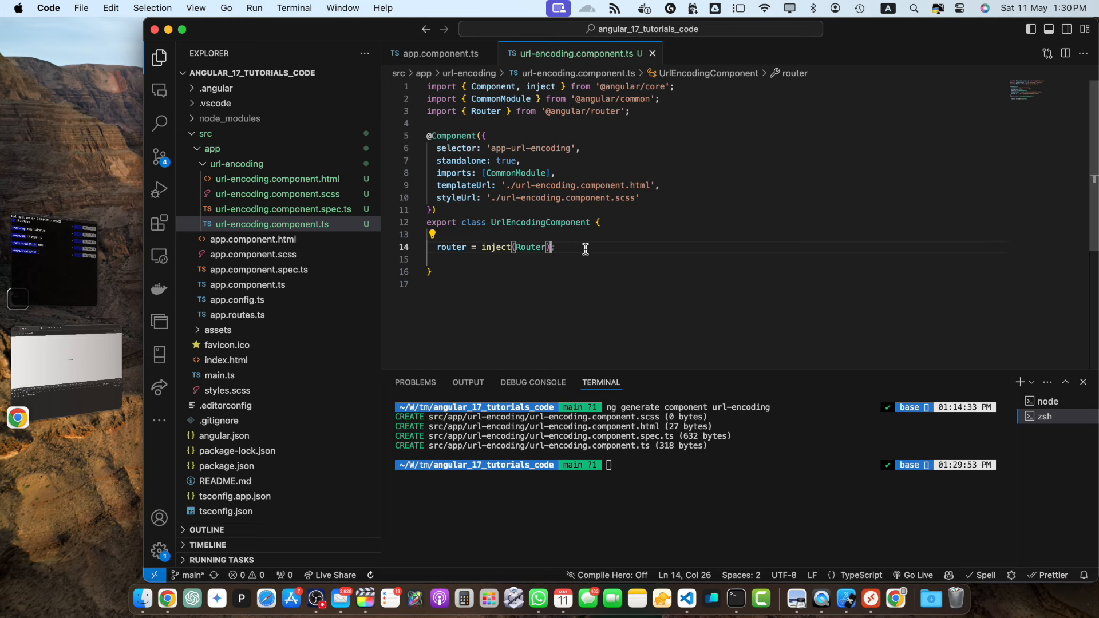
text(encodeUrl(url:)
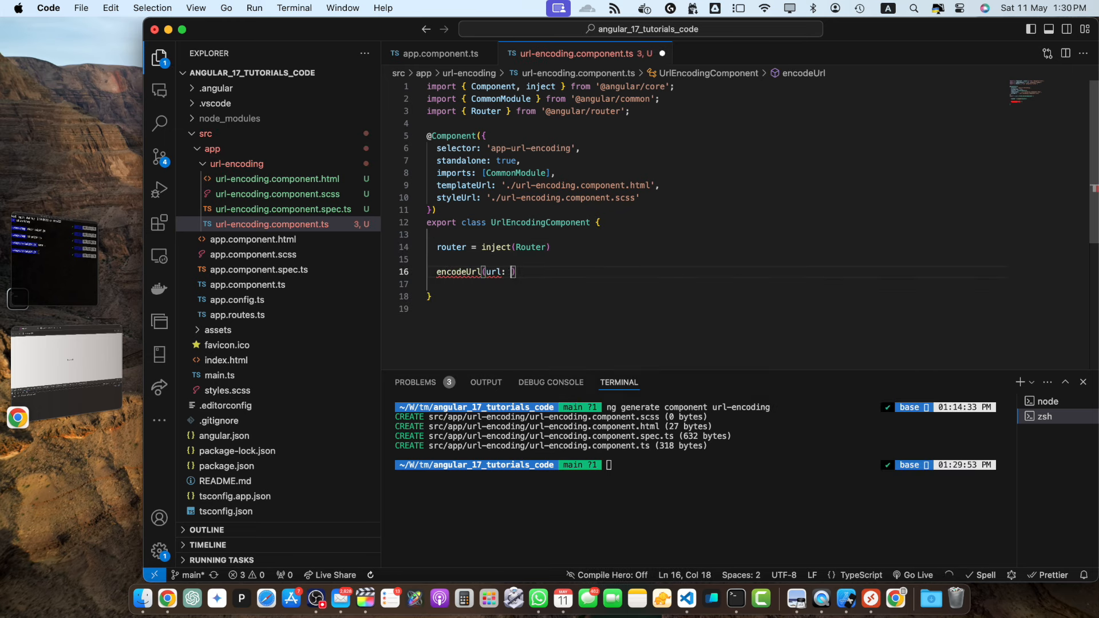
text(string) {)
click(715, 284)
text(const encodeUrl = encodeURI)
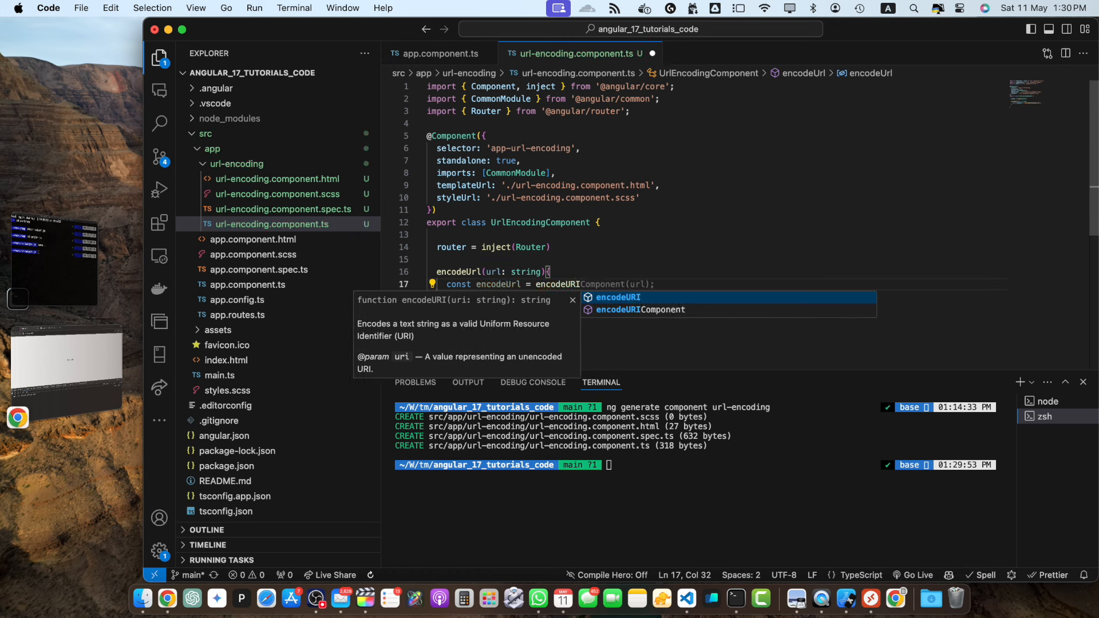
text((url);)
text(this.)
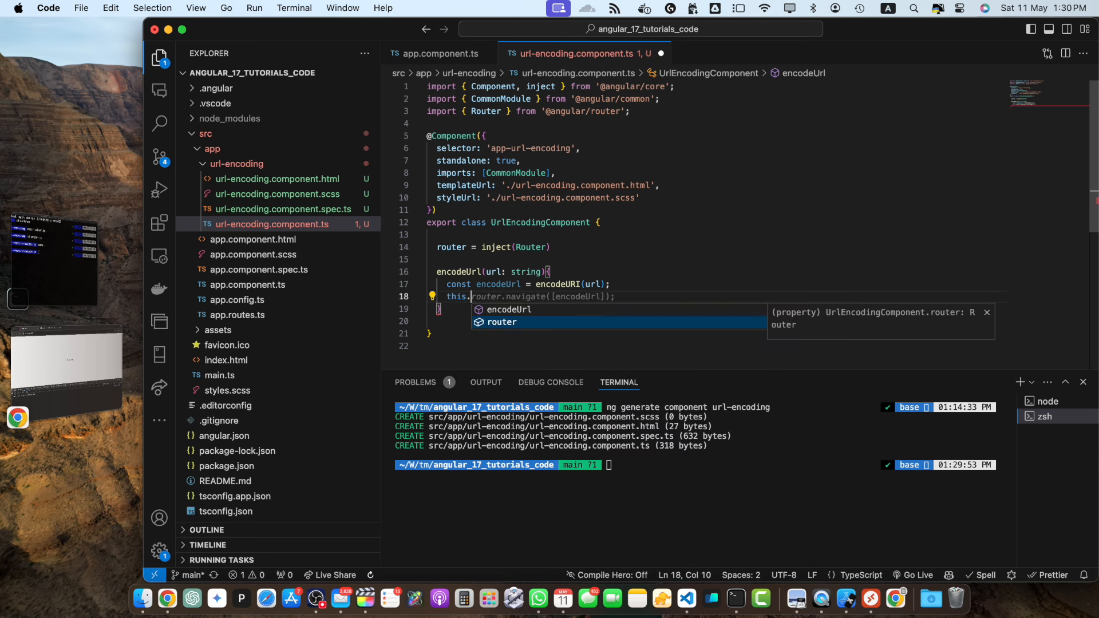
key(Tab)
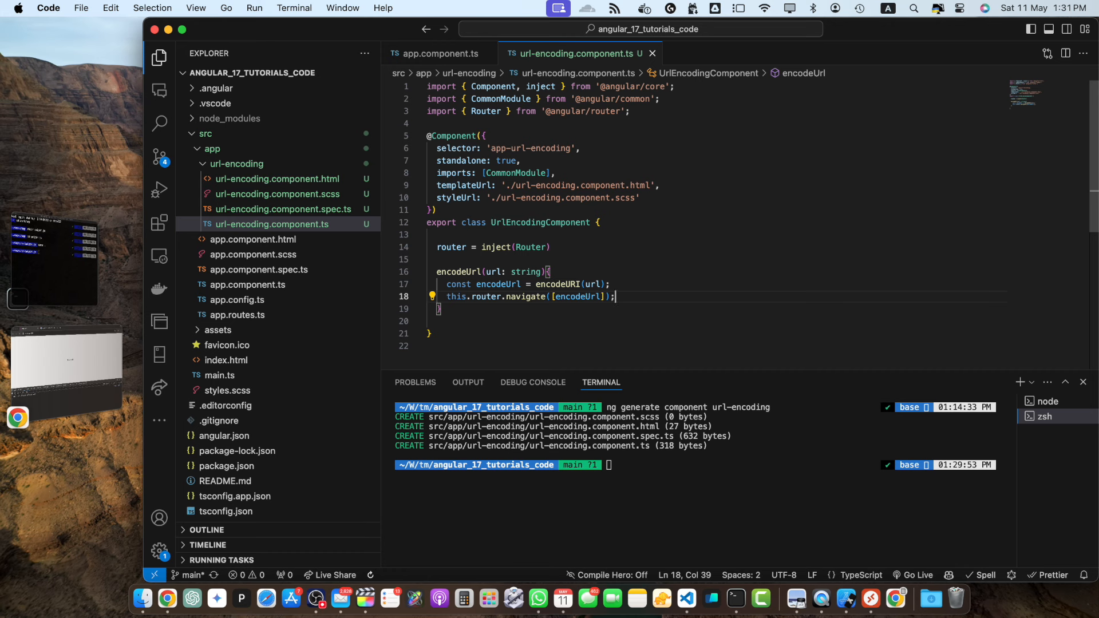
mouse_move(584, 254)
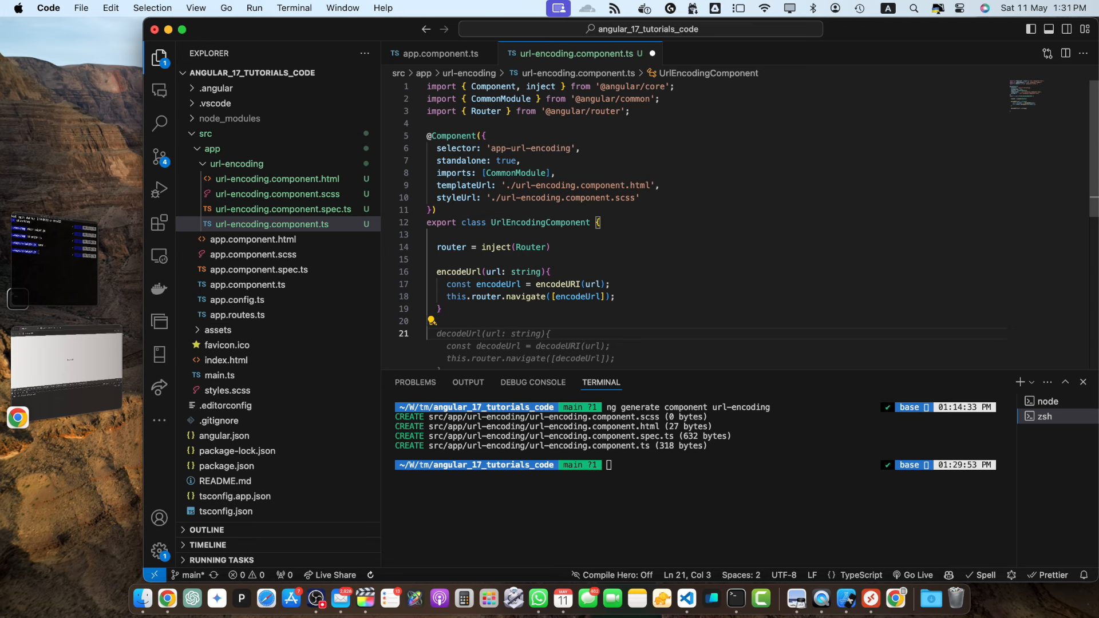
Declare encodeUrlComponents(baseUrl, param1, param2) and encode both parameters with encodeURIComponent.
text(encodeUrlComponents(baseUrl: string,)
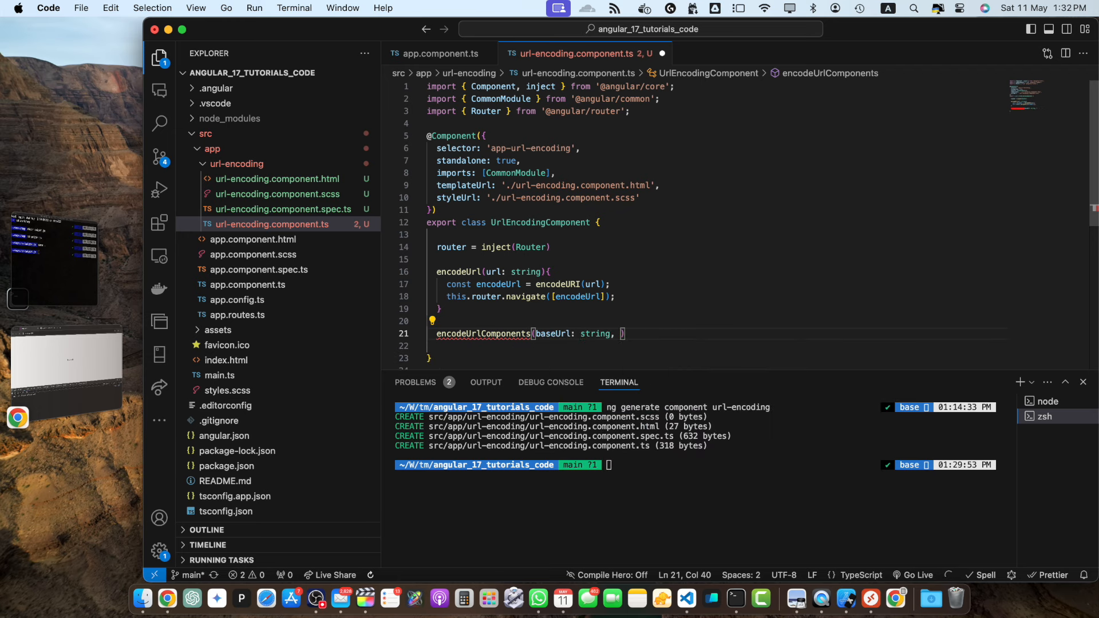
text(param1:)
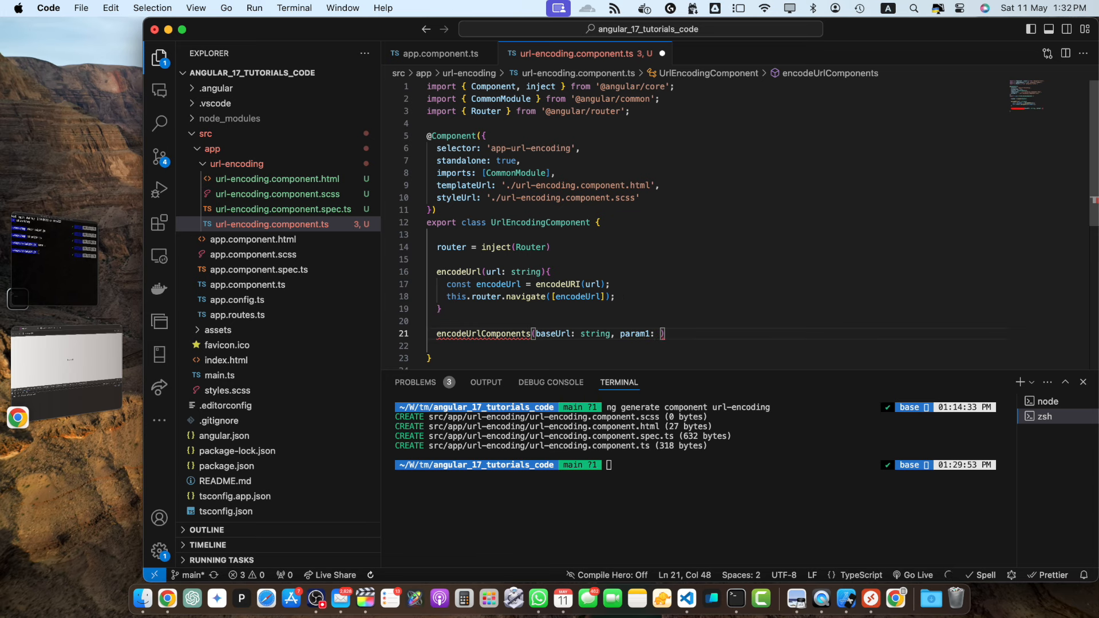
text(string, param3)
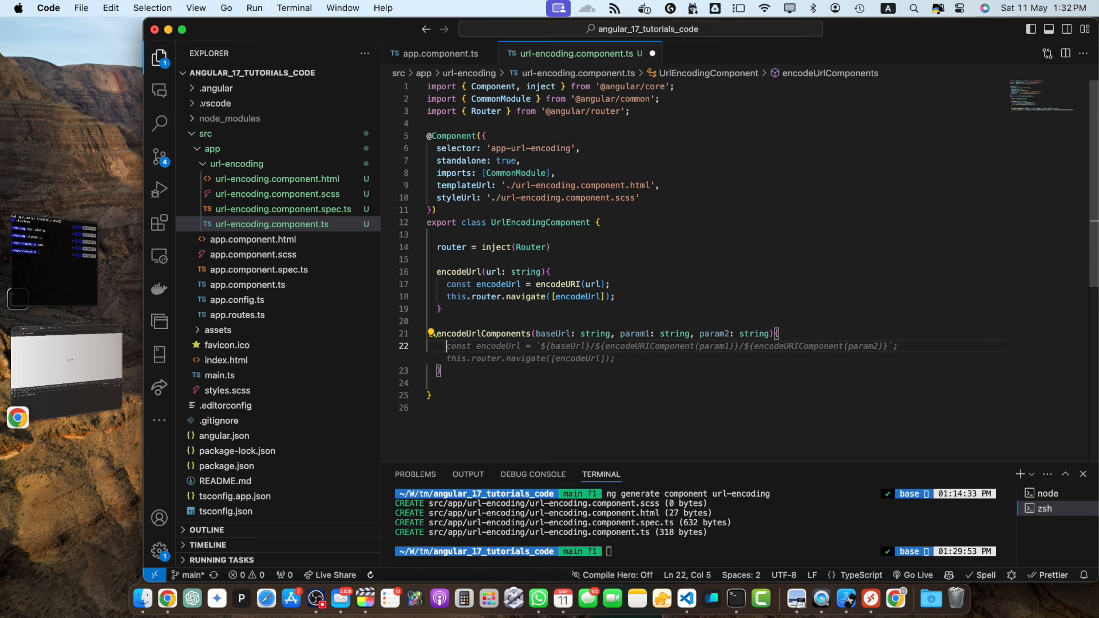
text(enc)
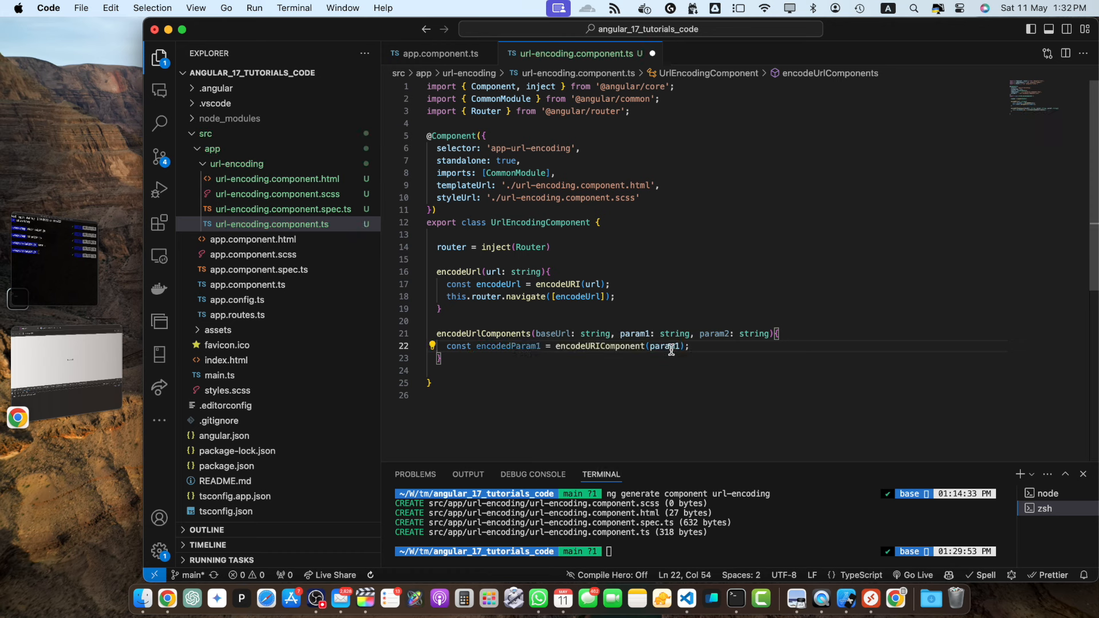
text(const encodedParam2 = encodeURIComponent(param2);)
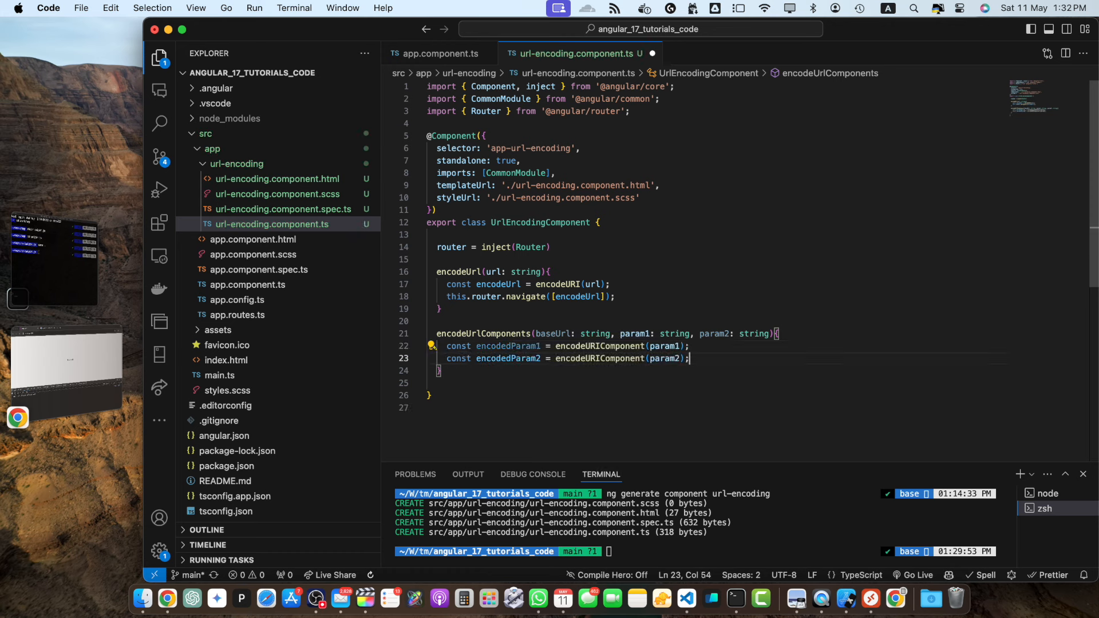
double_click(507, 358)
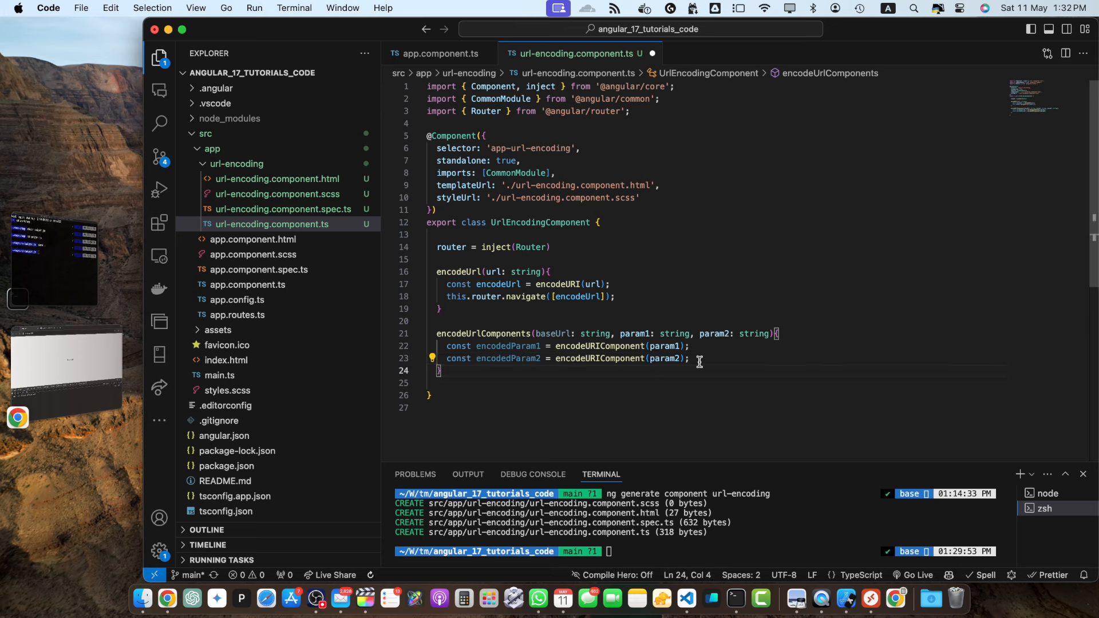
Build url as `${baseUrl}/${encodedParam1}/${encodedParam2}` and call this.router.navigate([url]).
text(const url = `${baseUrl}/${encodedParam1}/${encodedParam2}`;)
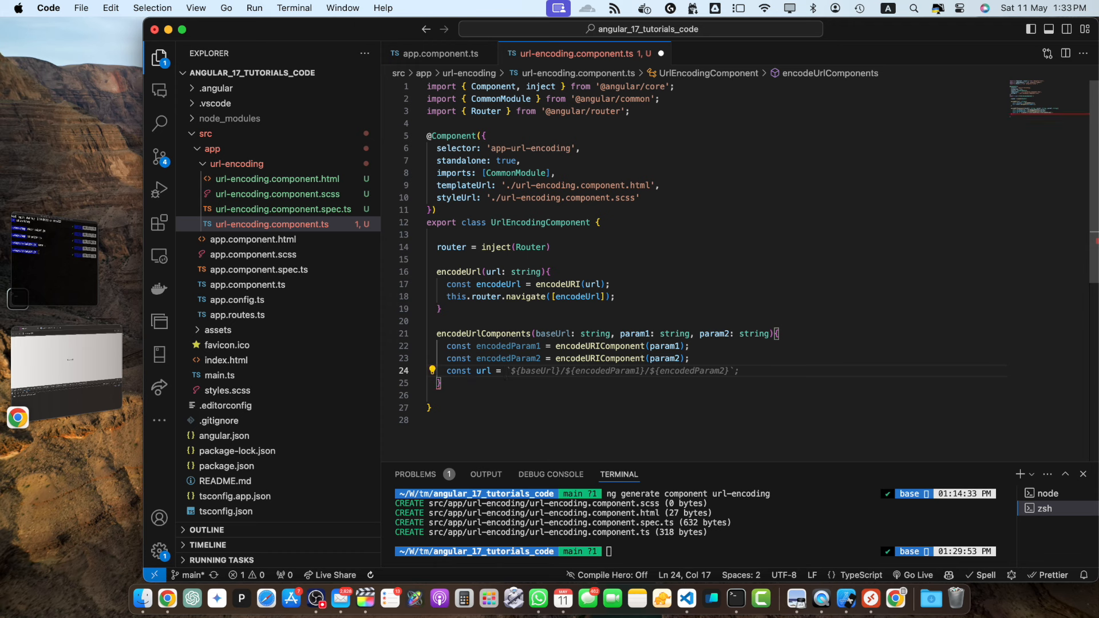
text(;)
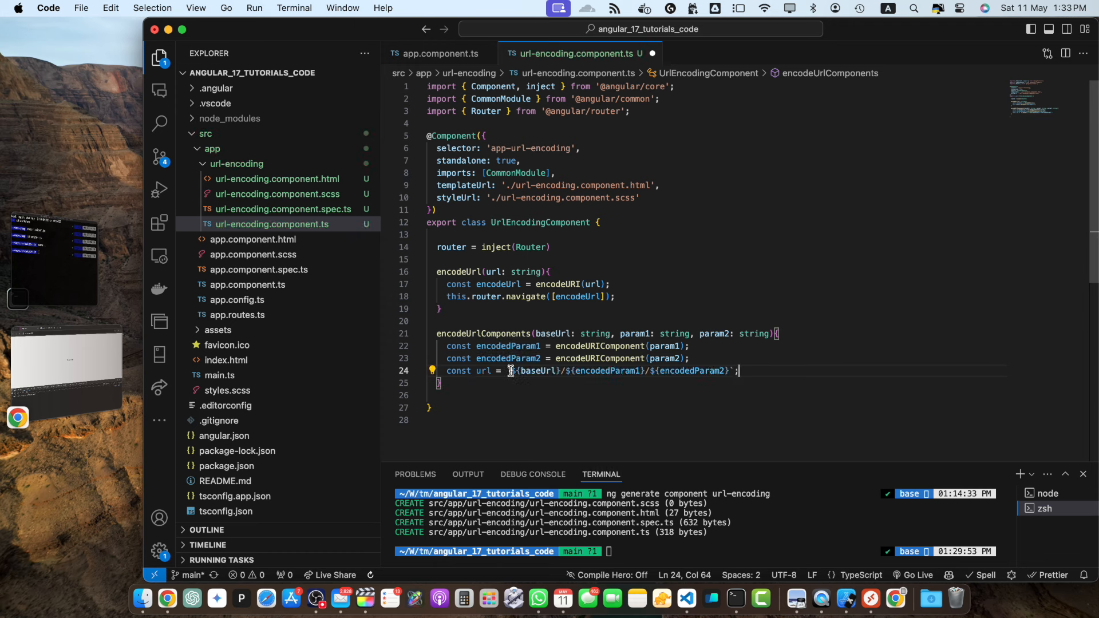
drag(512, 371, 735, 371)
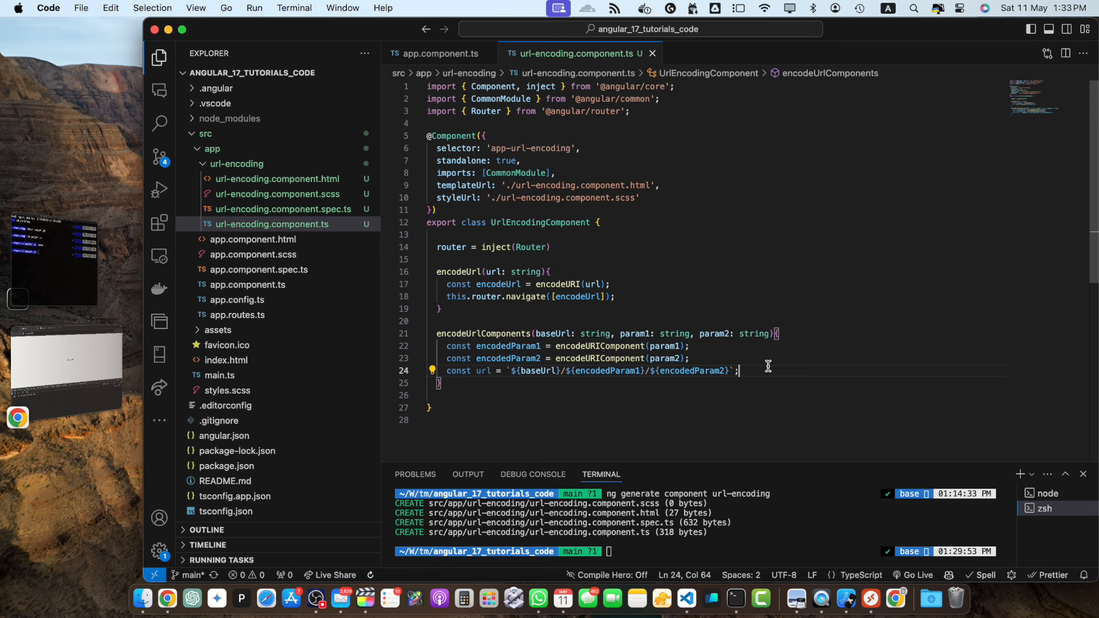
text(this.router.navigate([url]);)
text(<input type="text"  placeholder="Enter URL">)
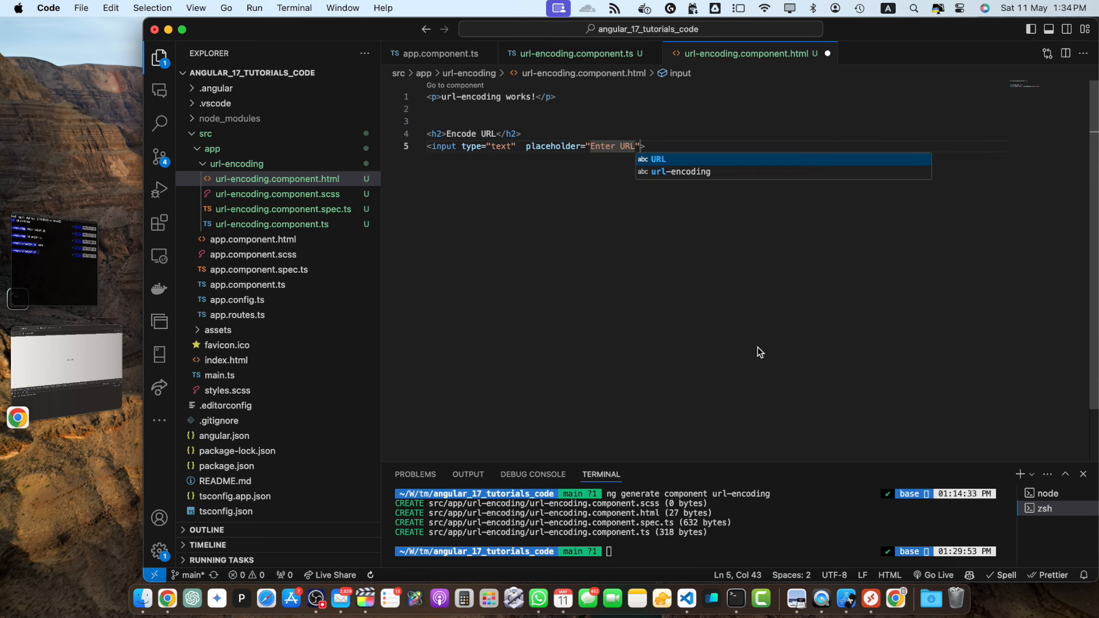
click(274, 223)
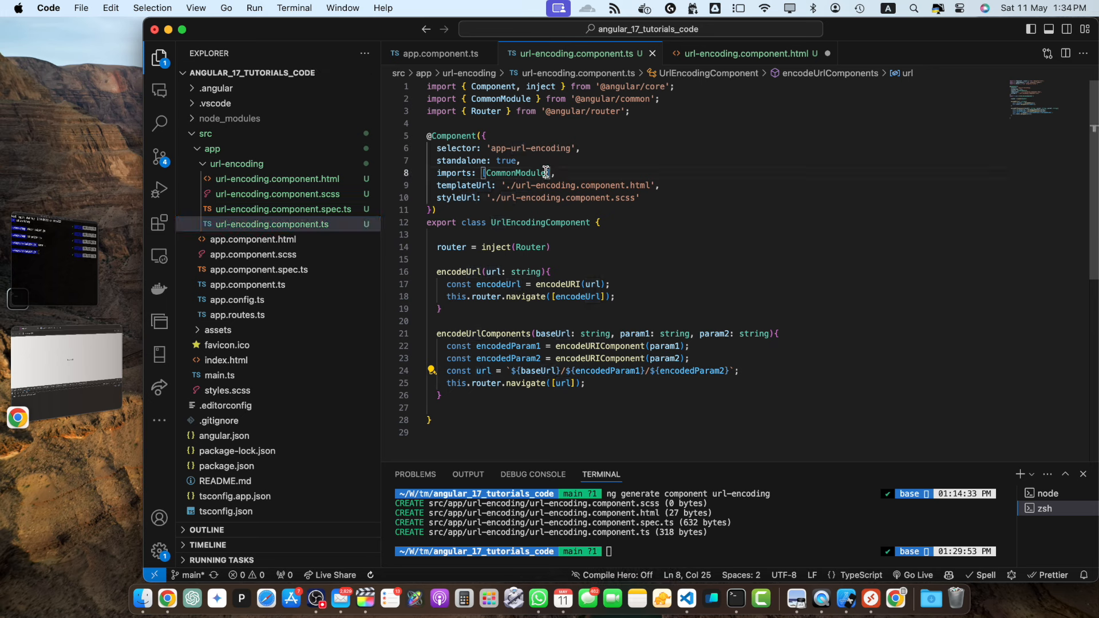
text(, Router)
text(param2: string ="";)
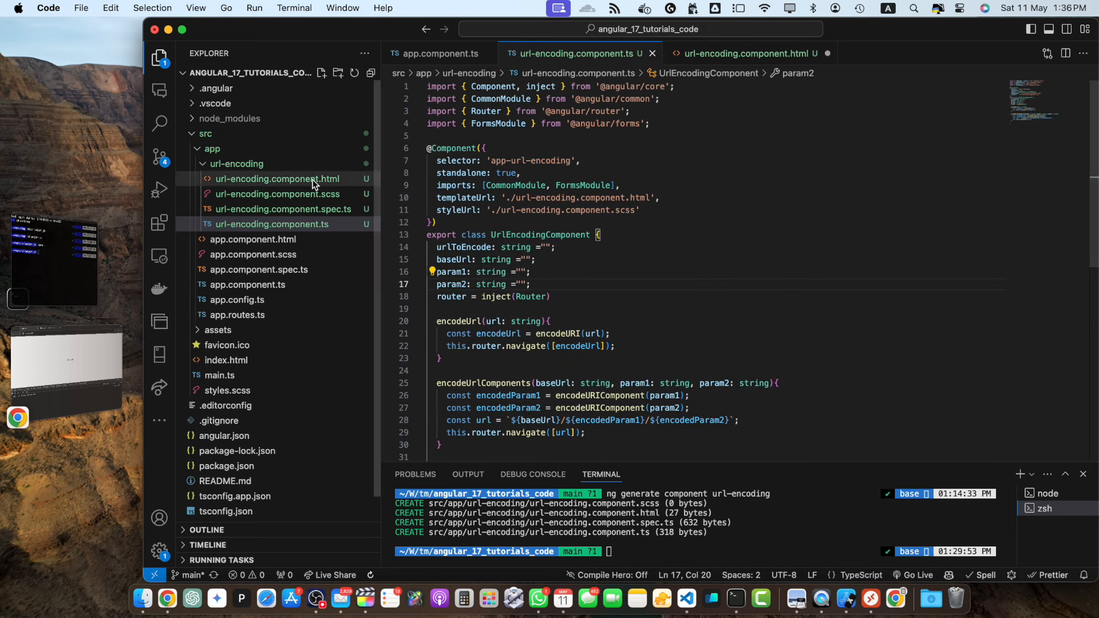
Bind the Encode URL input with [(ngModel)]="urlToEncode" in the template.
click(277, 178)
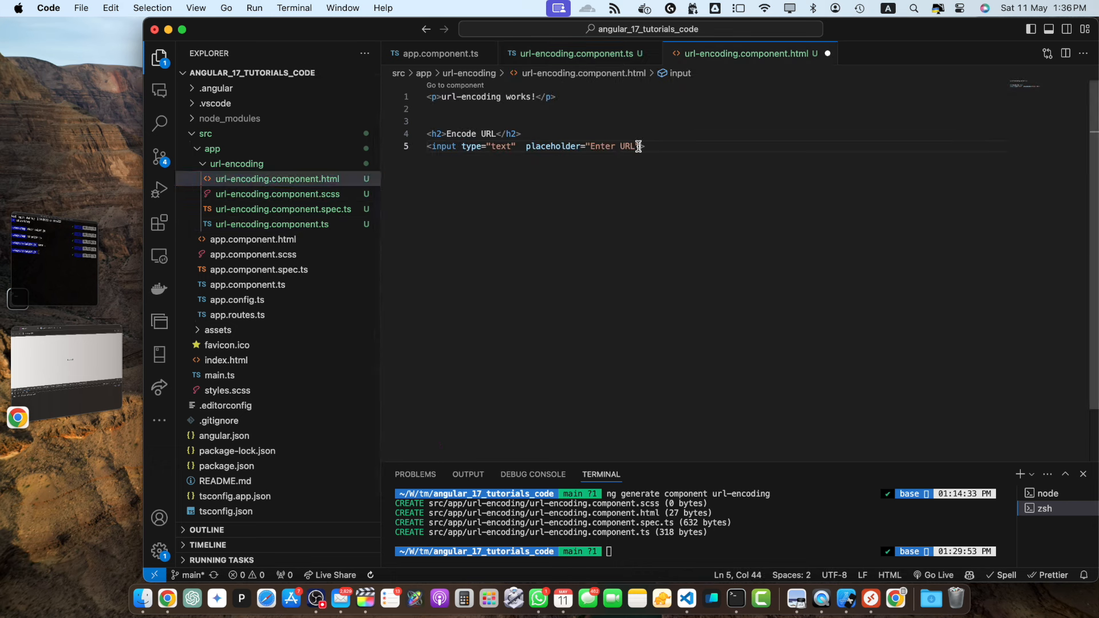
text(")
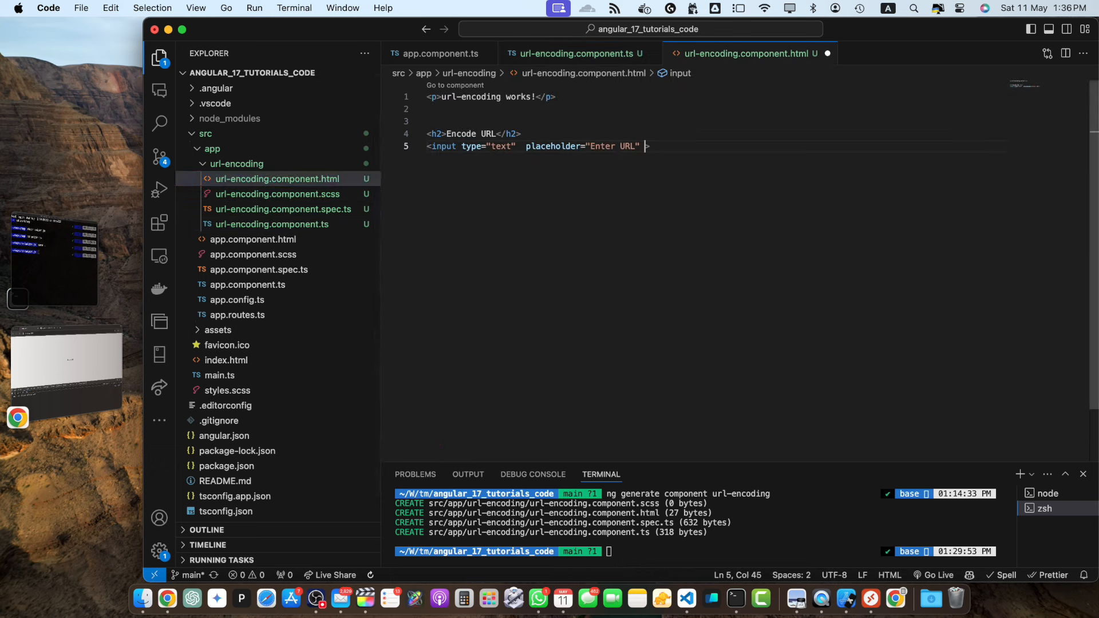
text([])
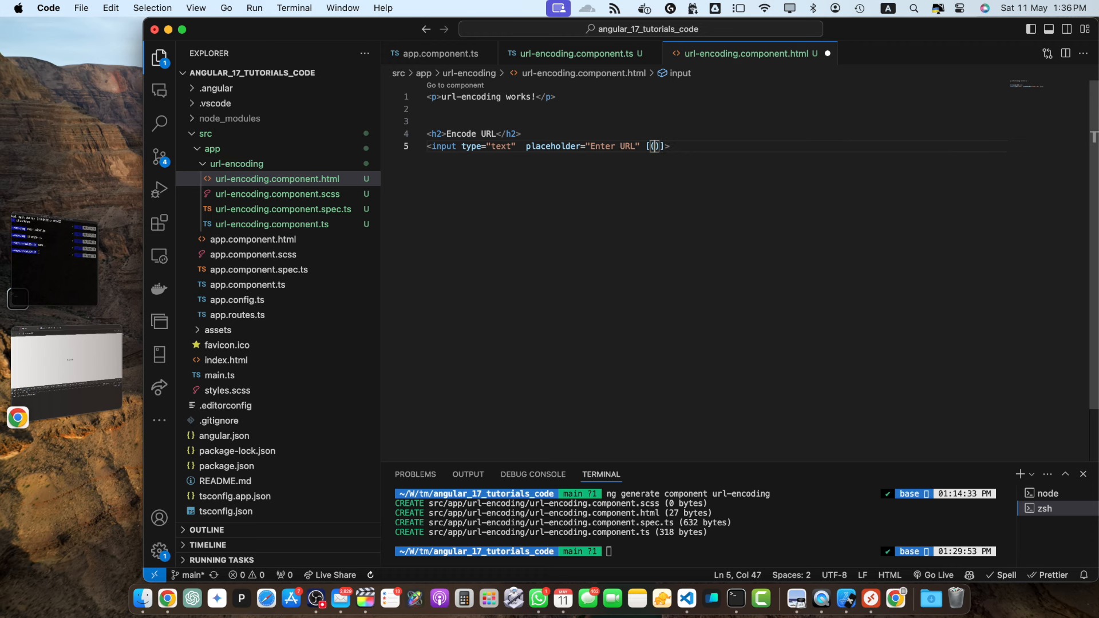
text(ngModel)
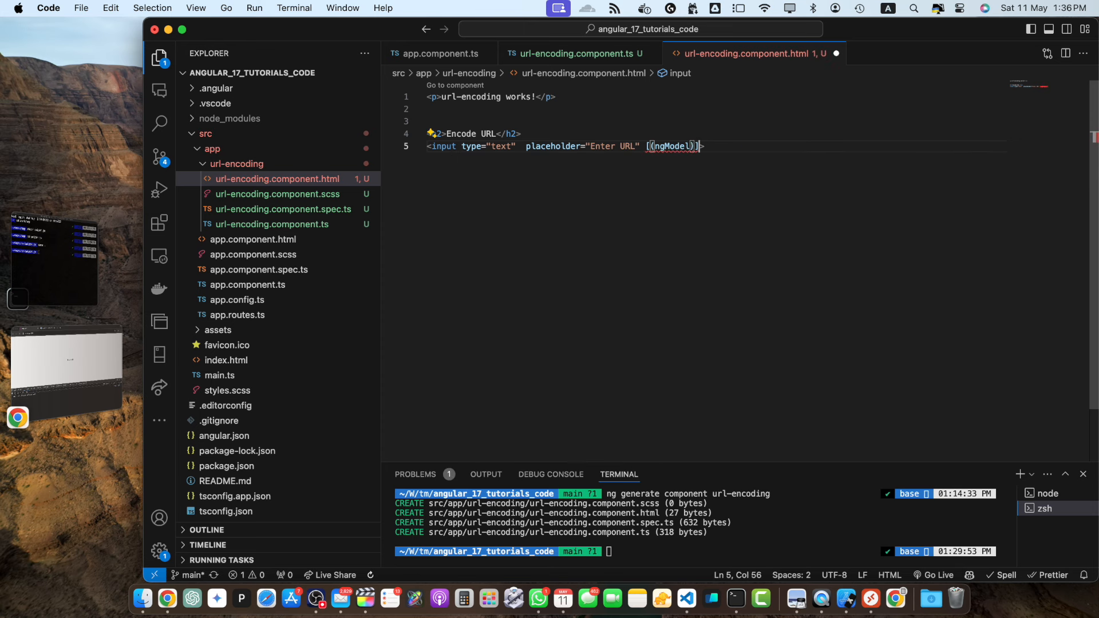
text(="url")
text(<button></button>)
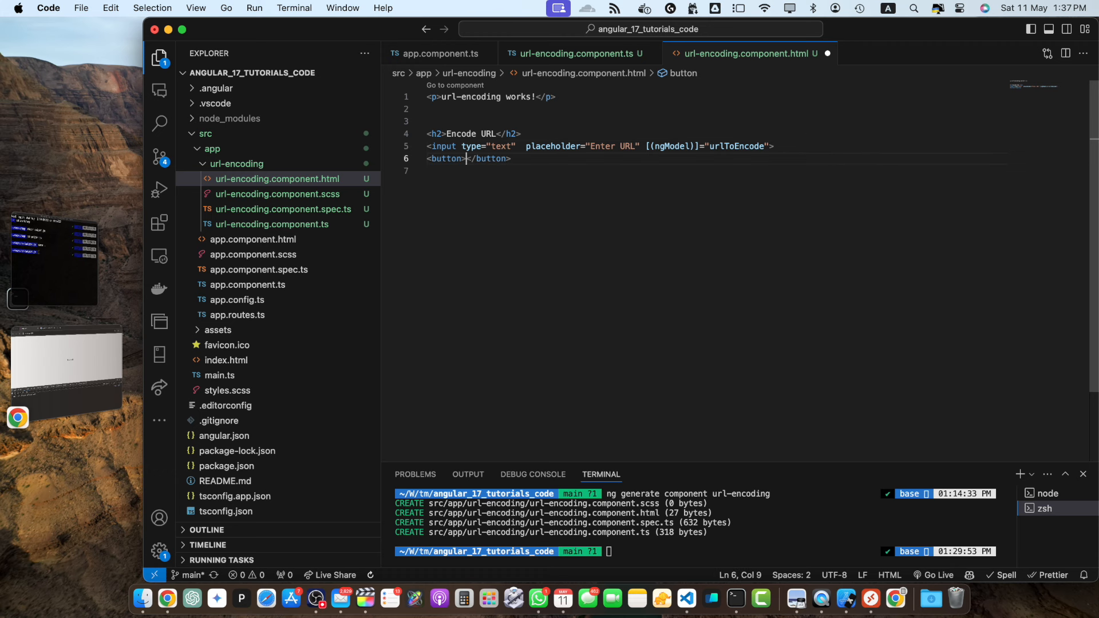
Add an Encode and Navigate button calling encodeUrl(urlToEncode) and a following section heading.
text(Encode and Navigate)
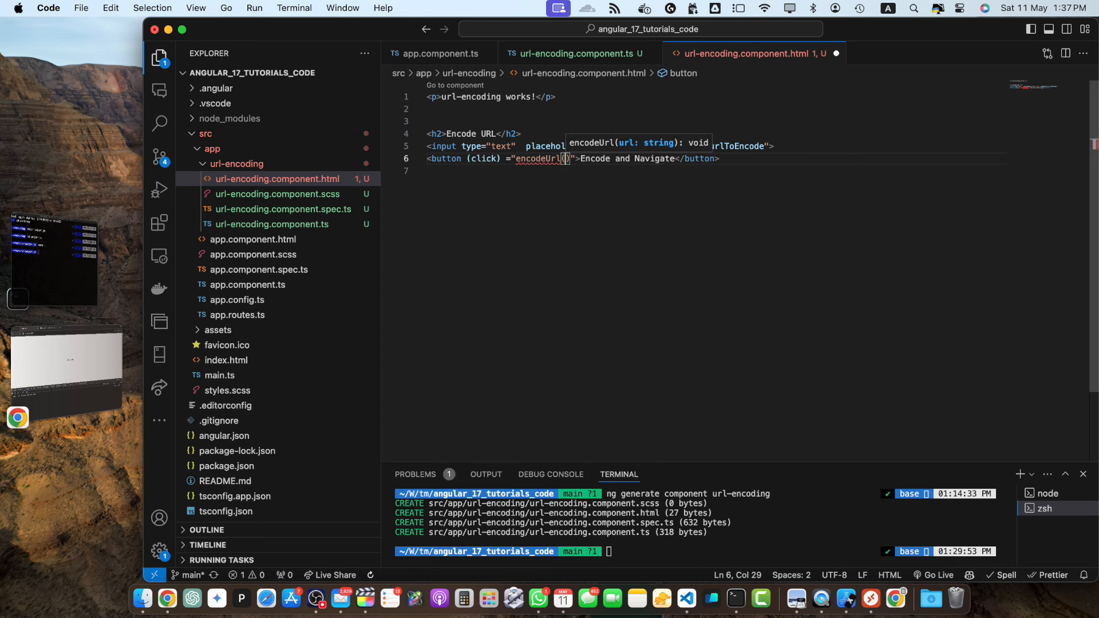
text(urlToEncode)
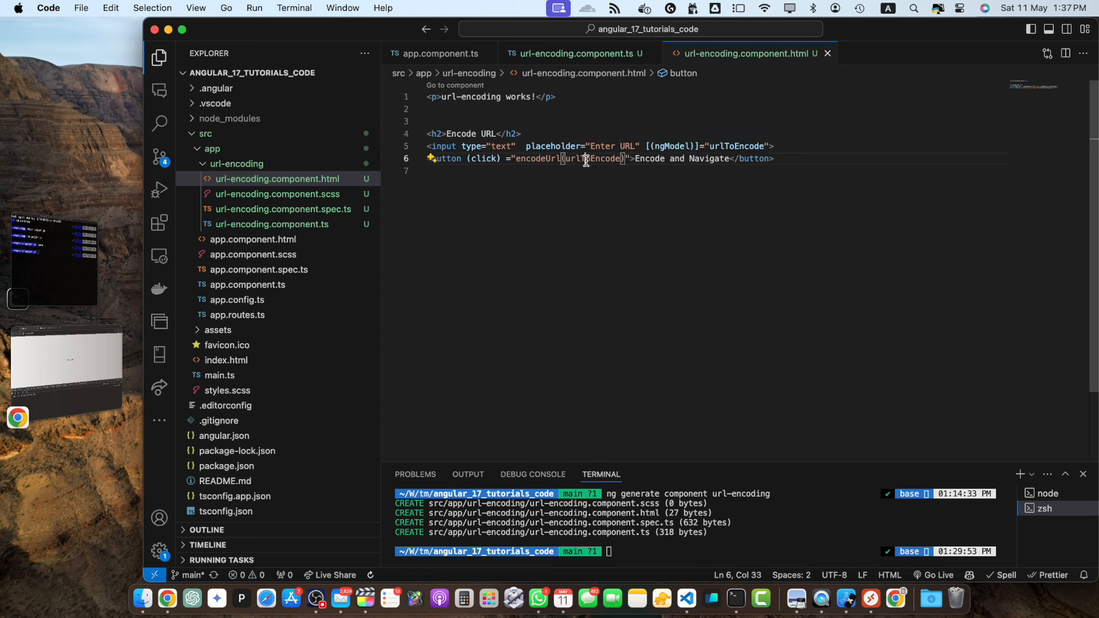
text(<h2>Decode URL</h2>)
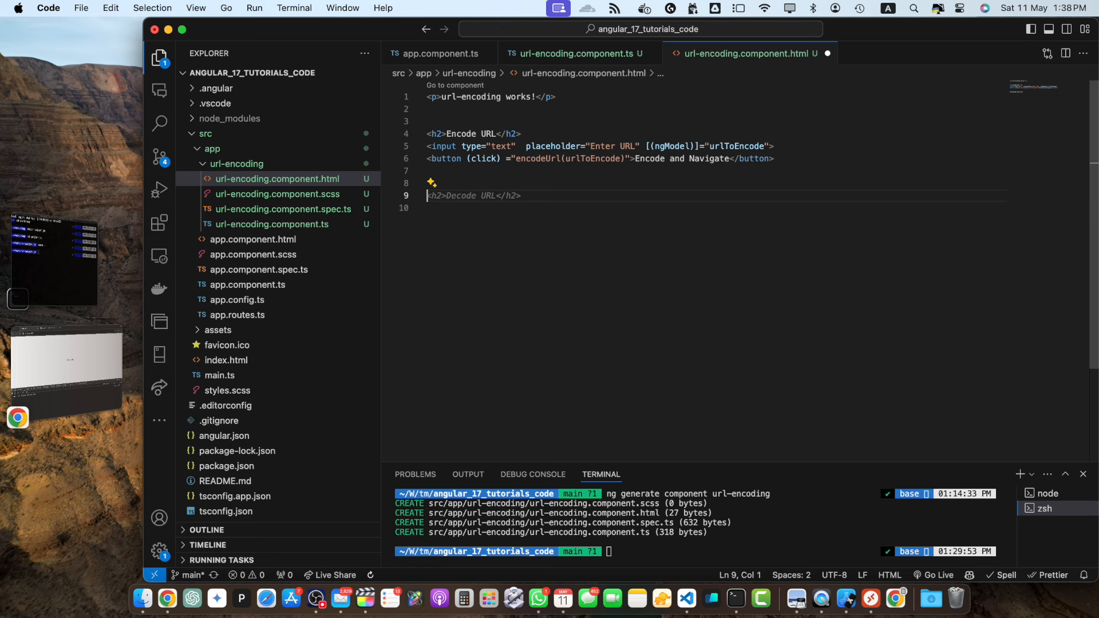
Add the Encode URL Components heading, a Parameter 2 input bound to param2, and the handler arguments.
text(Encode URL Components</h2>)
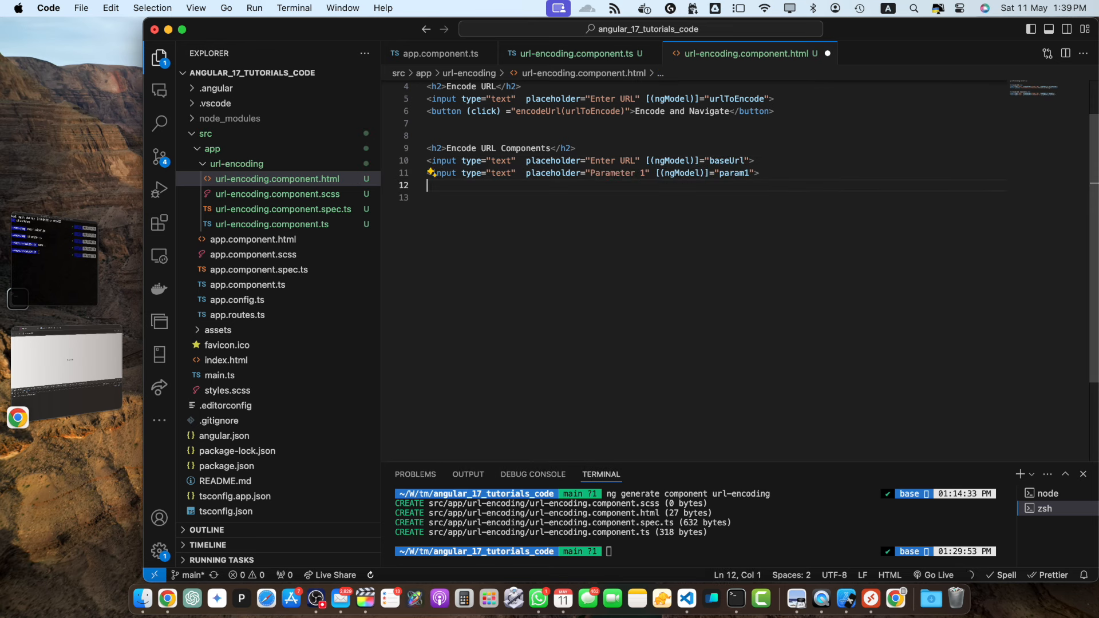
text(<input type="text"  placeholder="Parameter 2" [(ngModel)]="param2">)
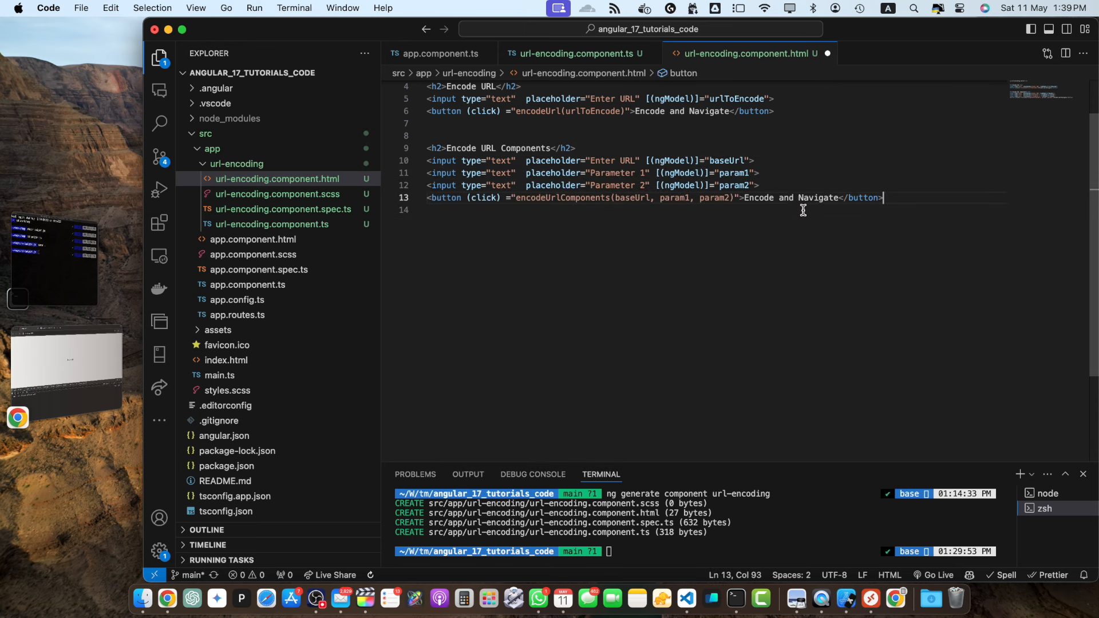
double_click(561, 198)
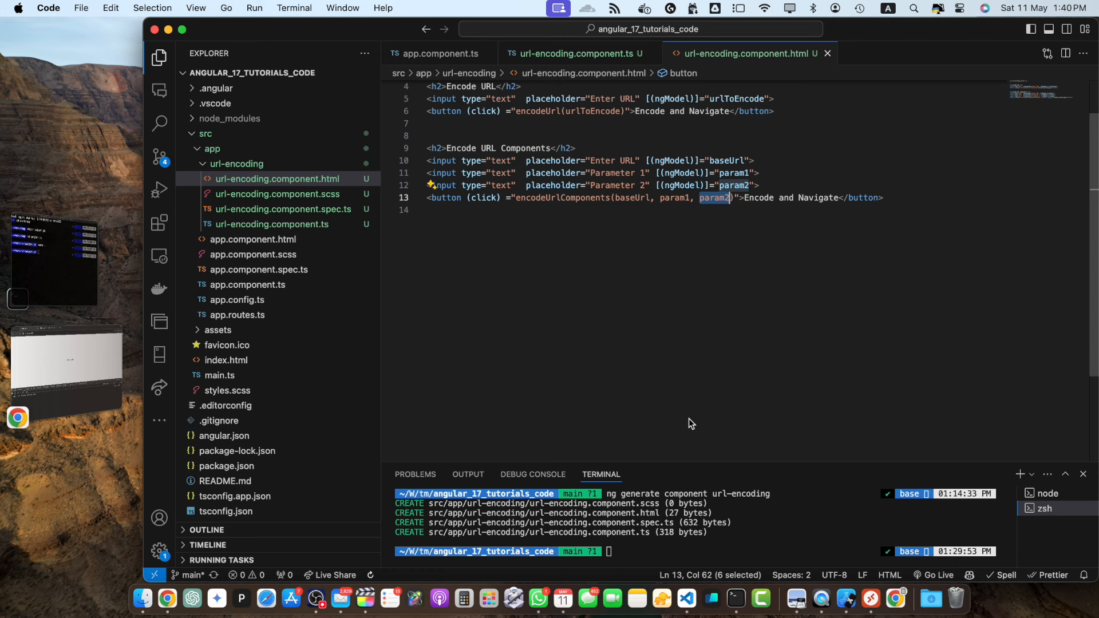
mouse_move(487, 599)
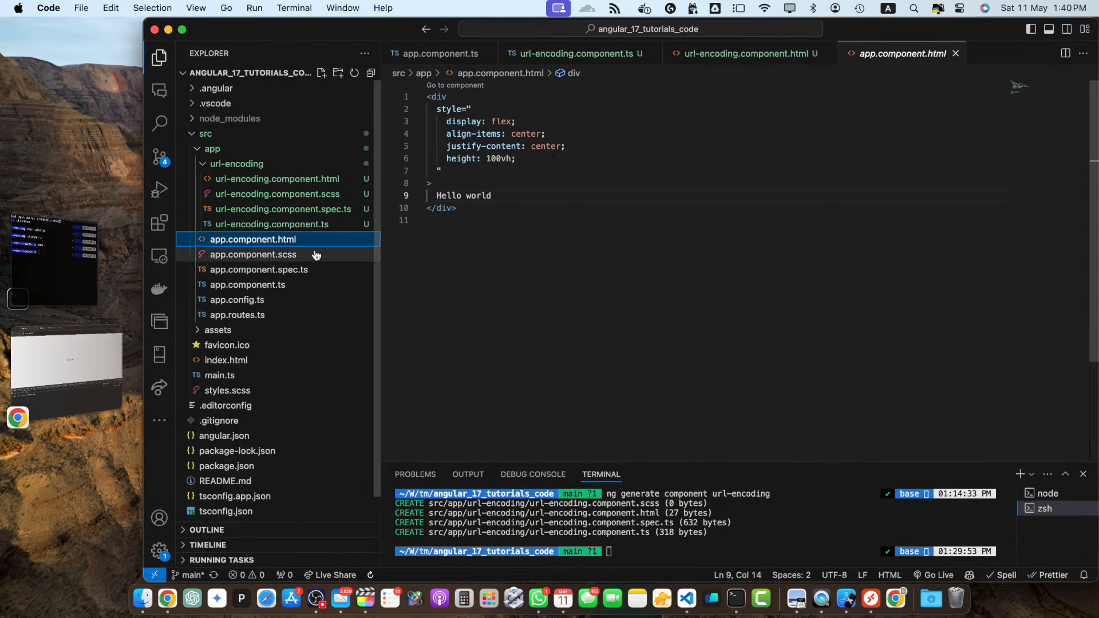
Add FormsModule and UrlEncodingComponent to the root component's imports.
click(247, 285)
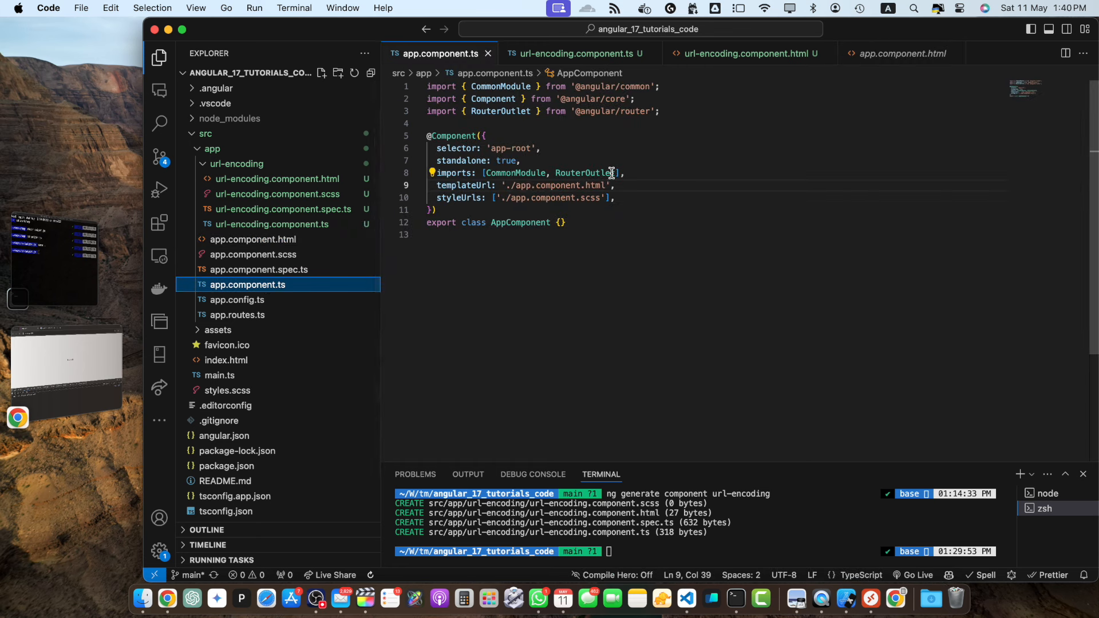
double_click(585, 173)
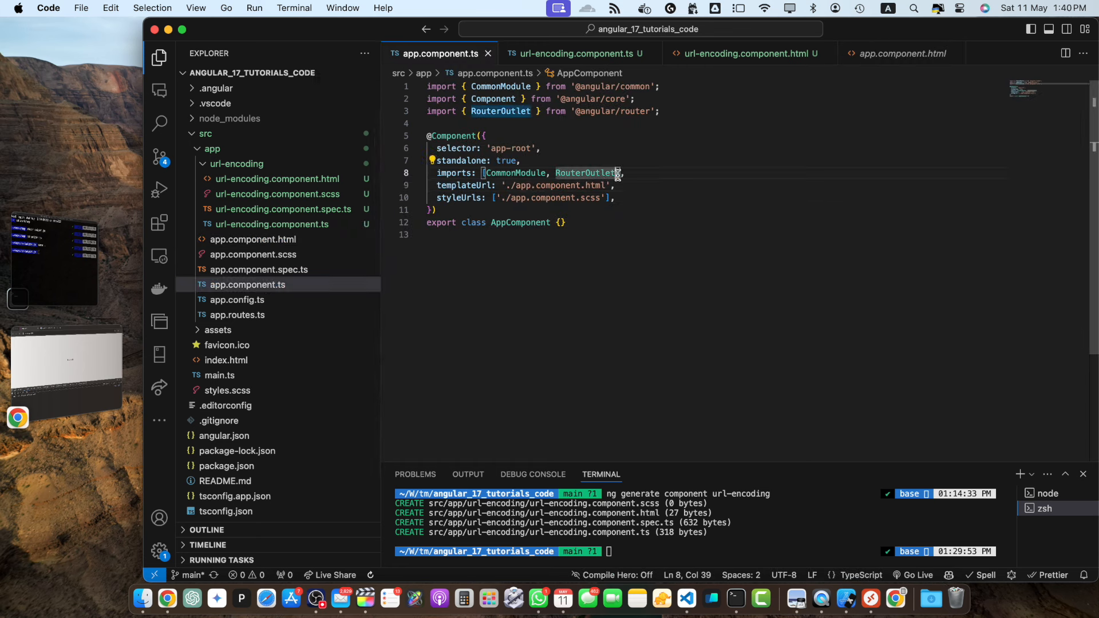
text(, FormsModule)
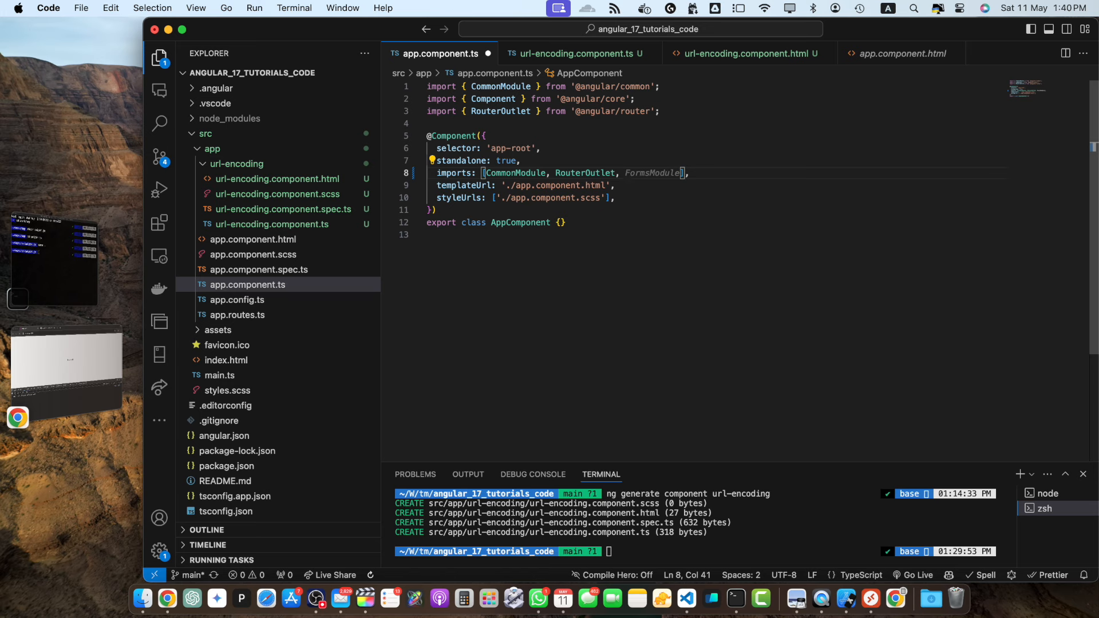
text(URL)
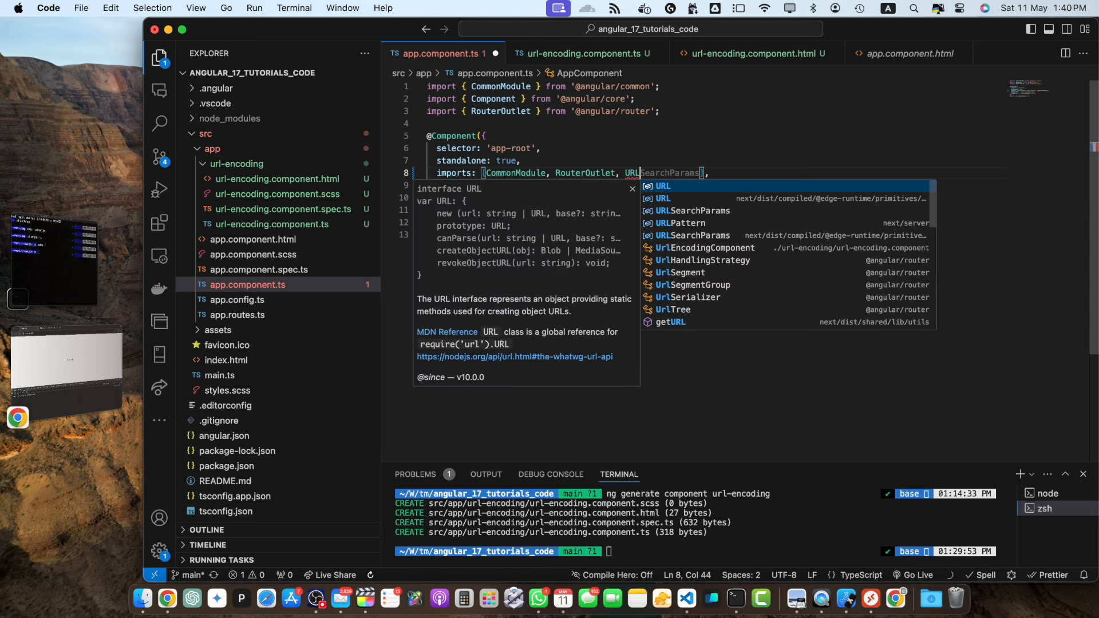
click(704, 247)
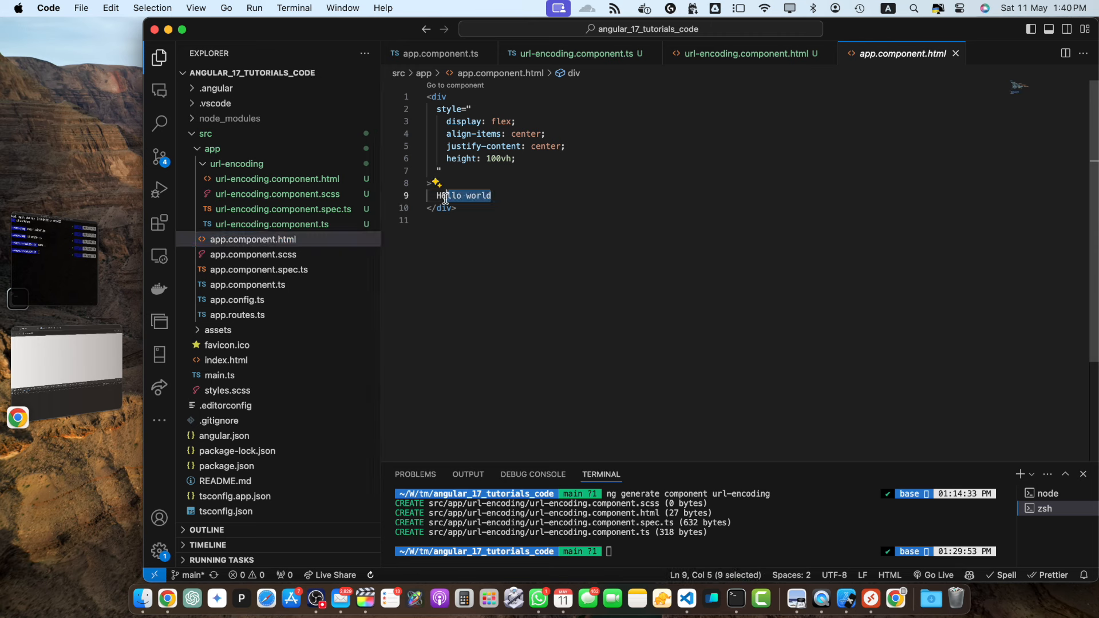
Replace the root template's heading with <app-url-encoding> and switch to the running app.
text(<h1>Angular 12 + Tailwind CSS</h1>)
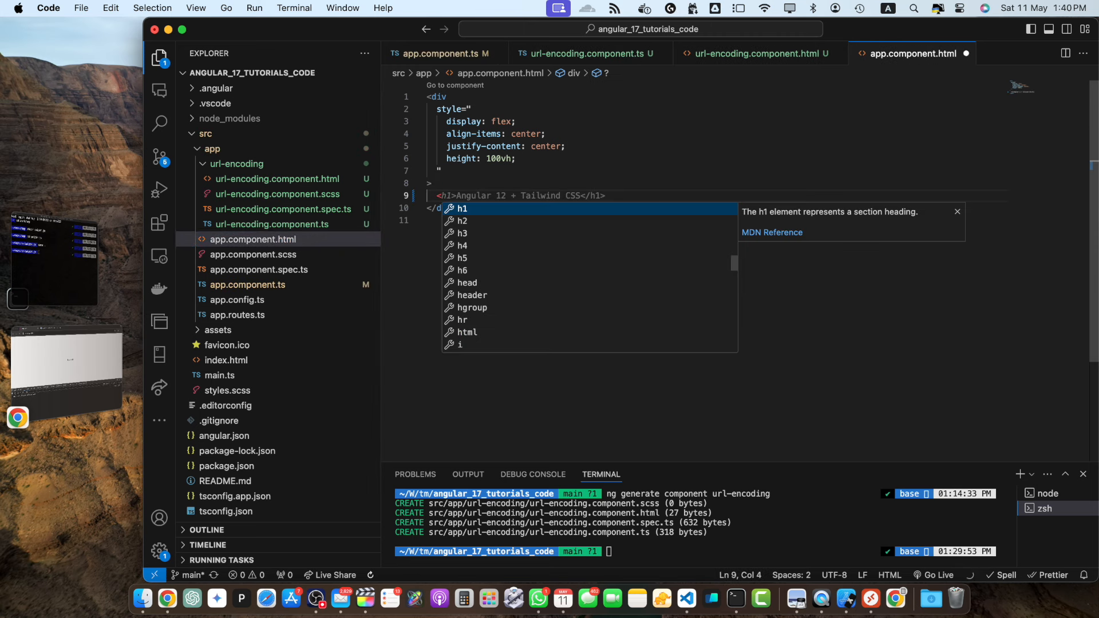
text(app)
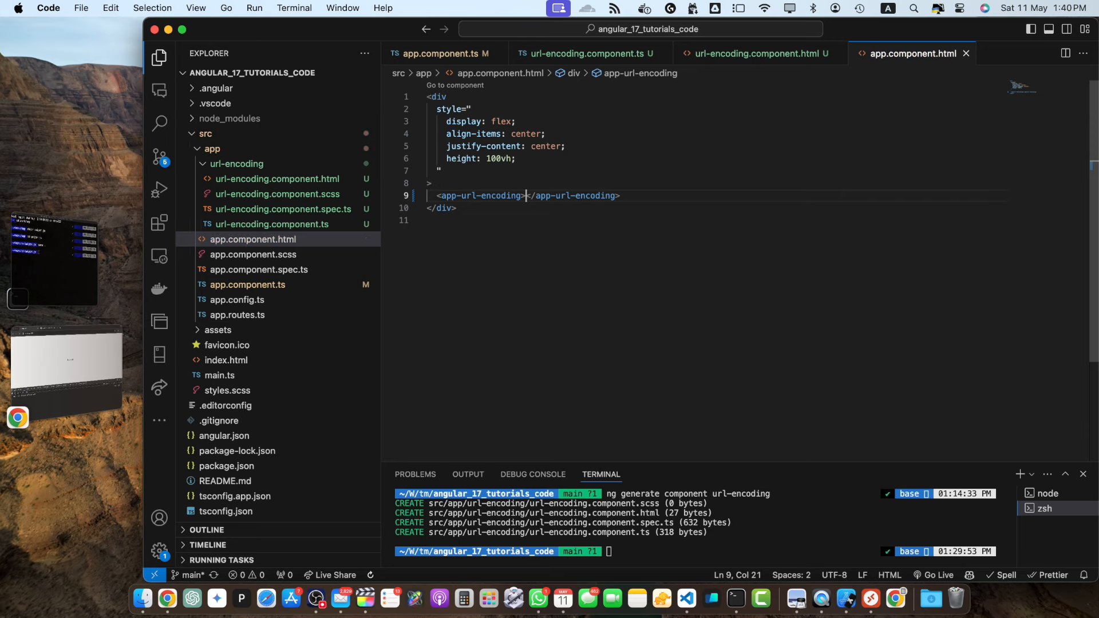
click(168, 599)
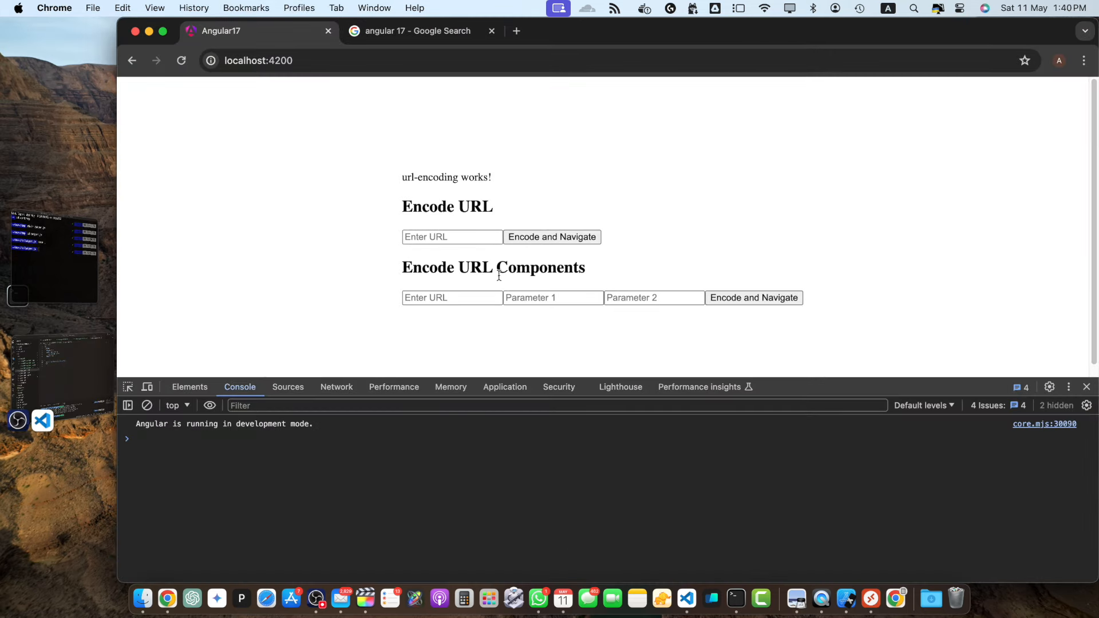
Submit asdfasdfasdf and then hello world through the Encode URL form, triggering a route error.
click(451, 237)
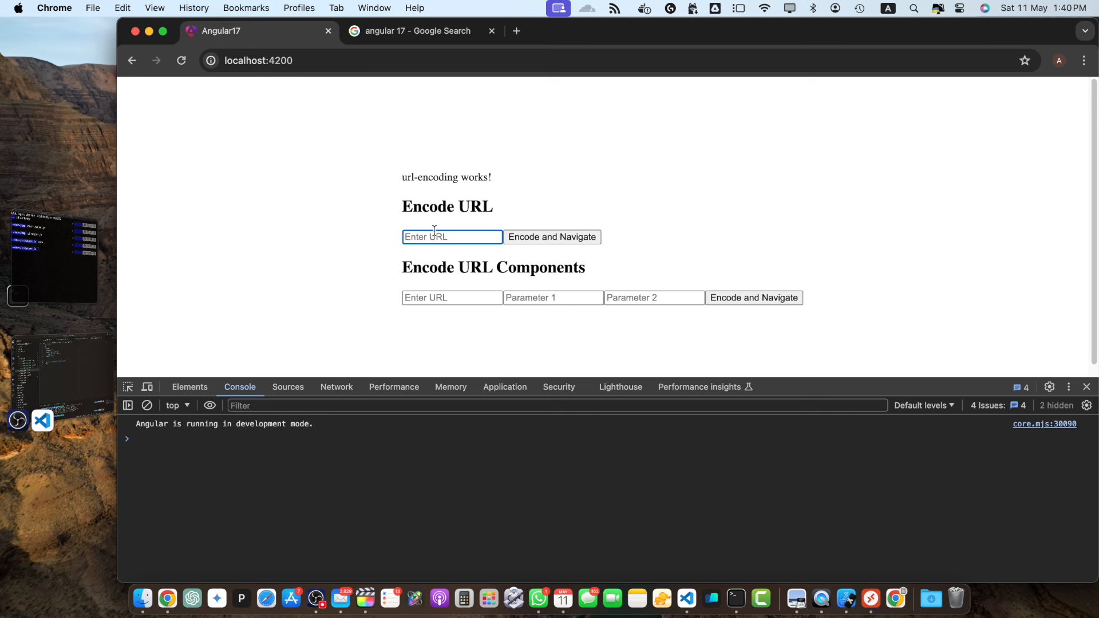
text(as)
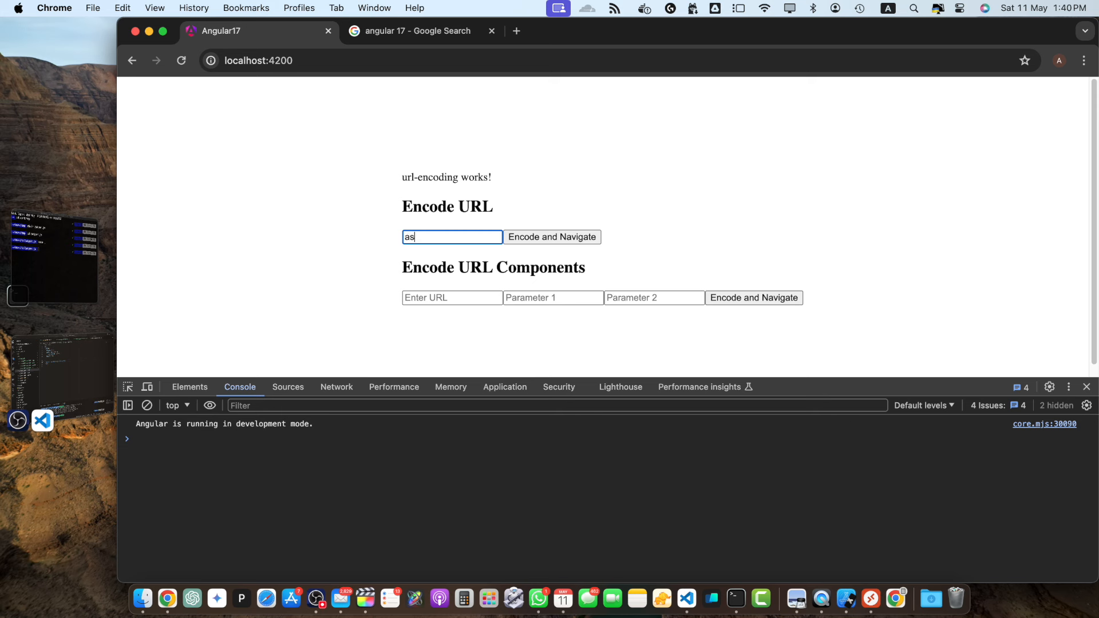
text(asdfasdfasdf)
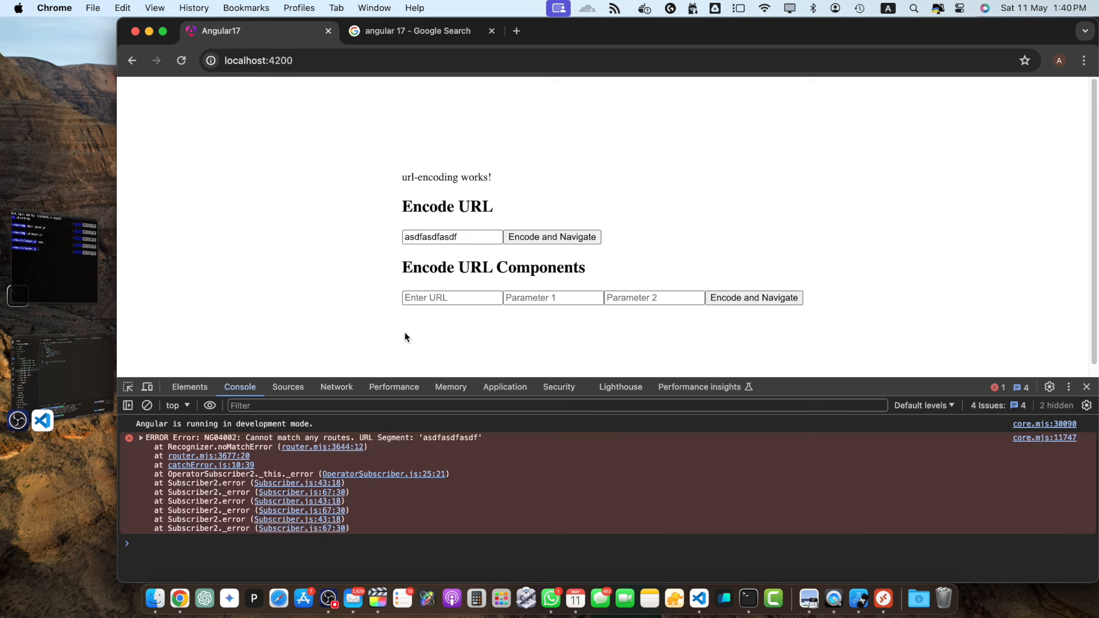
mouse_move(467, 449)
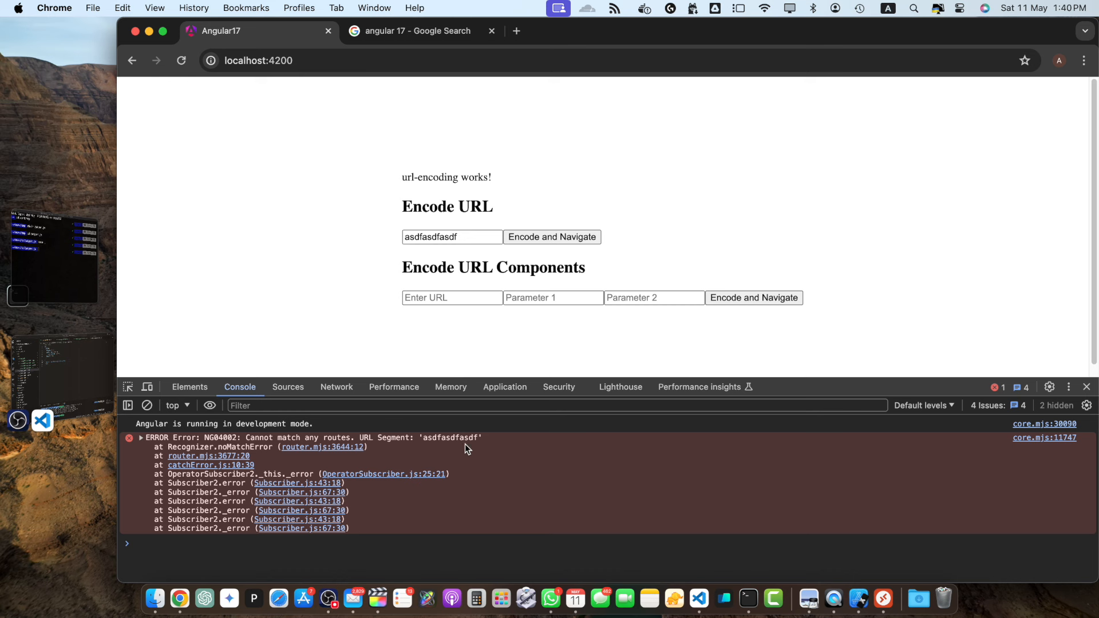
click(435, 237)
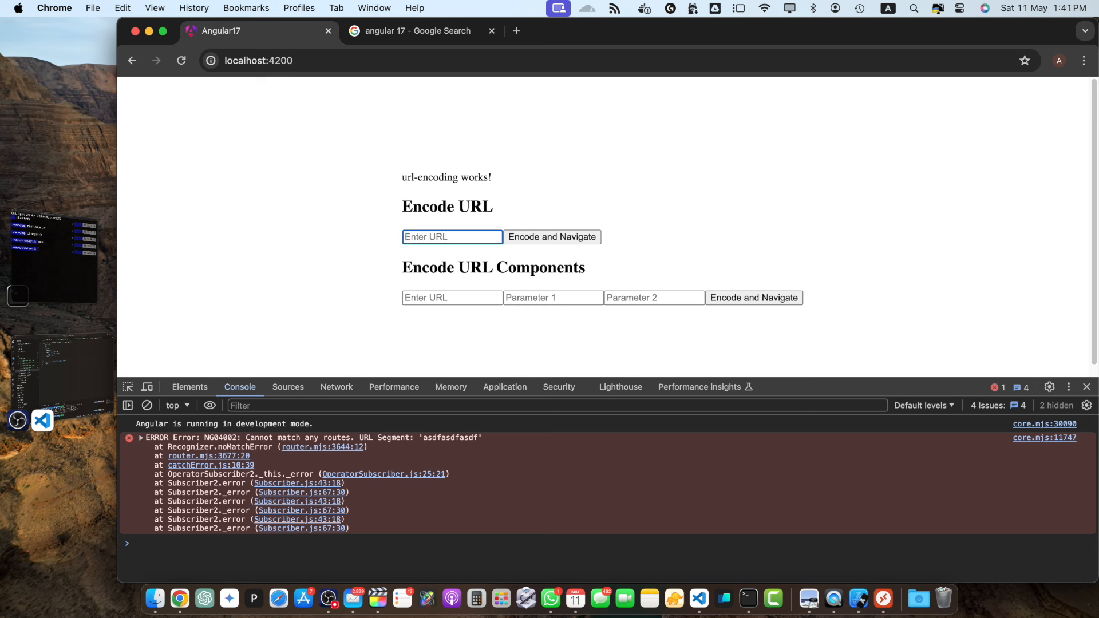
text(hello world)
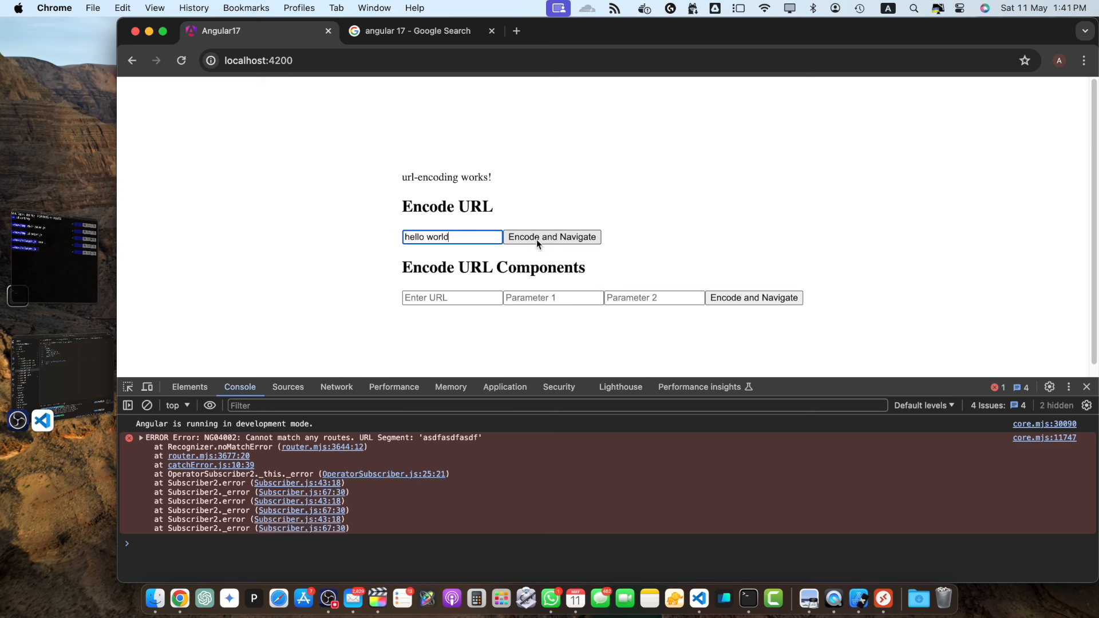
click(552, 237)
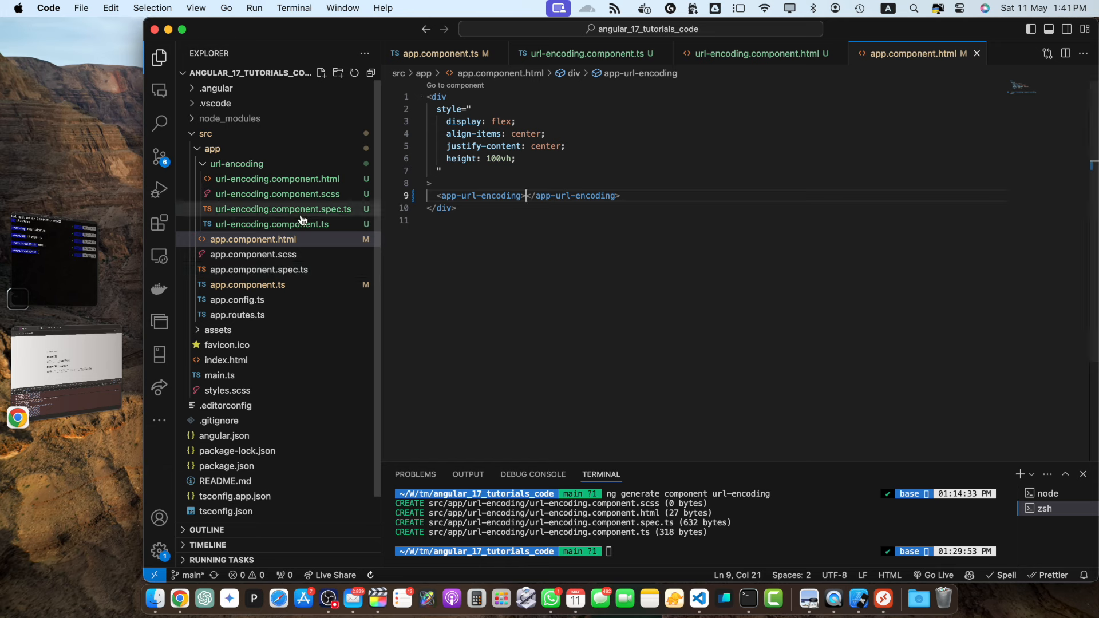
Replace encodeUrl's router.navigate call with console.log(encodeUrl).
click(272, 223)
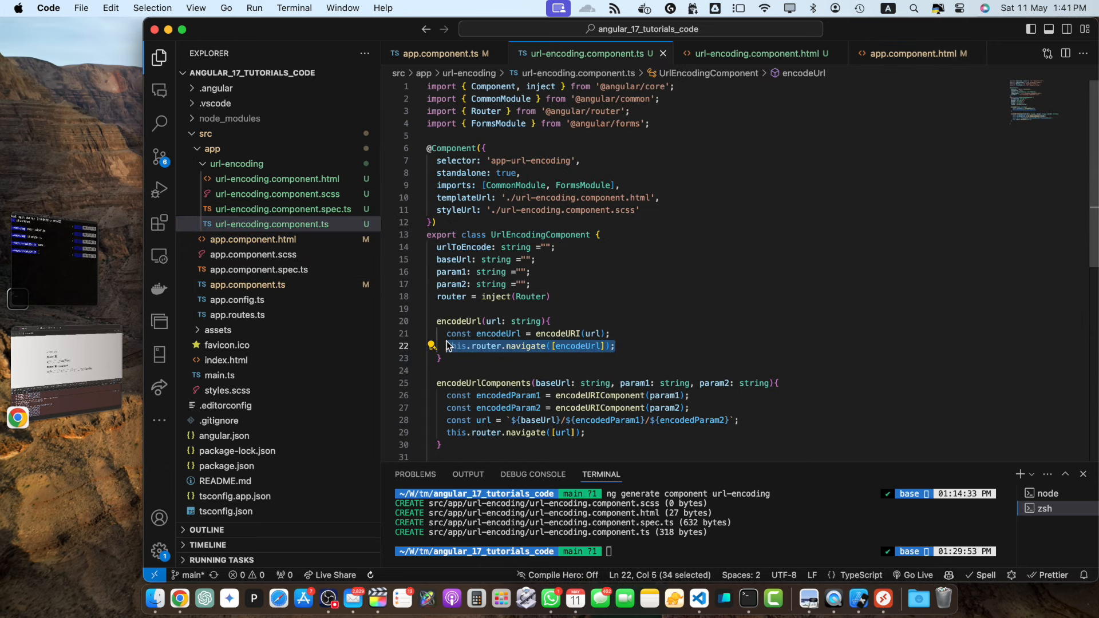
text(con)
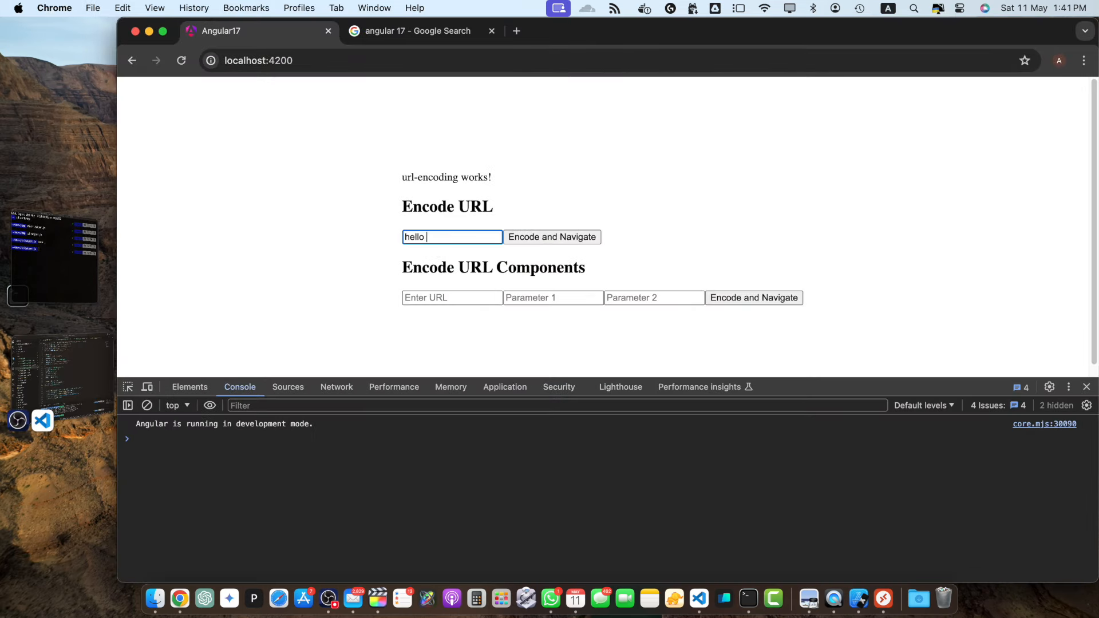
Encode 'hello world abc' then 'hello+world abc', logging hello%20world%20abc and hello+world%20abc.
text(world abc)
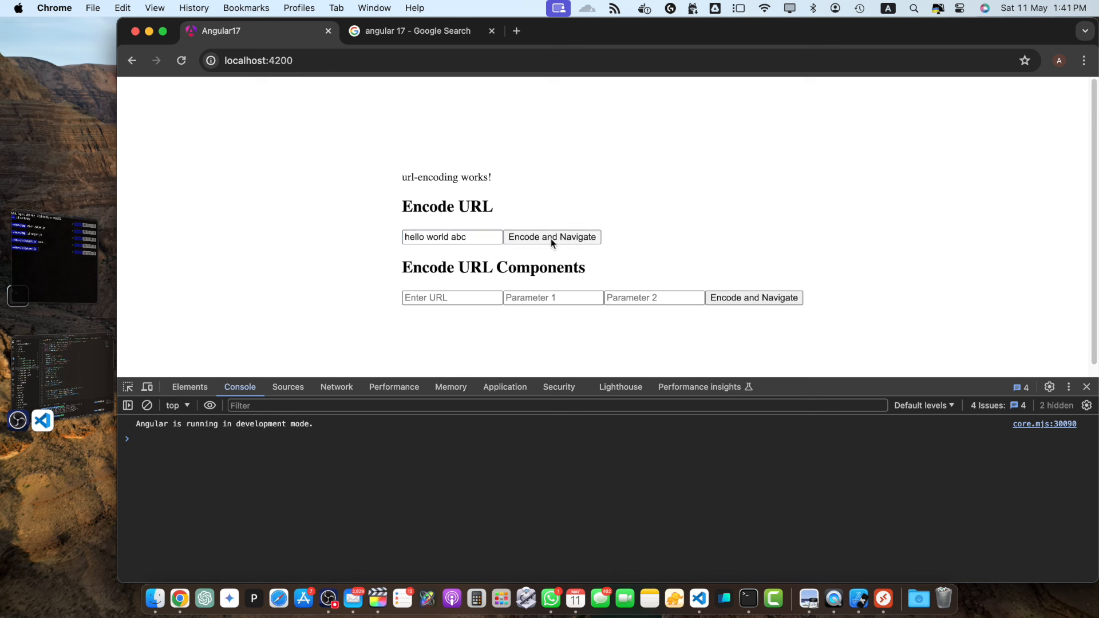
click(551, 236)
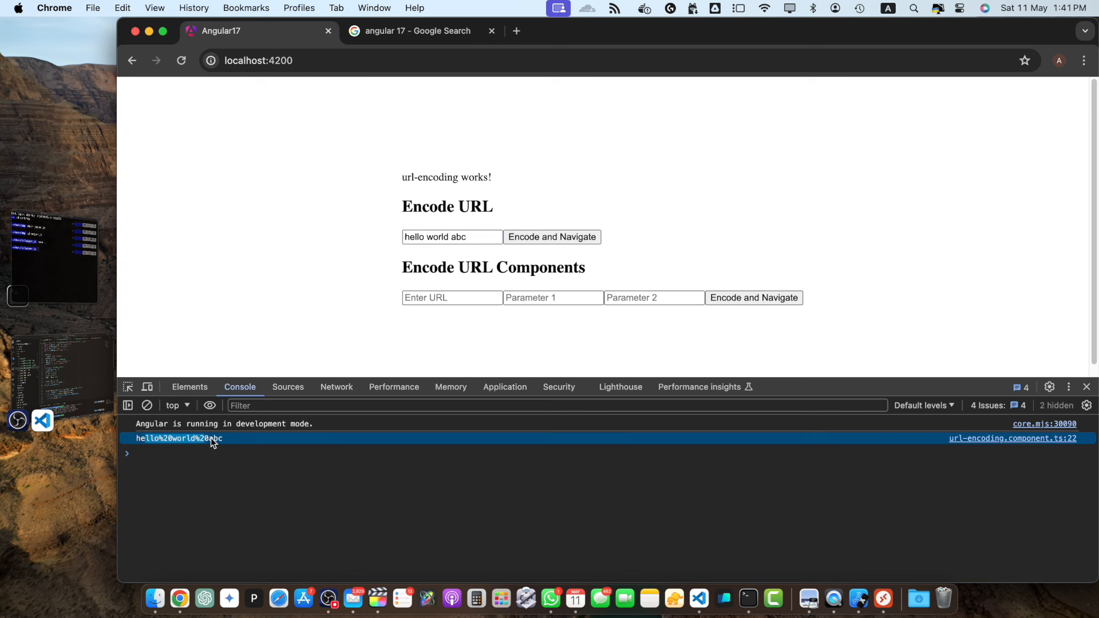
click(452, 237)
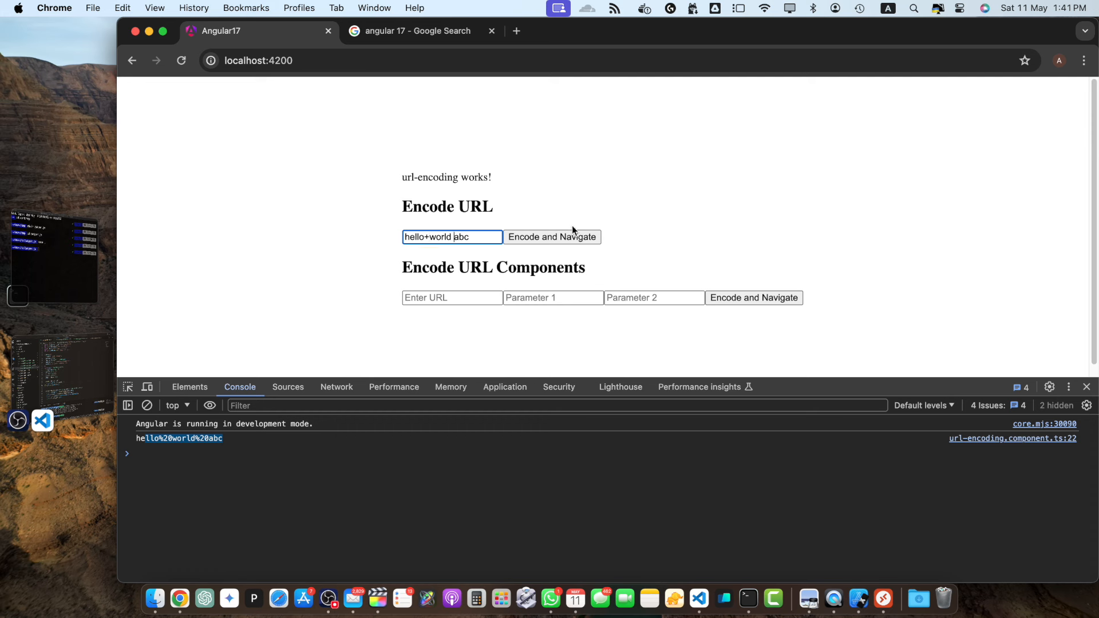
click(552, 237)
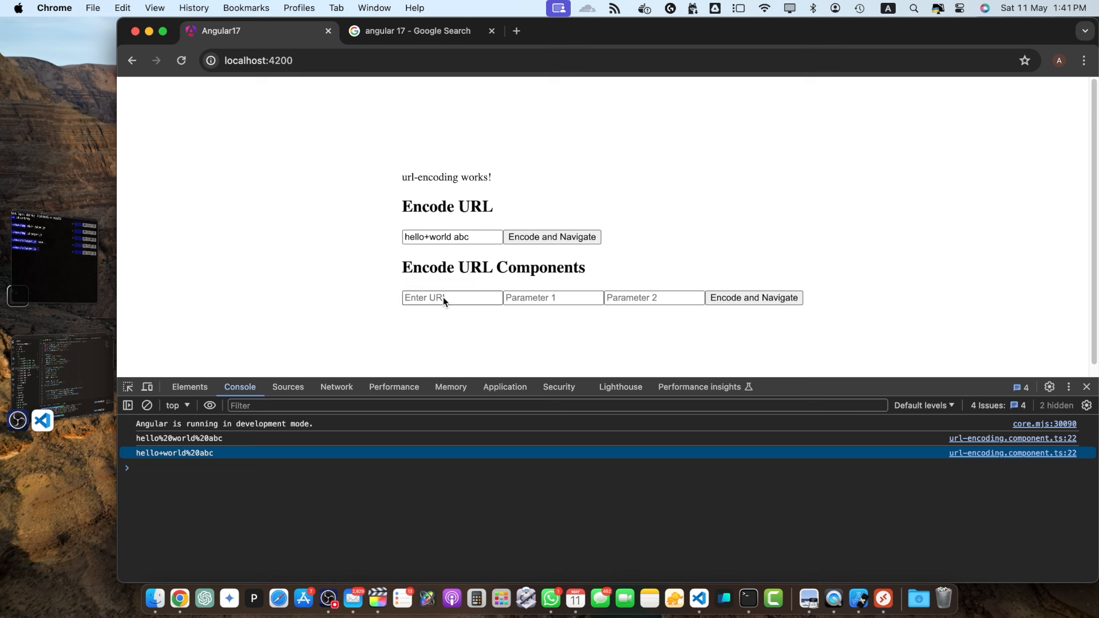
click(451, 298)
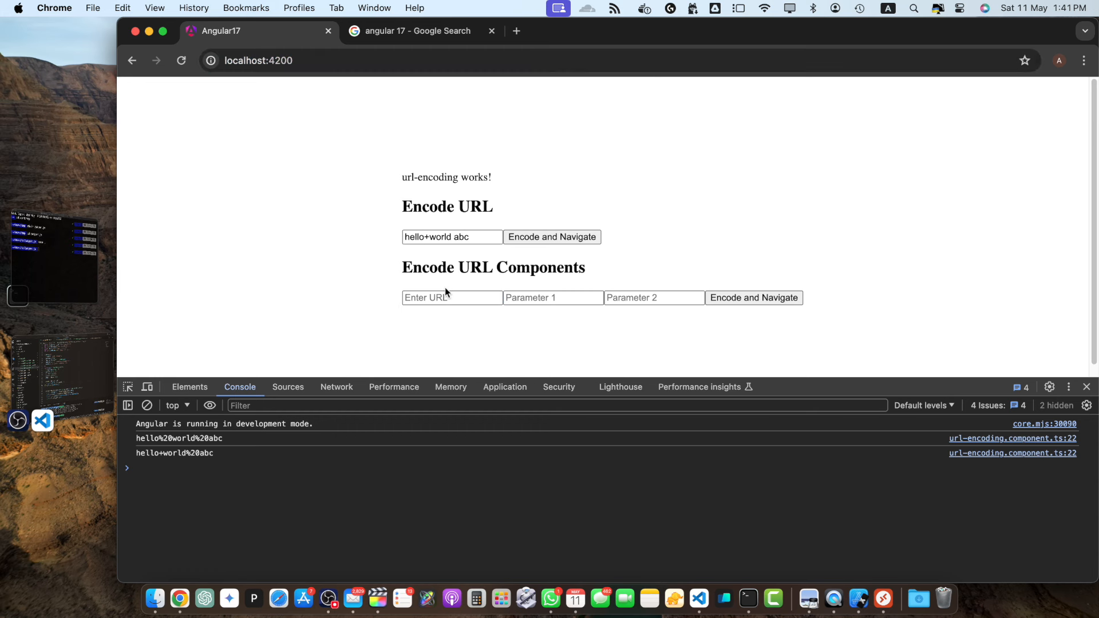
Submit hello+world and abc&= through the Encode URL Components form at localhost:4200.
text(http://localhost:4200)
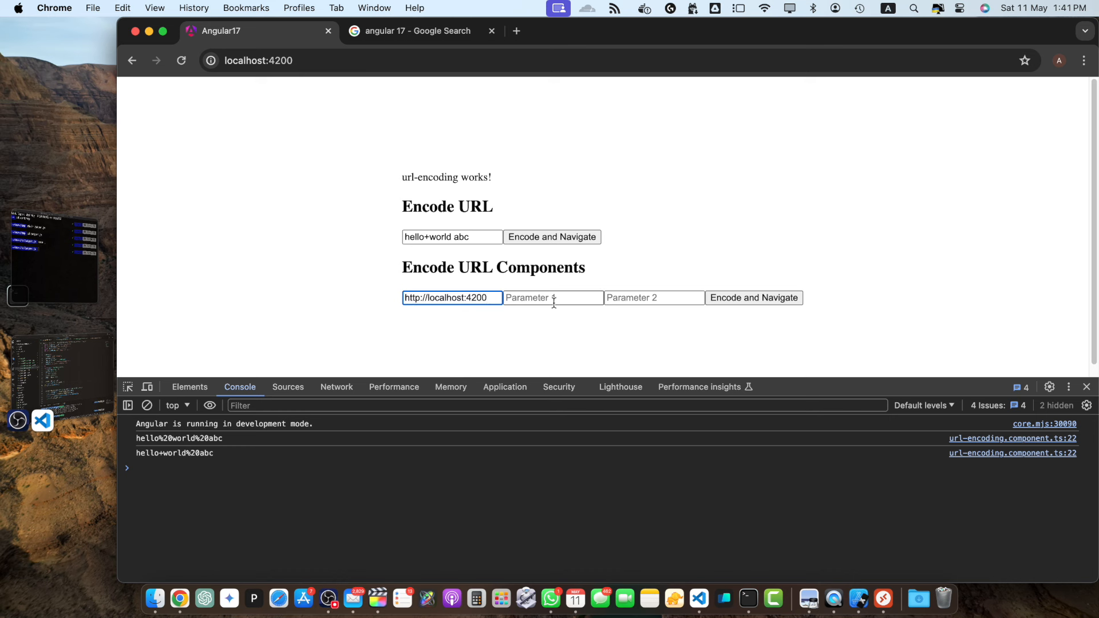
click(553, 297)
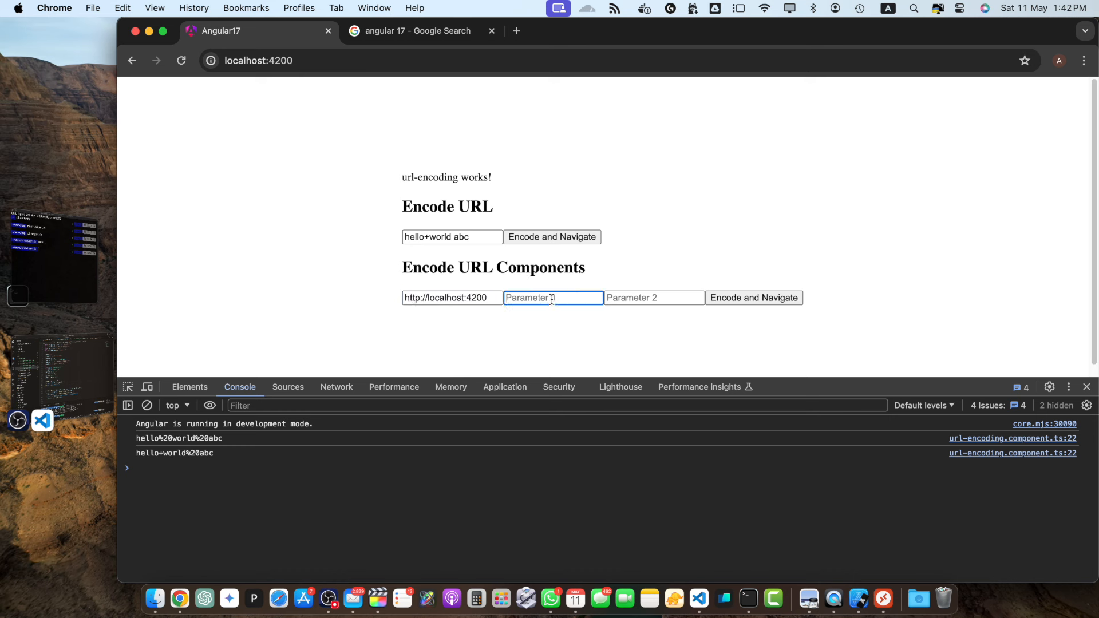
text(hello+world)
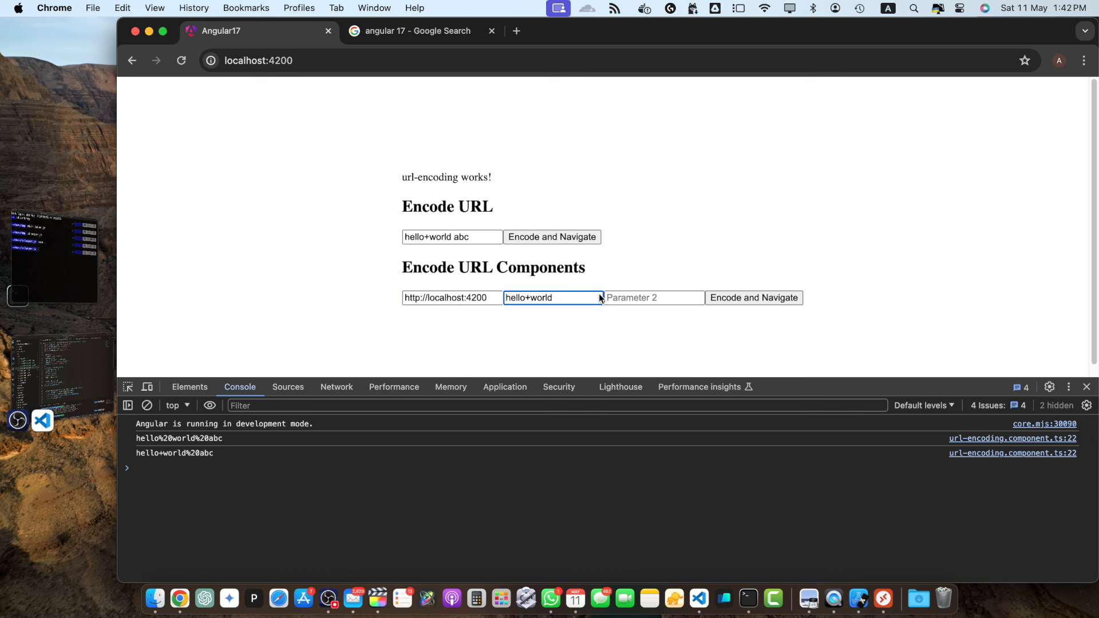
text(abc&)
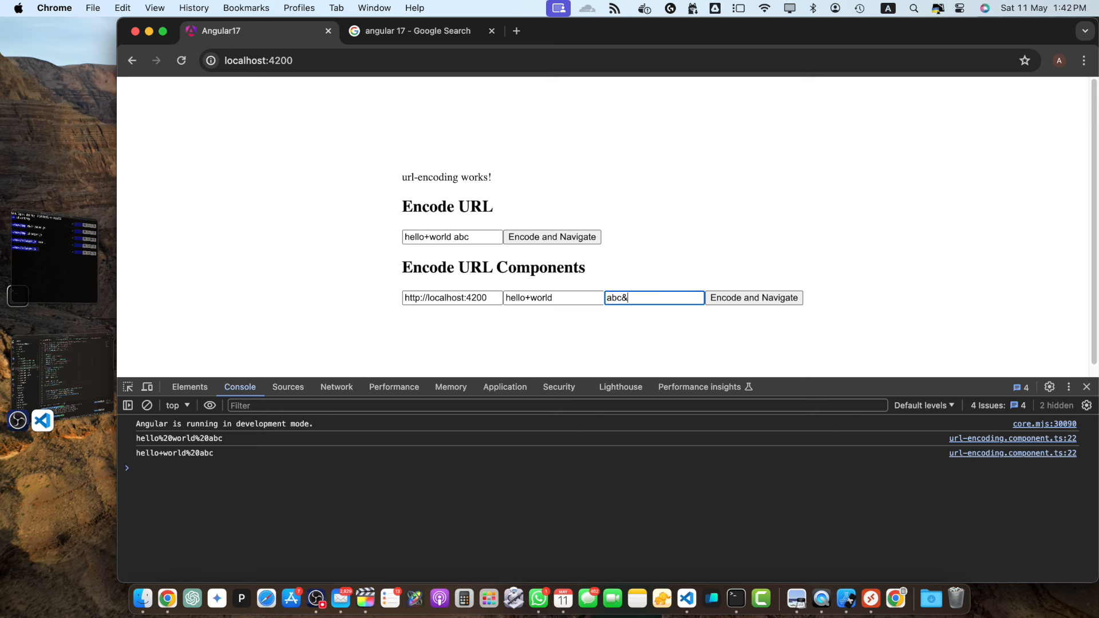
text(=)
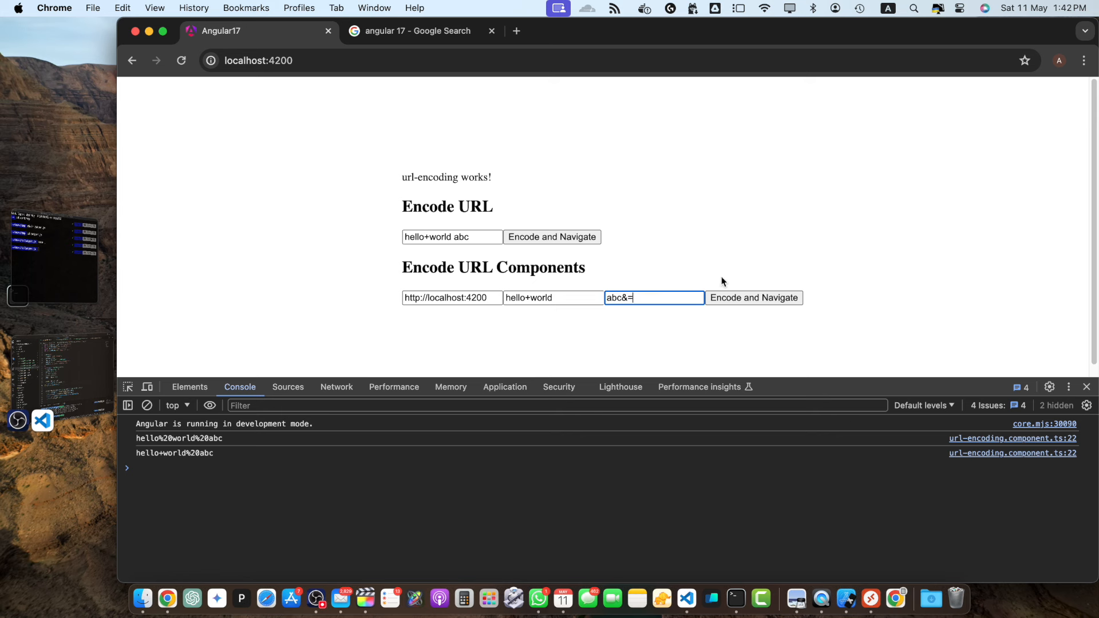
click(753, 297)
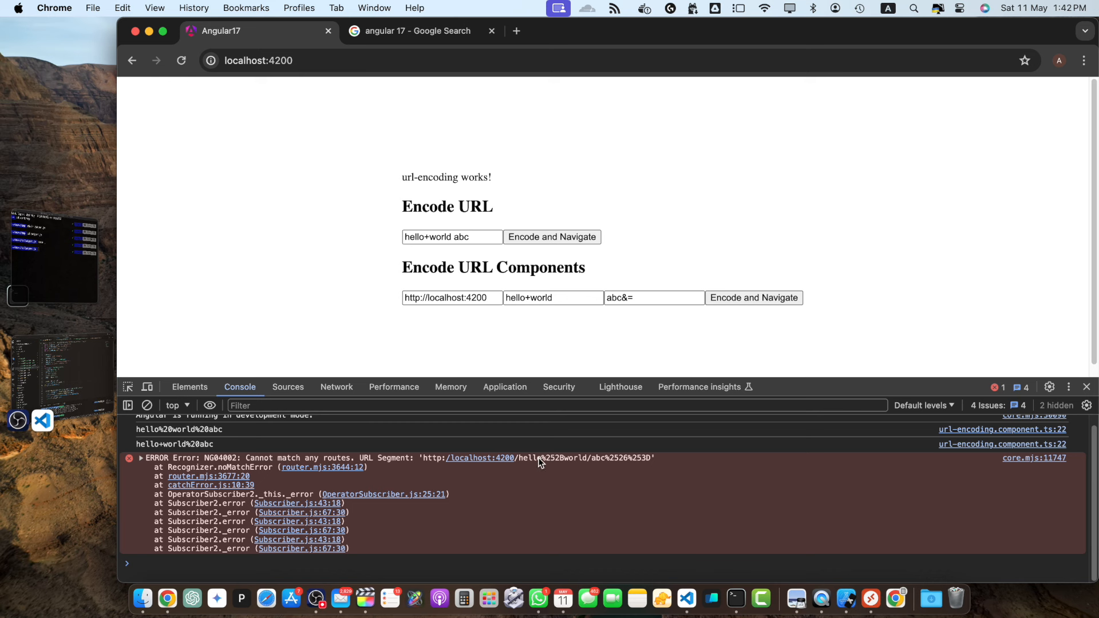
mouse_move(572, 468)
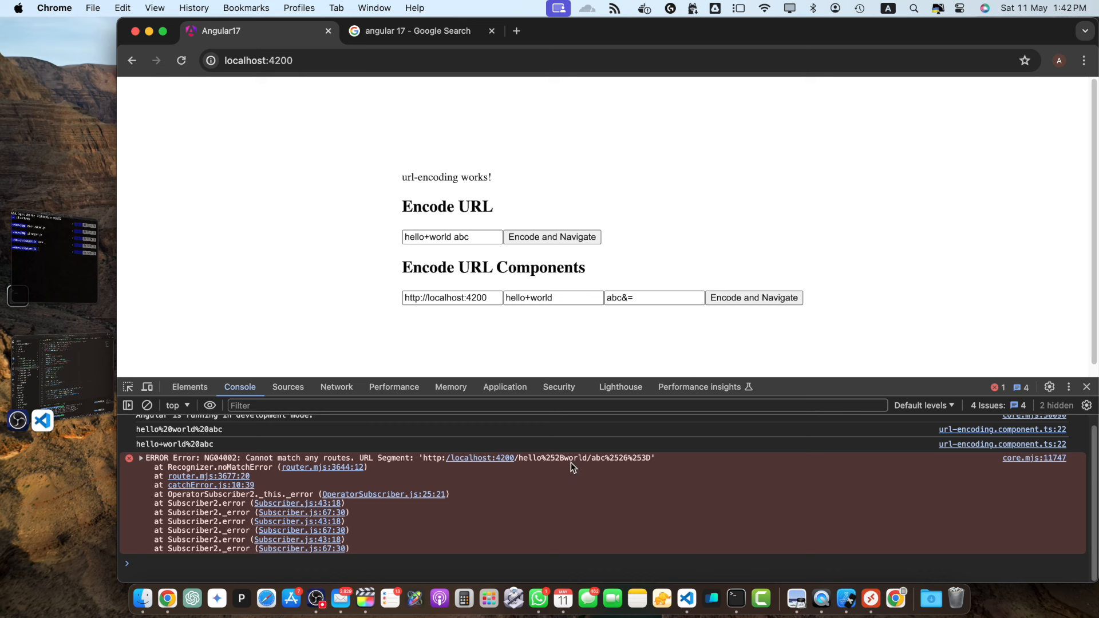
mouse_move(532, 466)
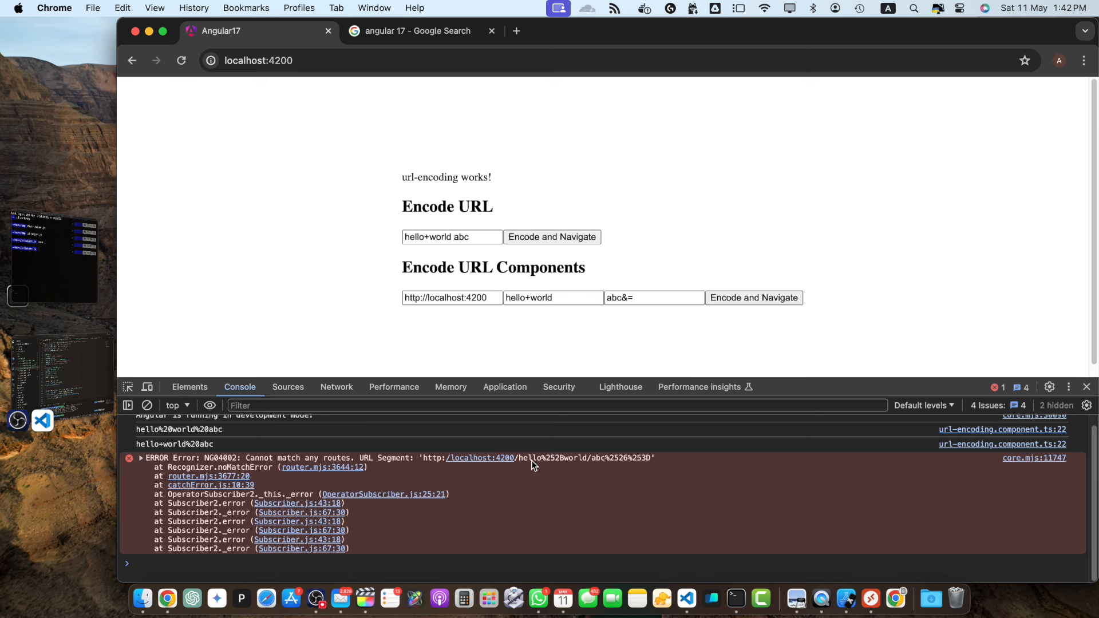
Expand the 'Cannot match any routes' error and highlight its double-encoded %2520 segment.
click(553, 297)
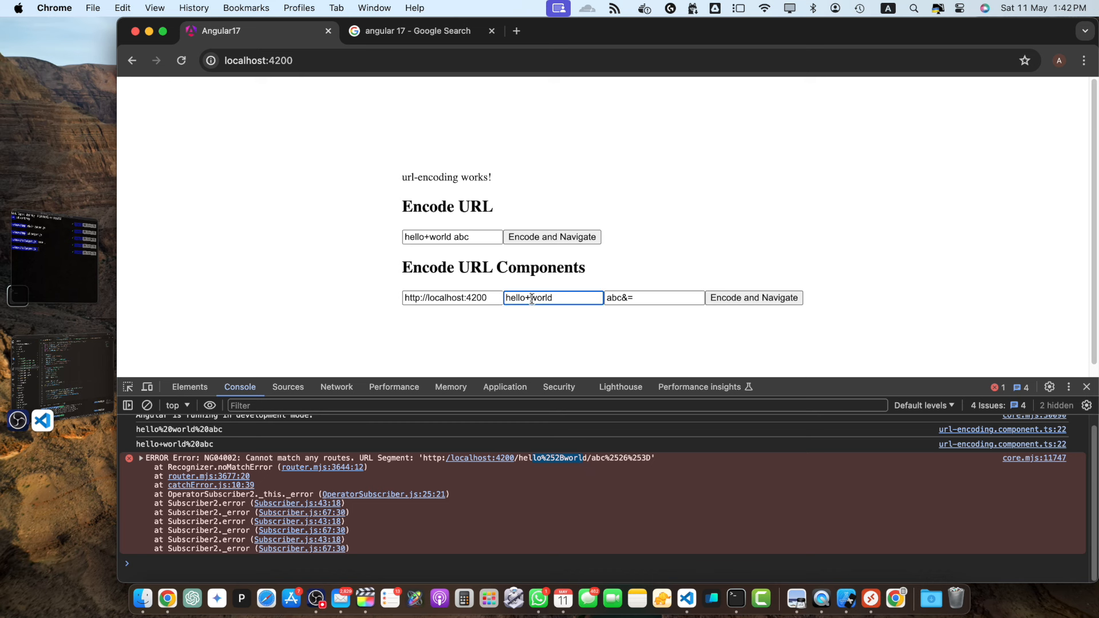
click(141, 458)
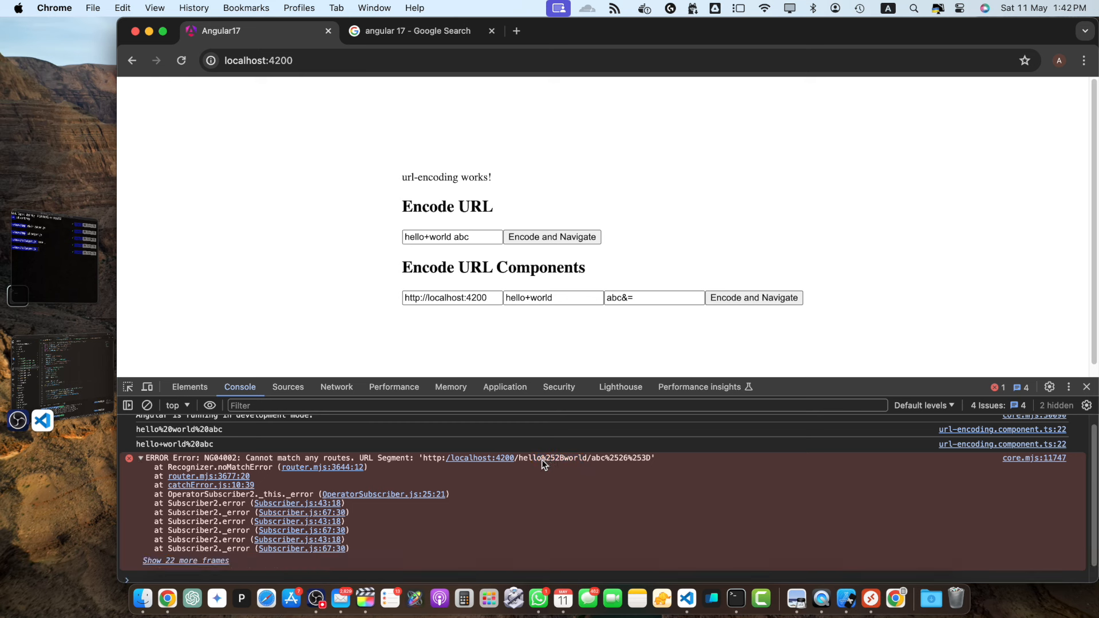
double_click(554, 458)
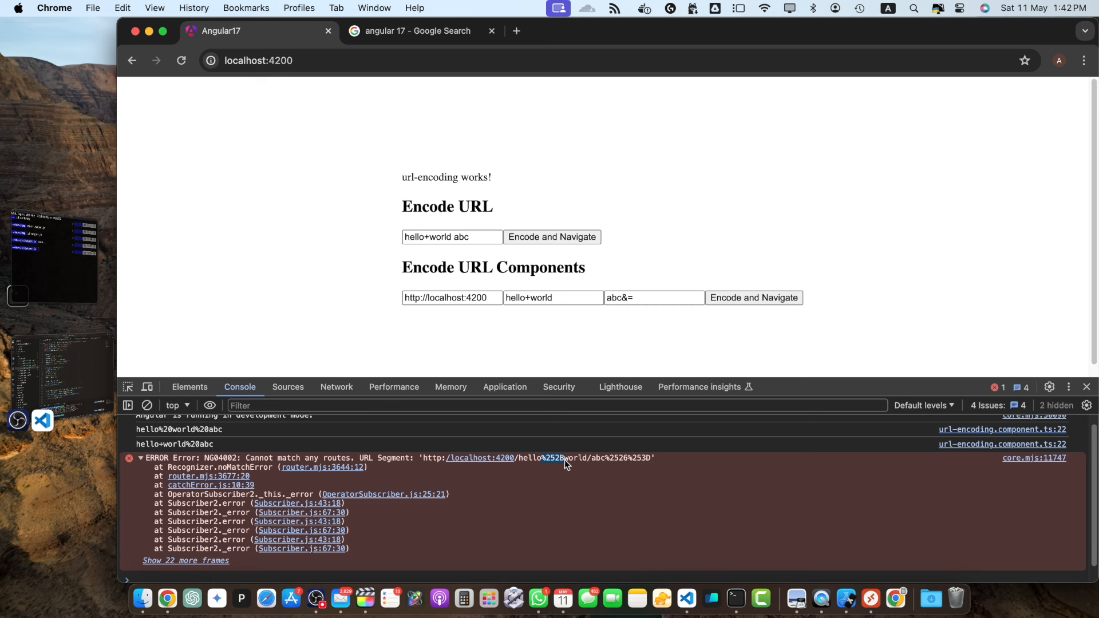
click(653, 297)
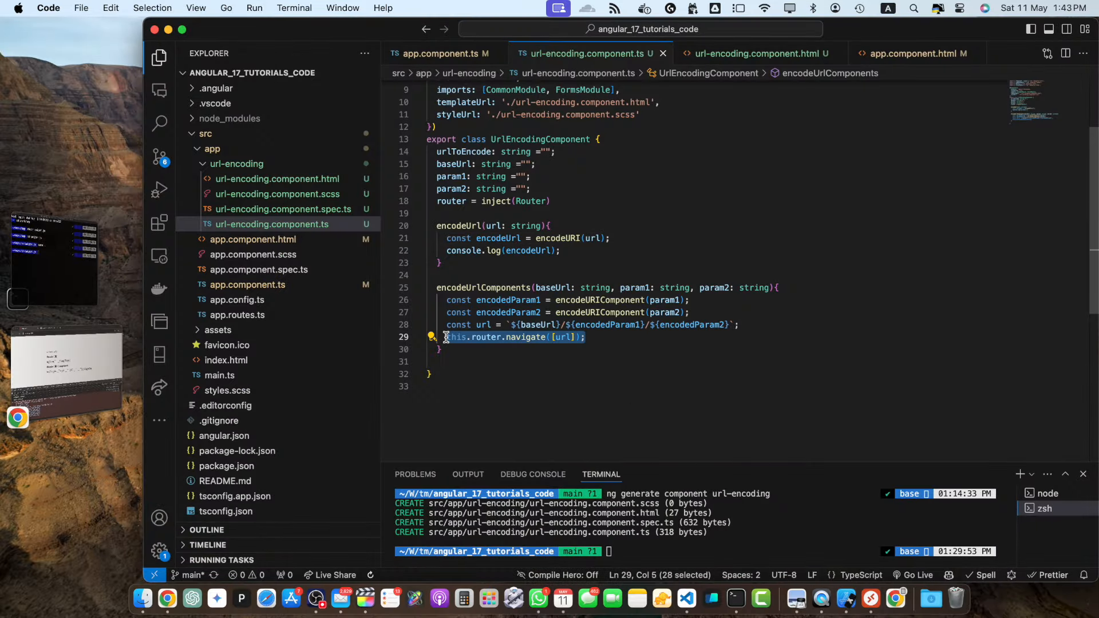
Replace the router navigation in encodeUrlComponents with console.log(url).
text(console.log(url);)
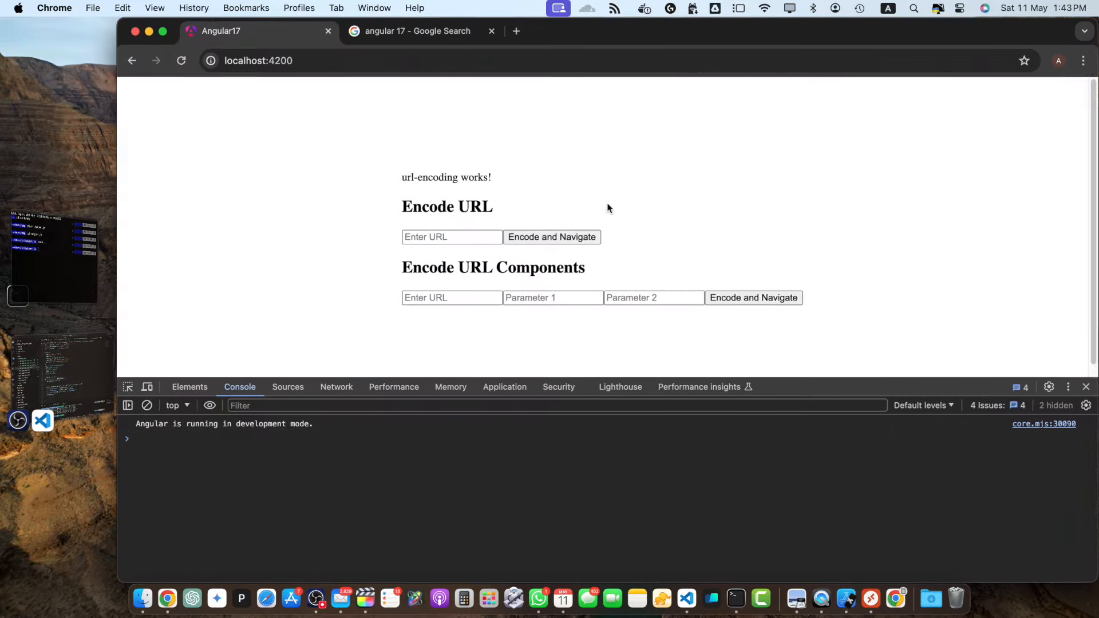
Encode the phrase 'sadfasdf asdfasdf as' and log it to the console.
text(sadfasdf asdfasdf as)
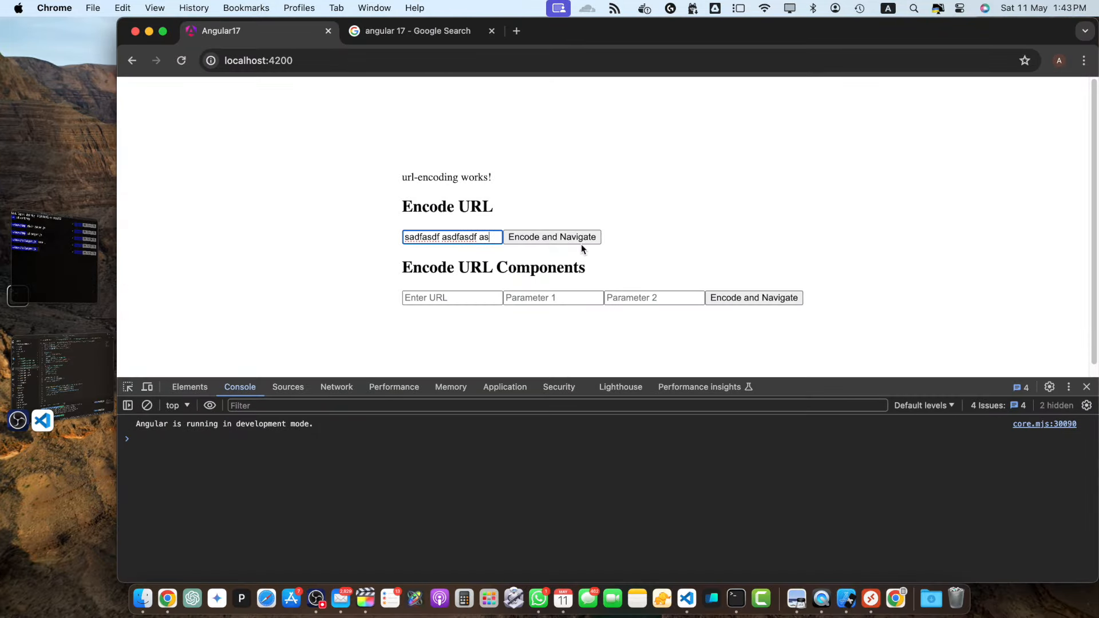
click(552, 237)
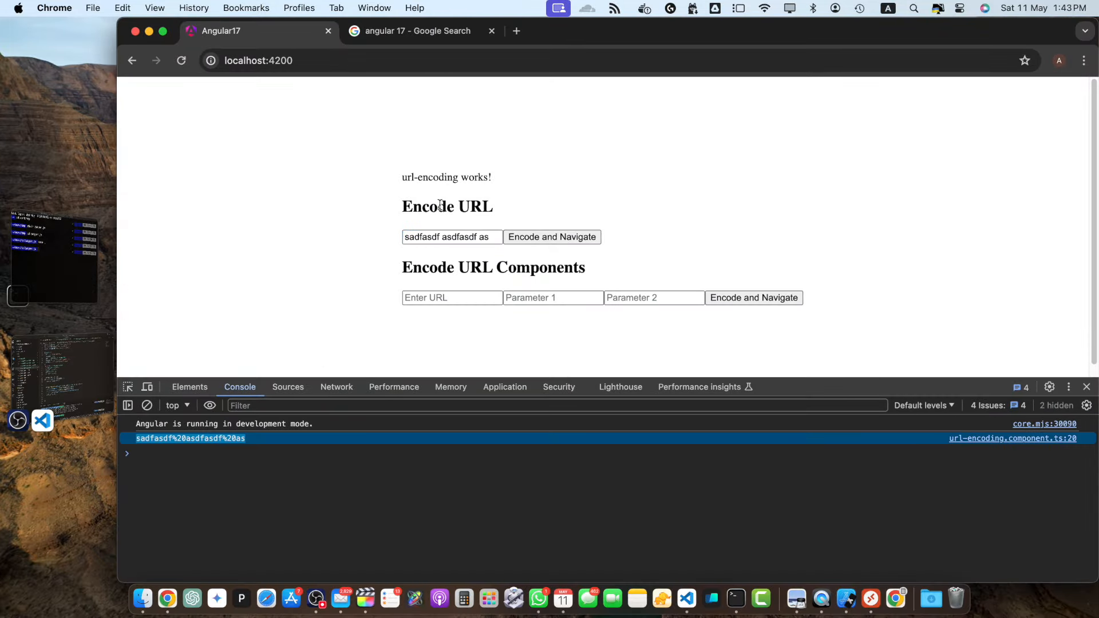
text(asdfasdf)
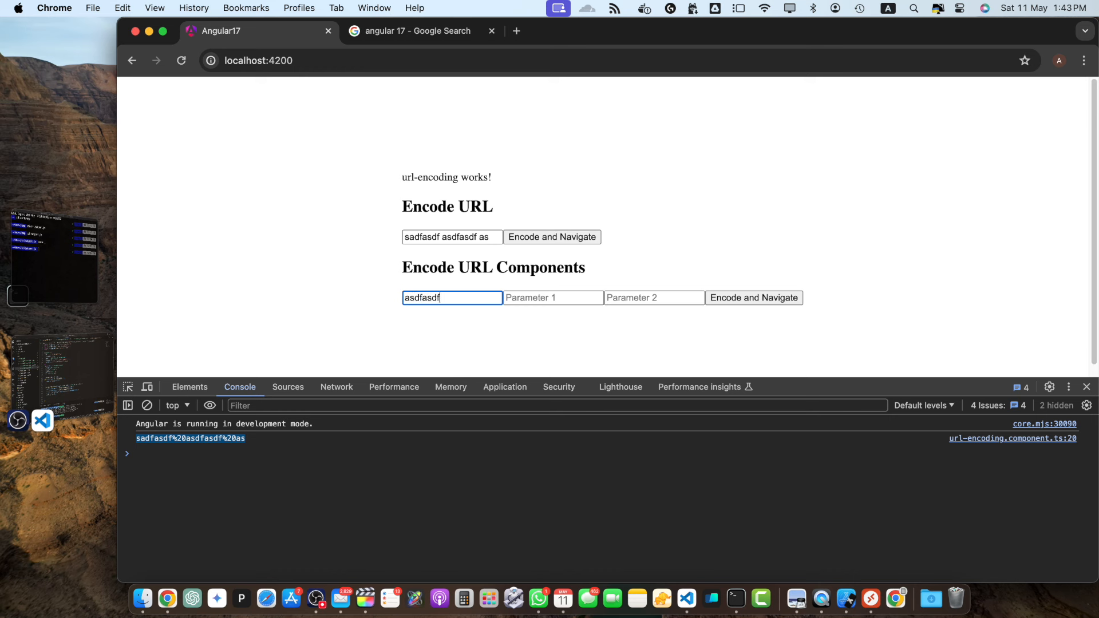
text(http://localhost:4200/blog)
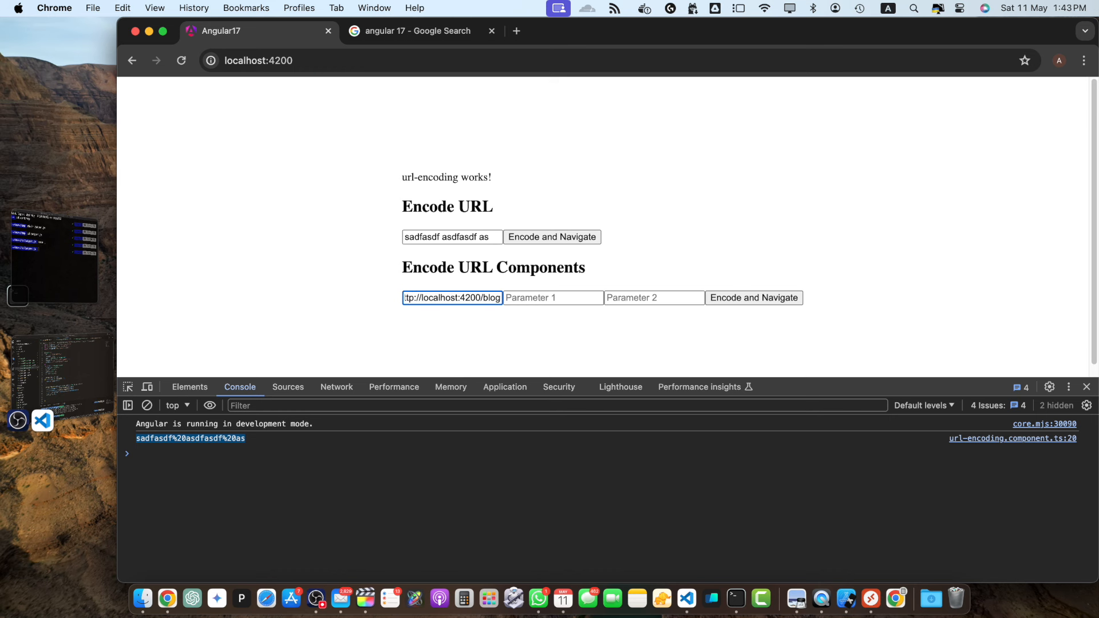
click(553, 297)
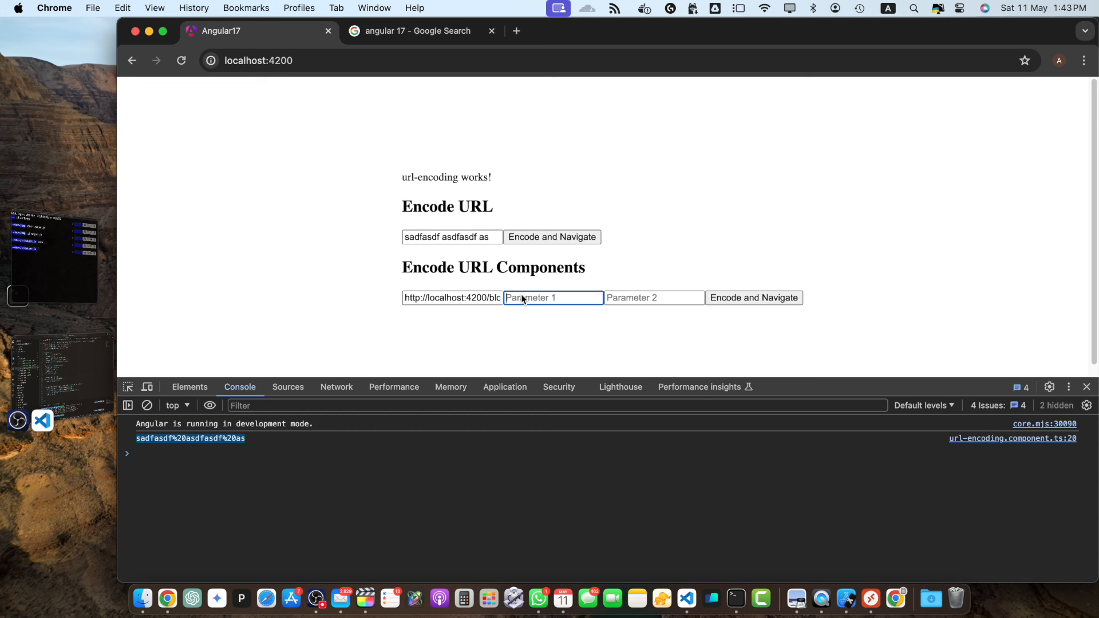
text(hellow)
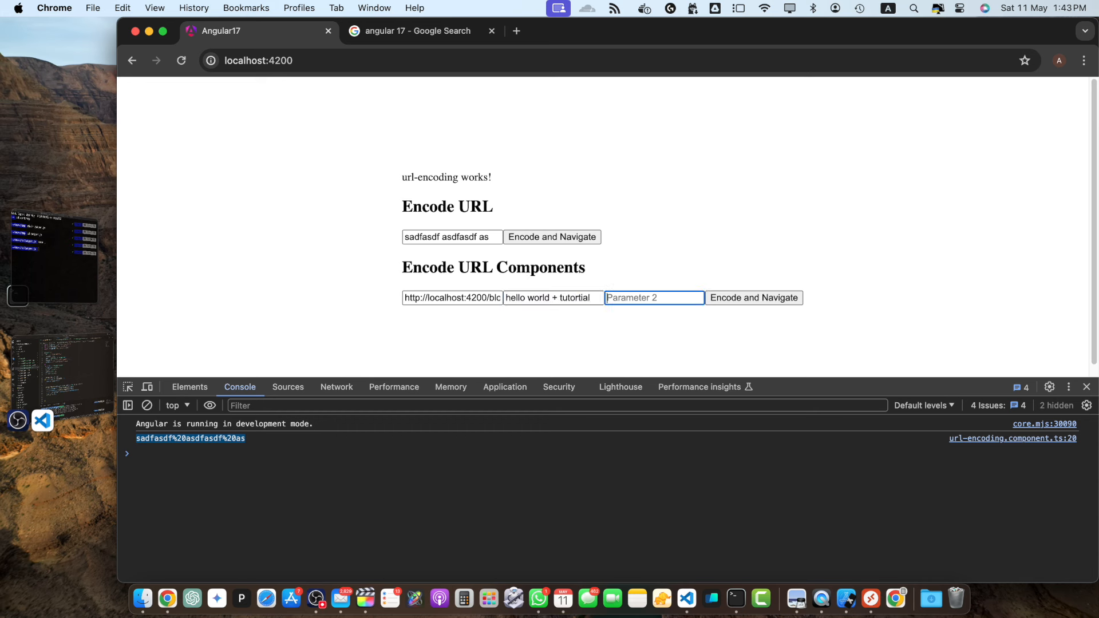
text(comments)
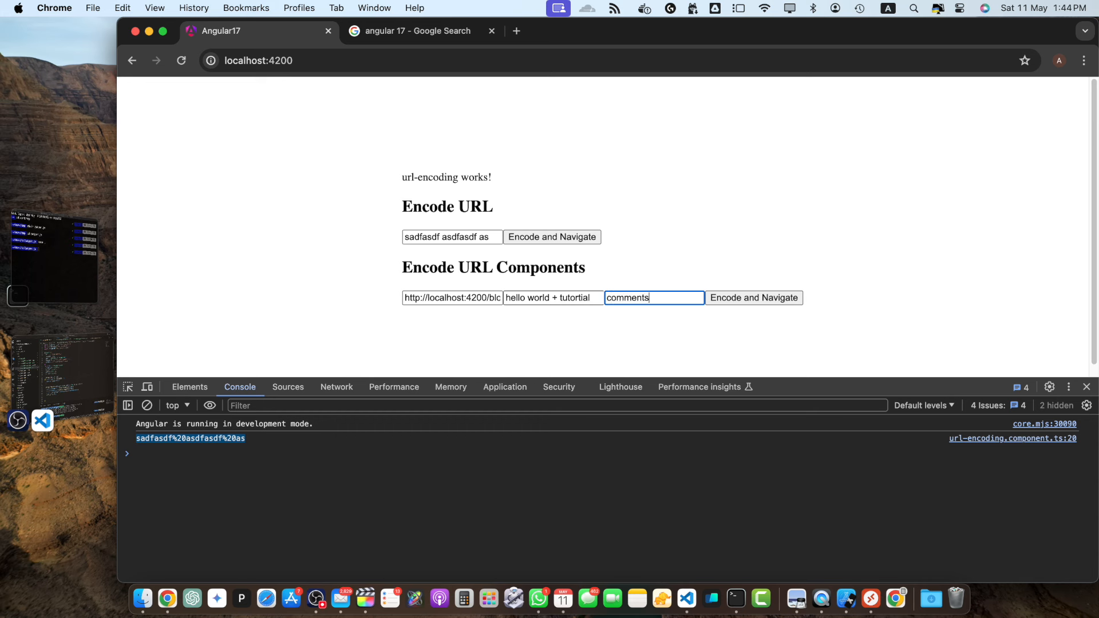
click(753, 298)
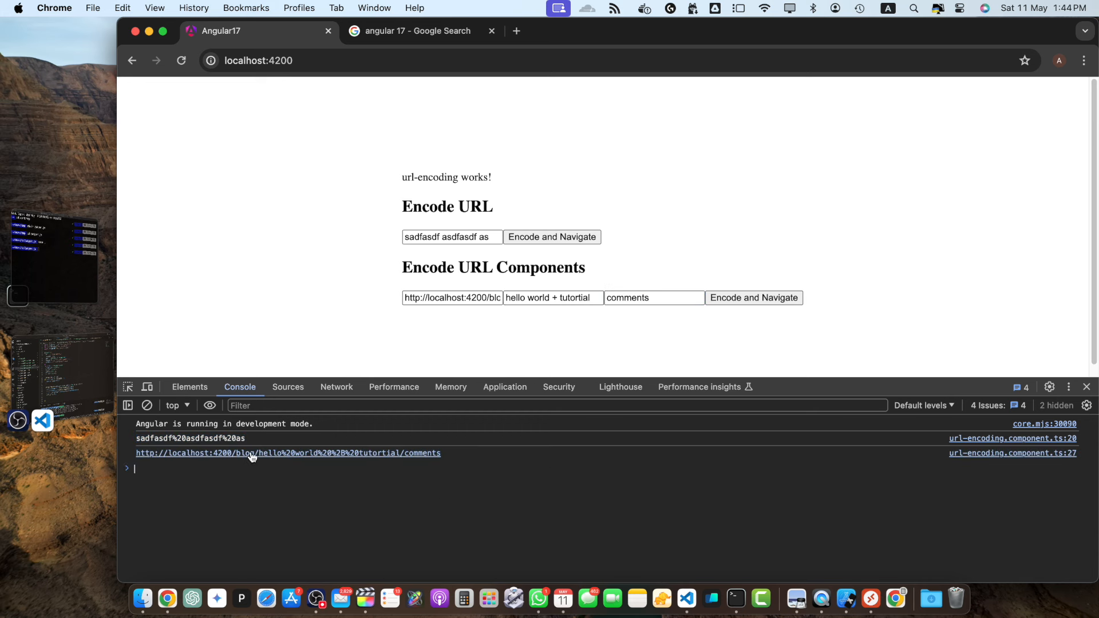
drag(256, 453, 441, 453)
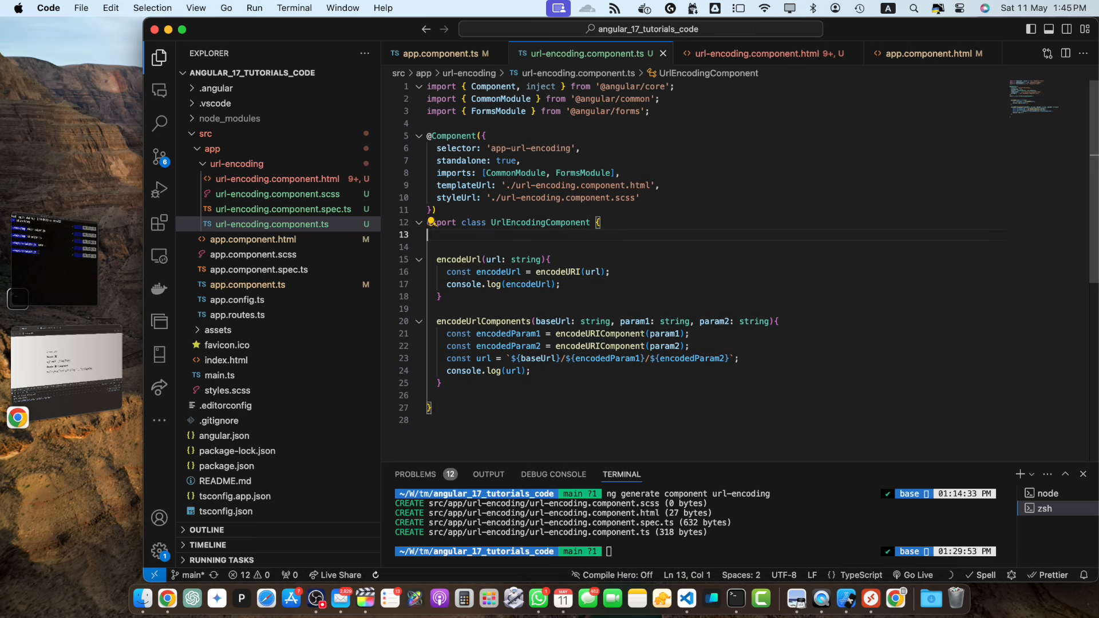
Declare a searchQuery: string = '' property in the component class.
text(constructor() {})
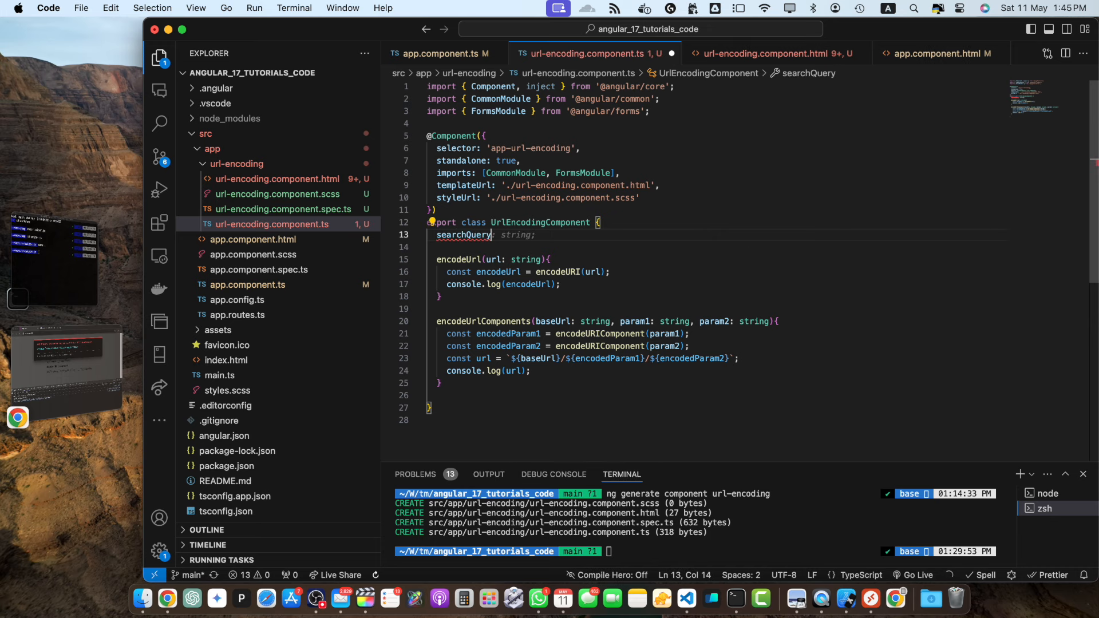
text(= '')
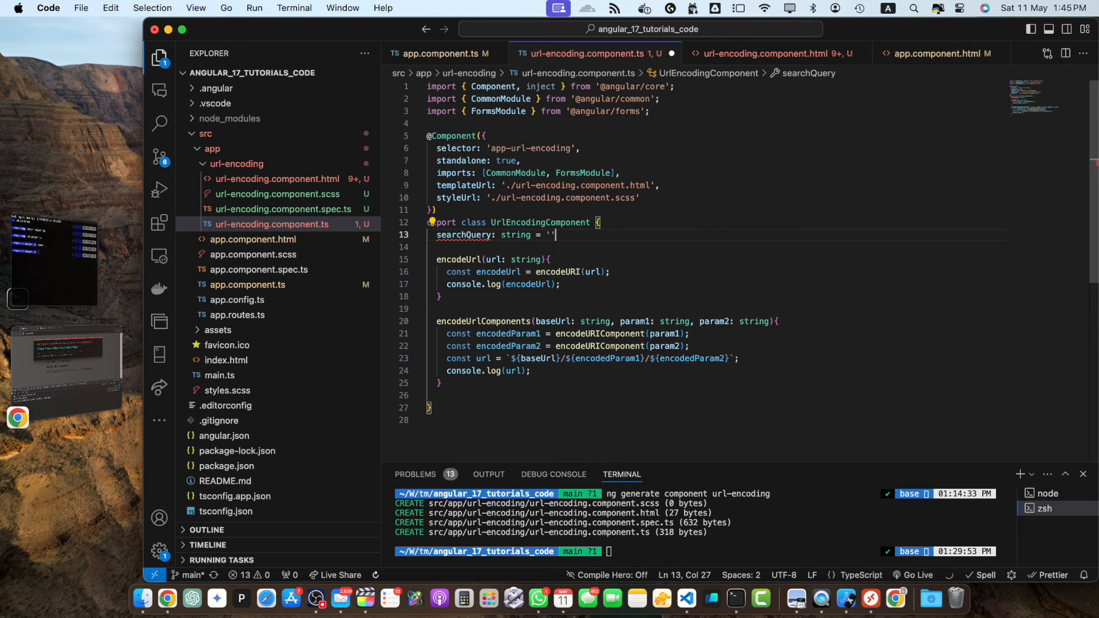
click(765, 54)
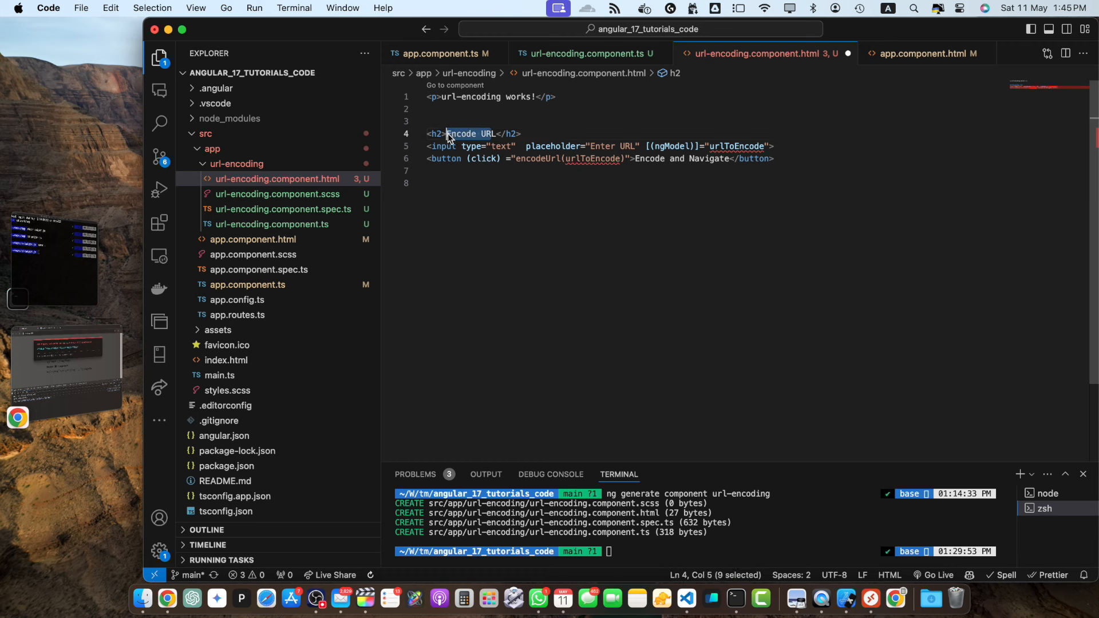
Rework the template into a Search heading, Search Query input and Search button calling searchProducts.
text(Search)
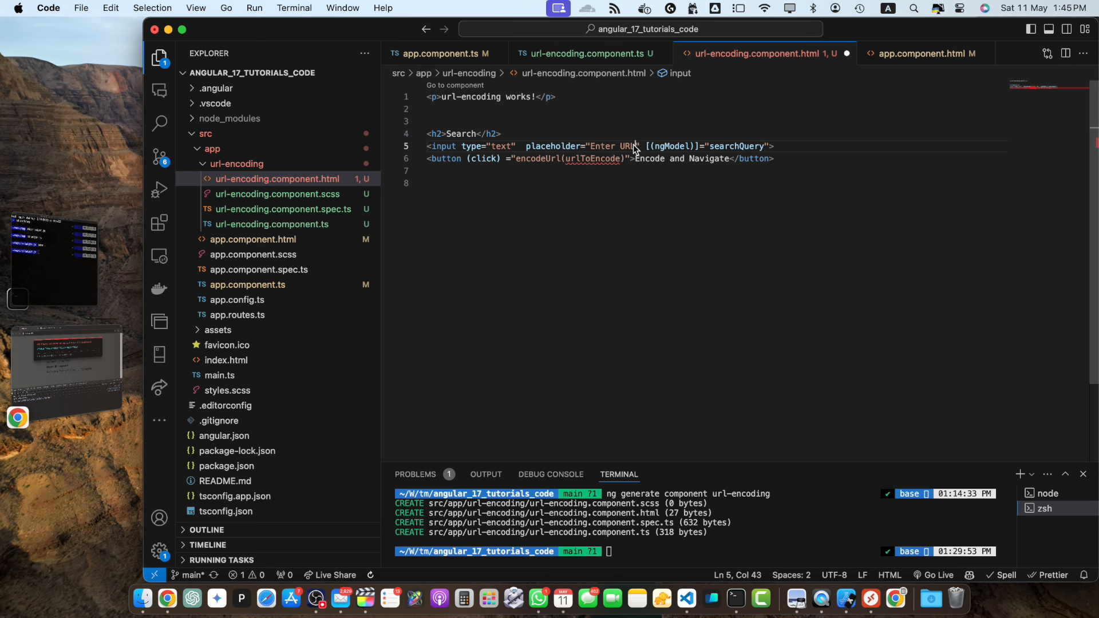
double_click(614, 145)
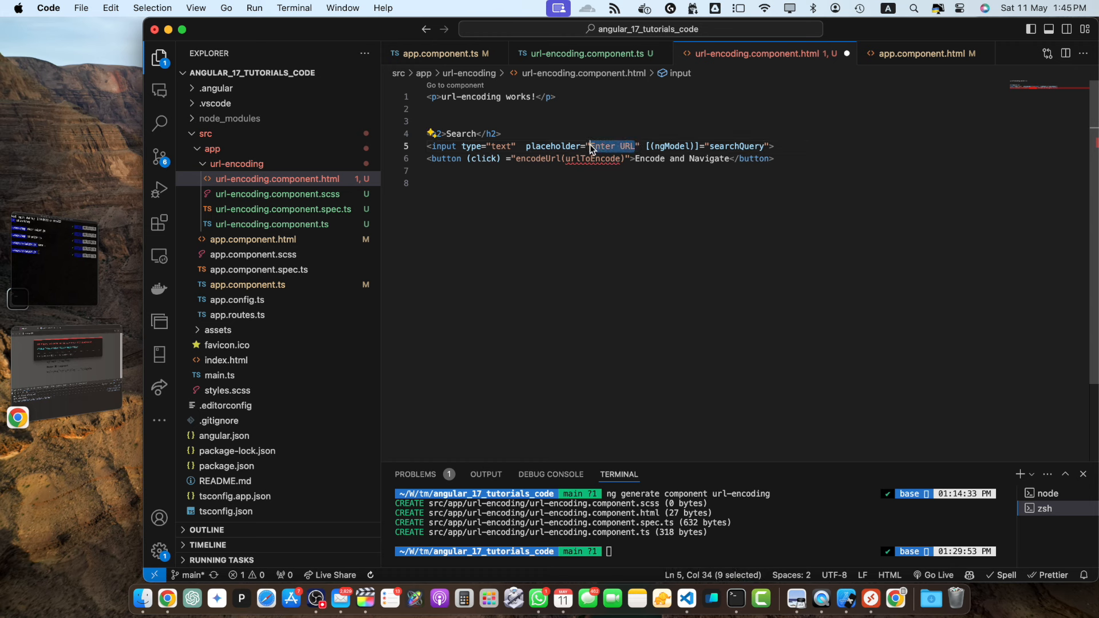
text(Search Query)
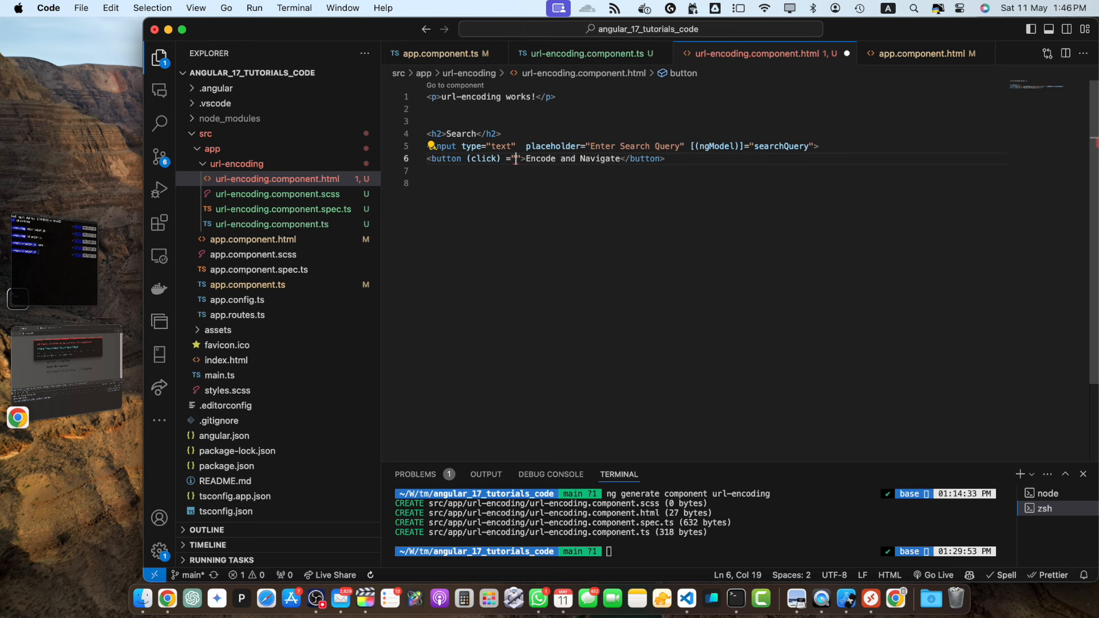
text(searchProducts)
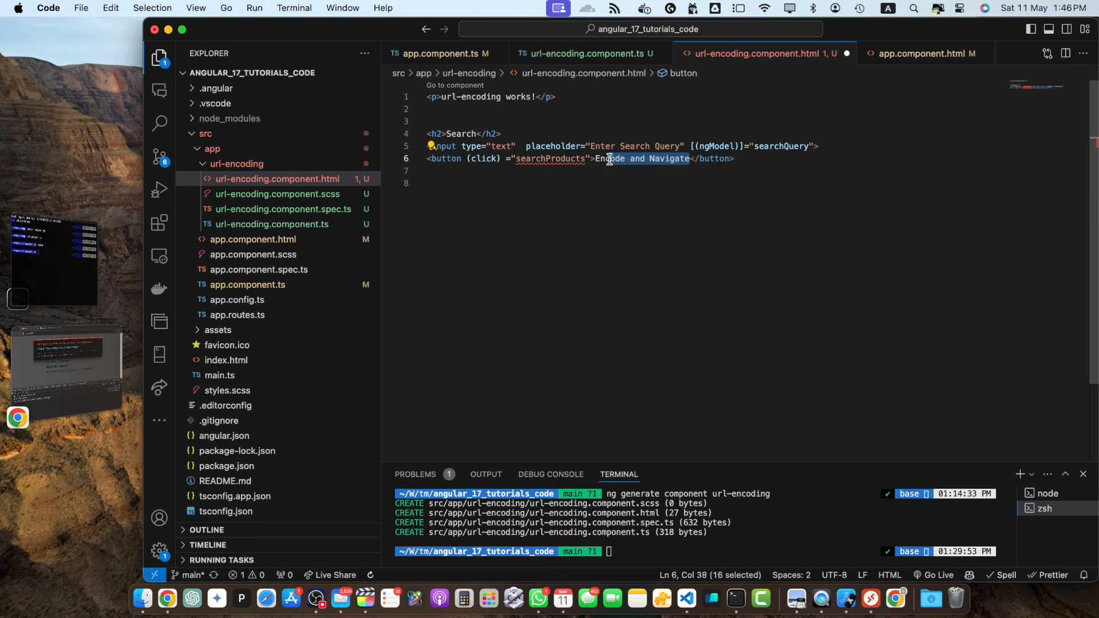
text(SearchQuery: string = ')
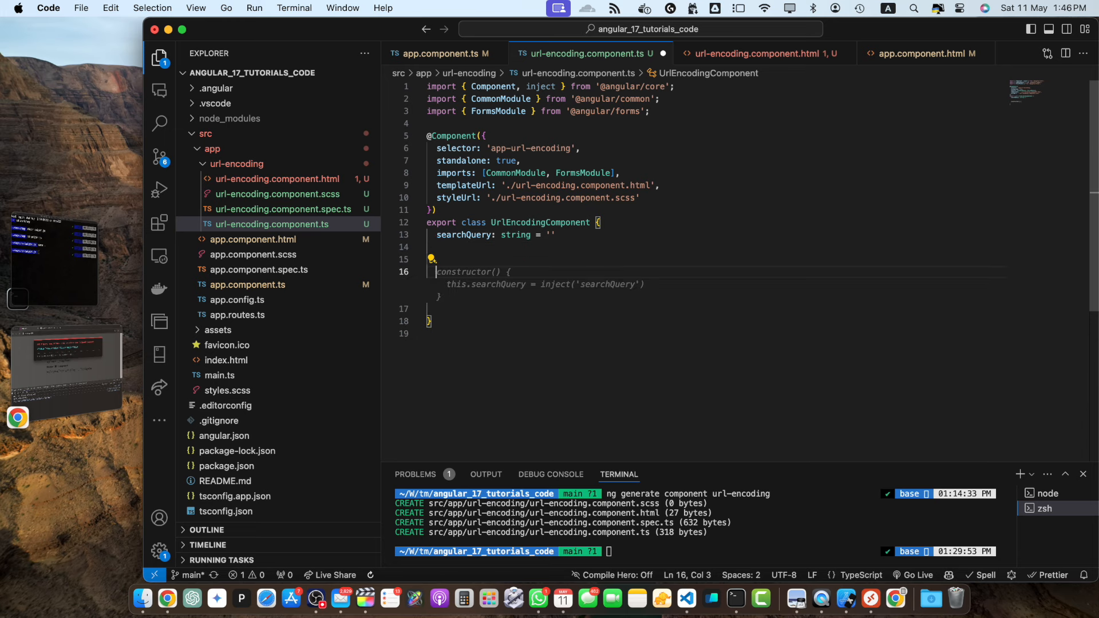
Write searchProducts to encode searchQuery with encodeURIComponent into a search URL constant.
text(searchProducts(){)
text(const)
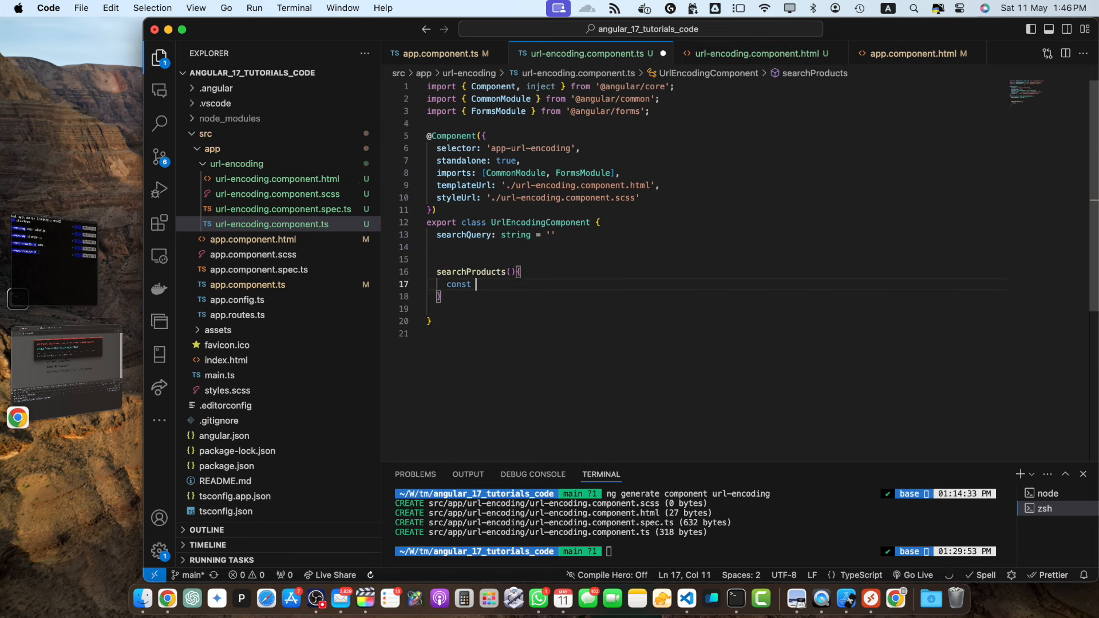
text(encodeQuery =)
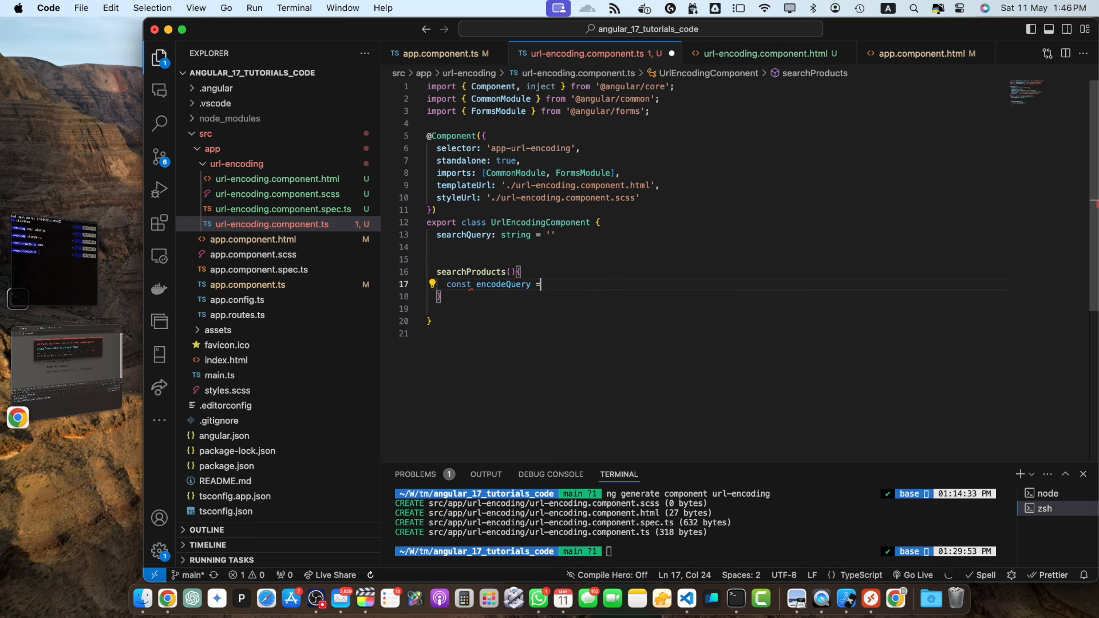
text(encodeURIComponent(this.searchQuery);)
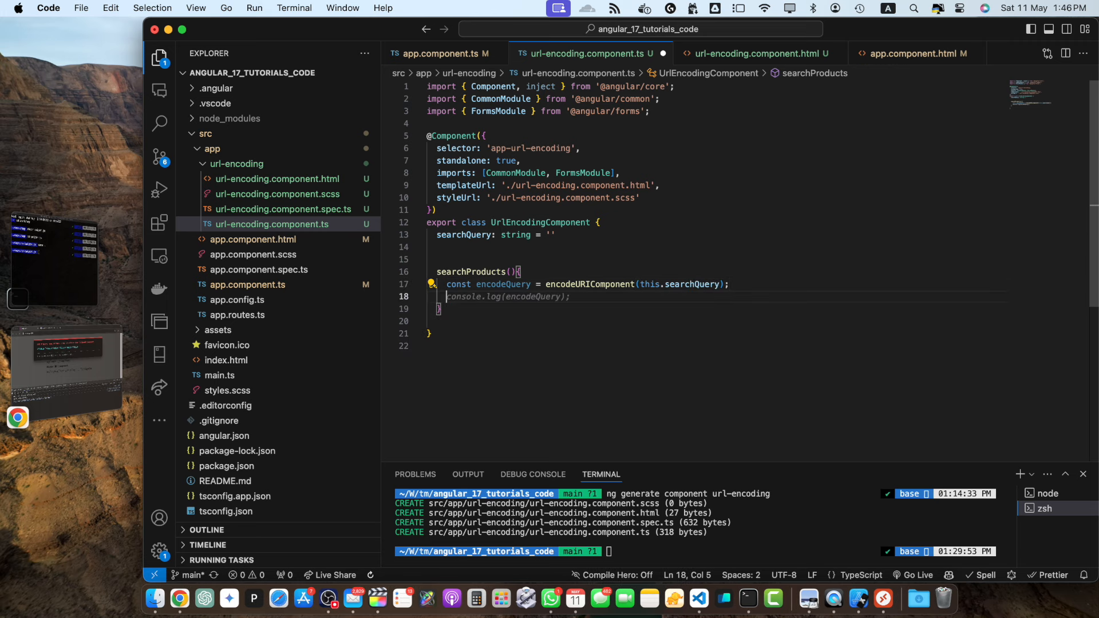
text(const ur)
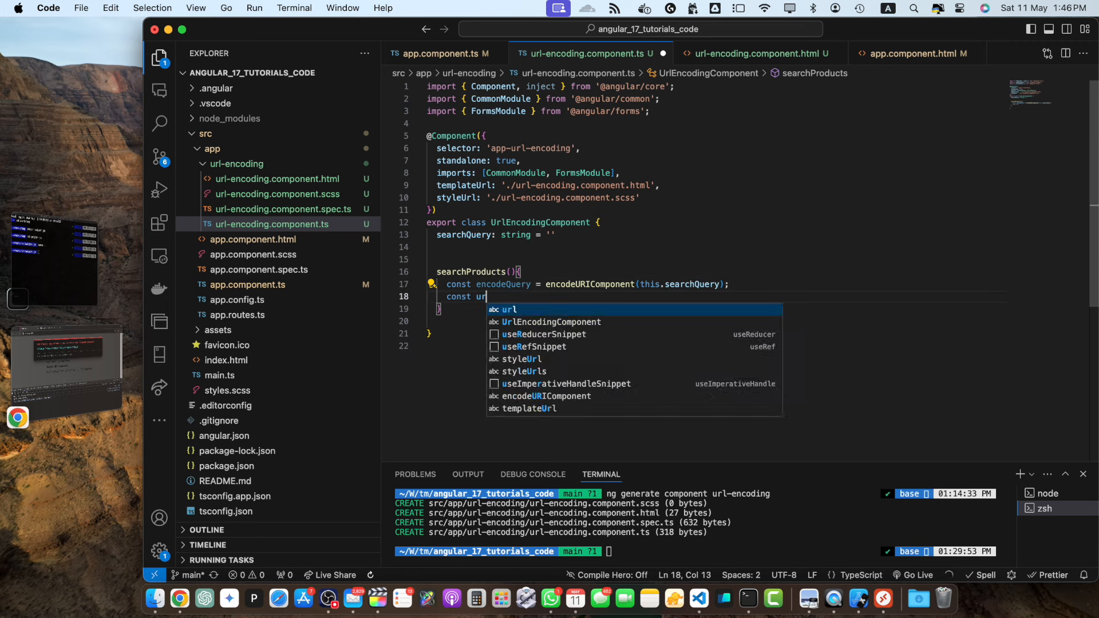
text(= `https://www.example.com/search?q=${encodeQuery}`)
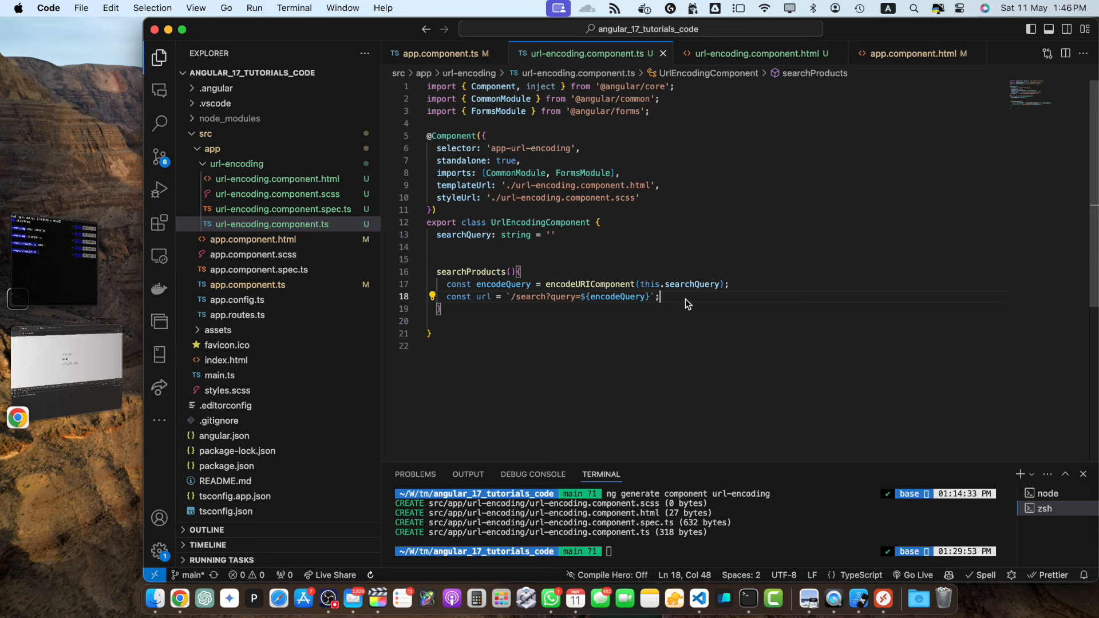
Navigate to the built URL with this.router.navigate([url]) and return to the template.
text(this.)
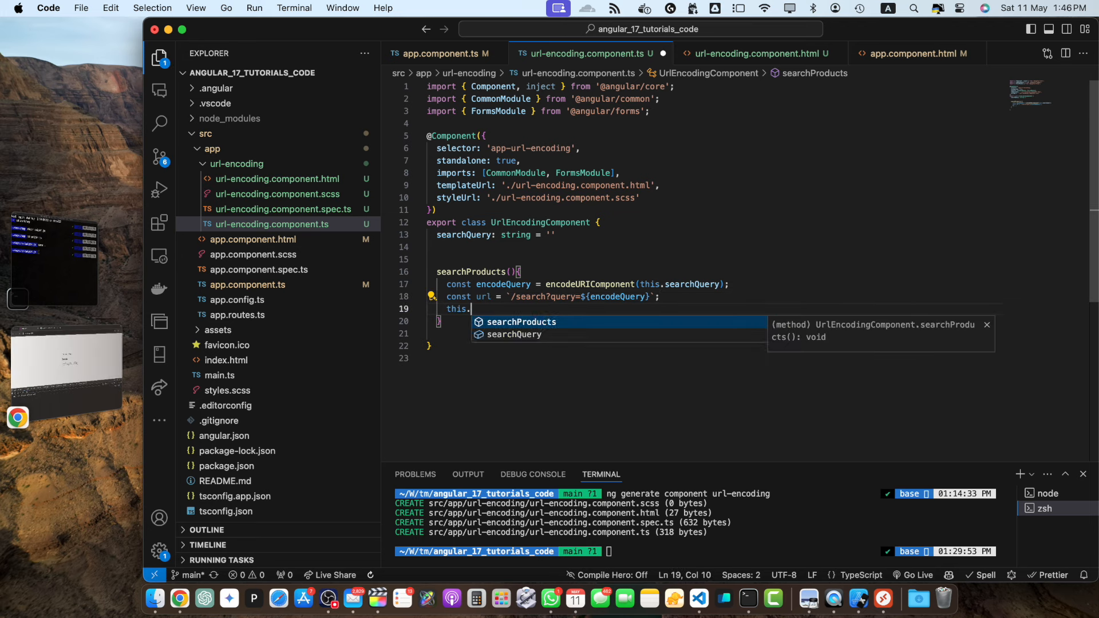
text(router.navigate([url]);)
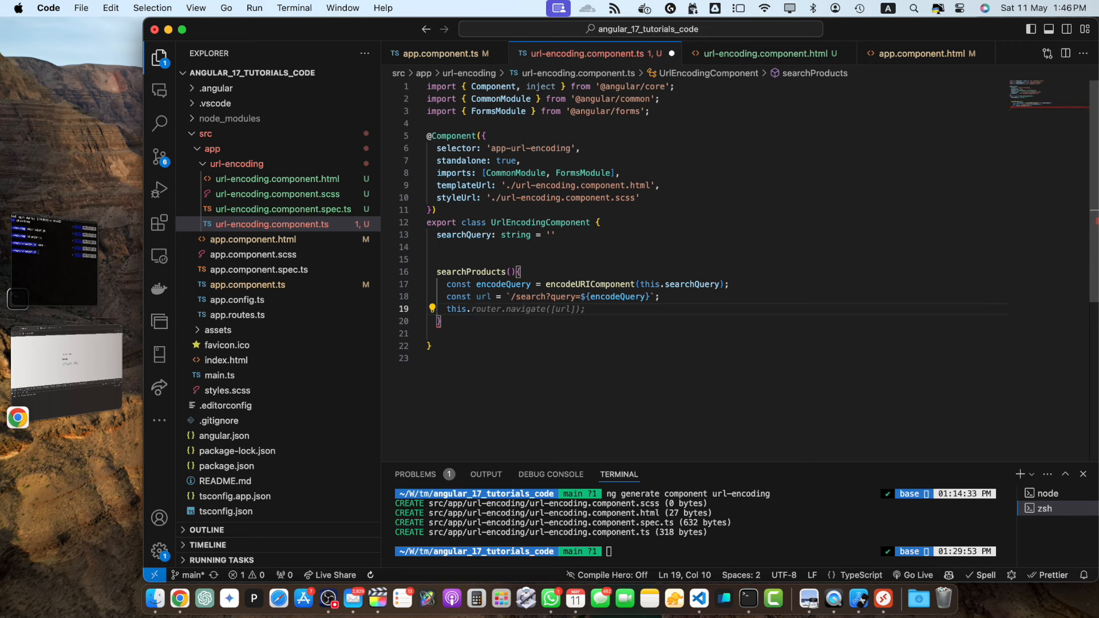
text(router)
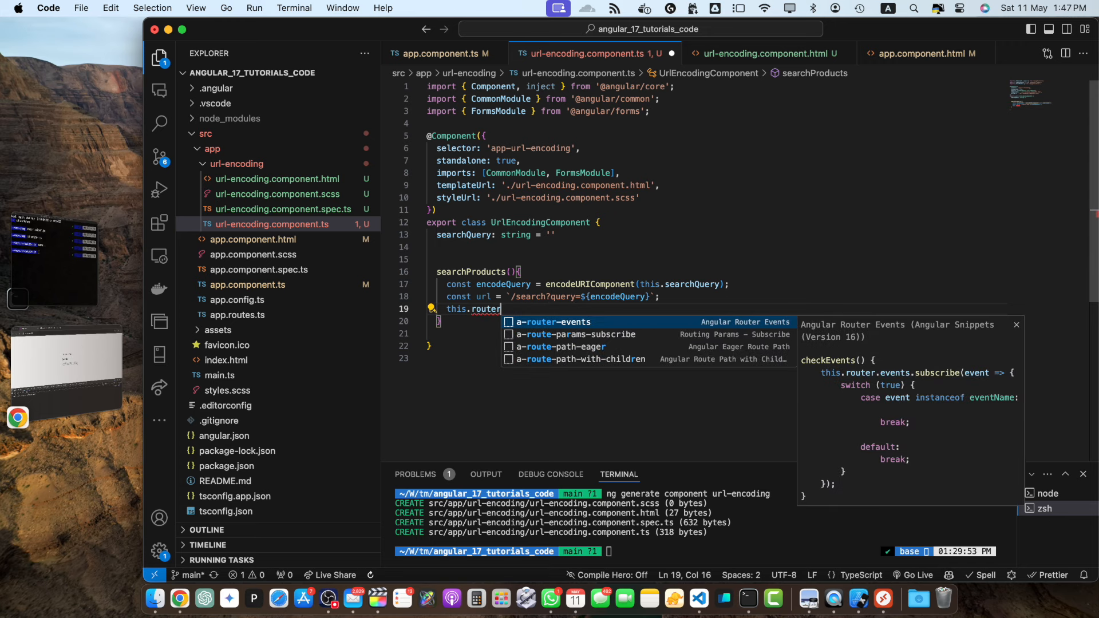
click(592, 235)
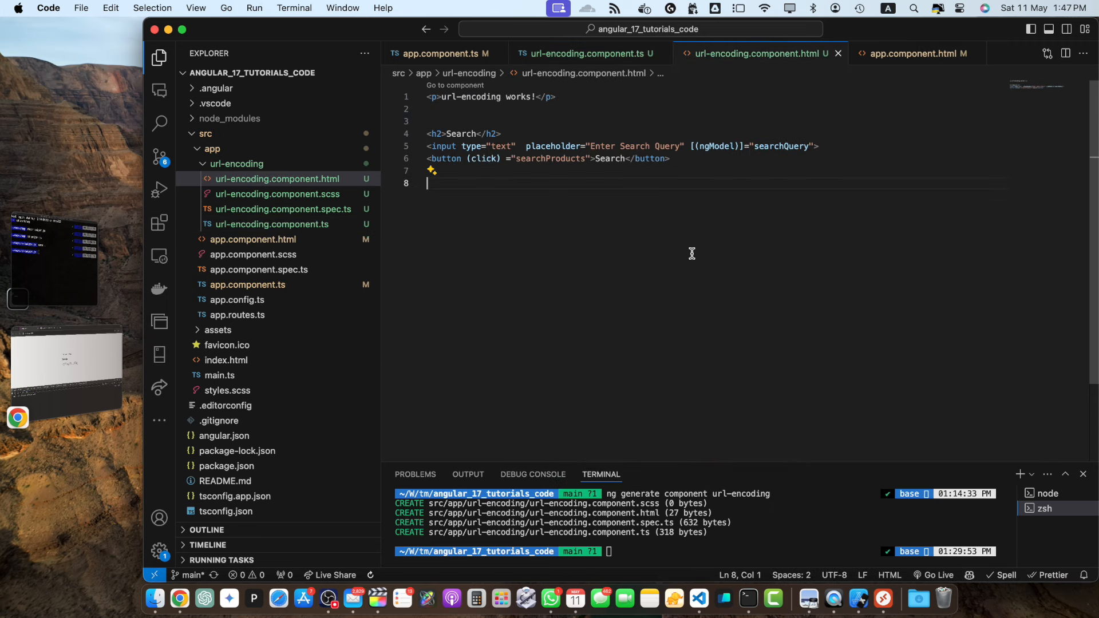
click(273, 224)
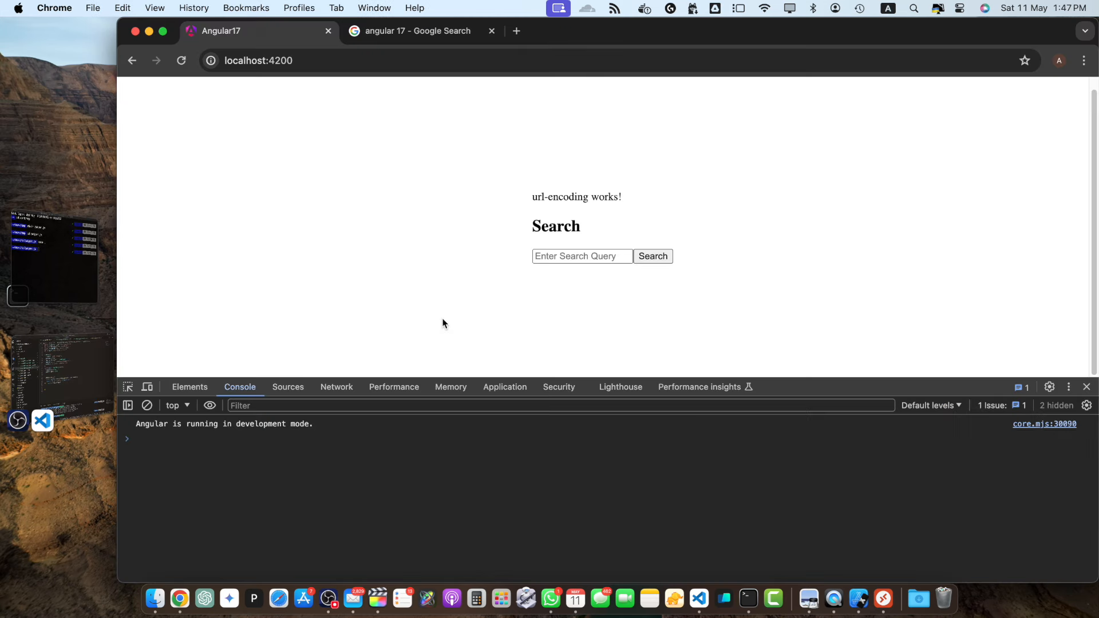
Search 'hello world + xyz' and read the 'Cannot match any routes' error for segment 'search'.
text(hell)
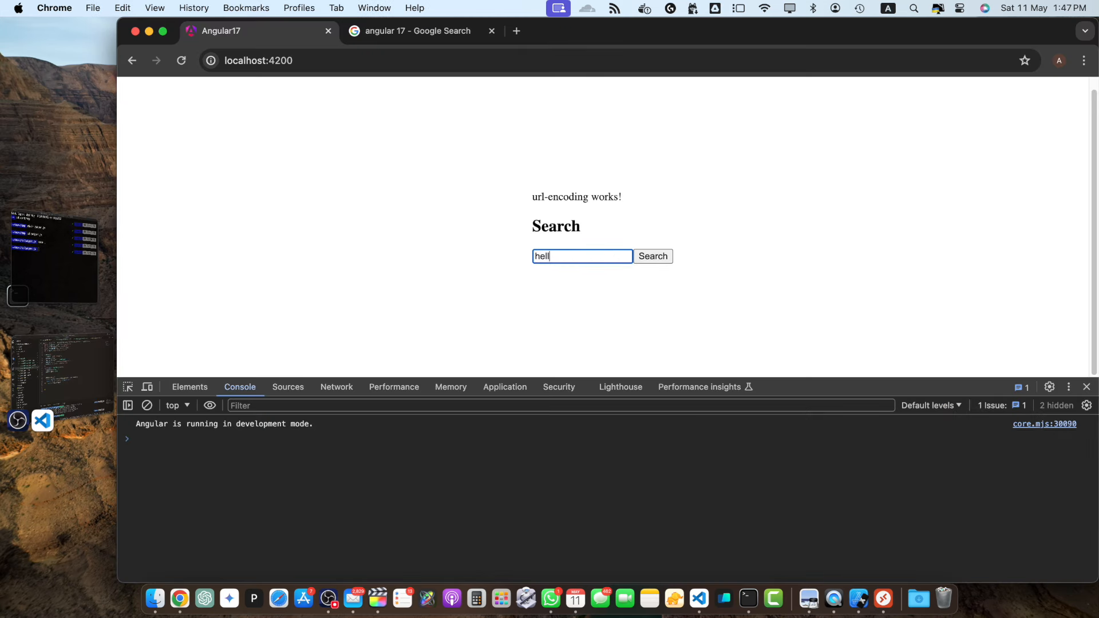
text(hello world + xyz)
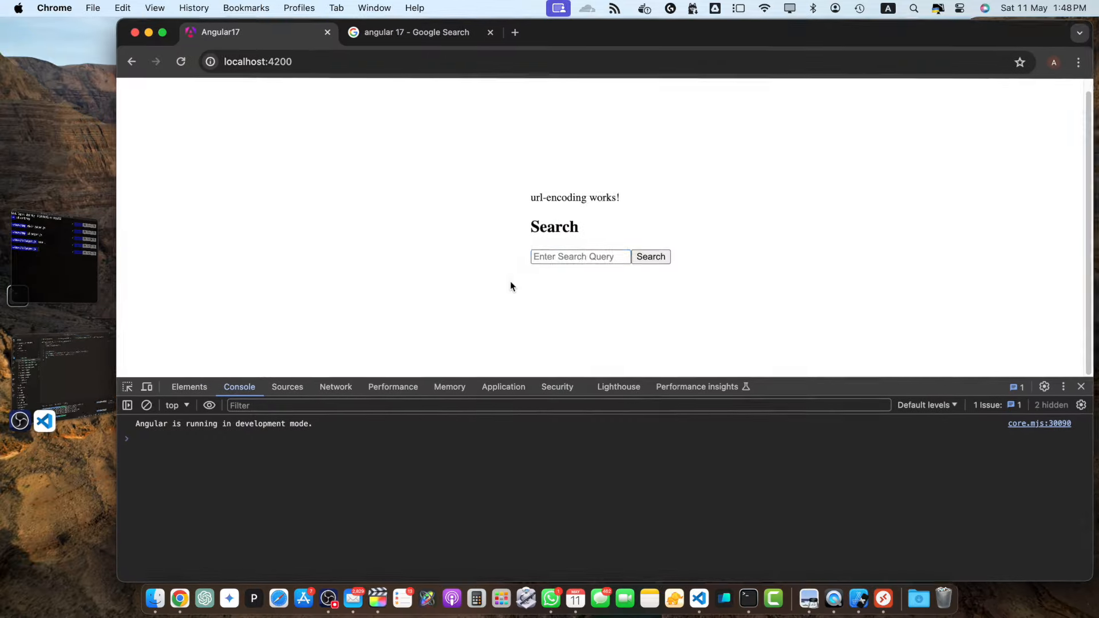
text(hello world + xyz)
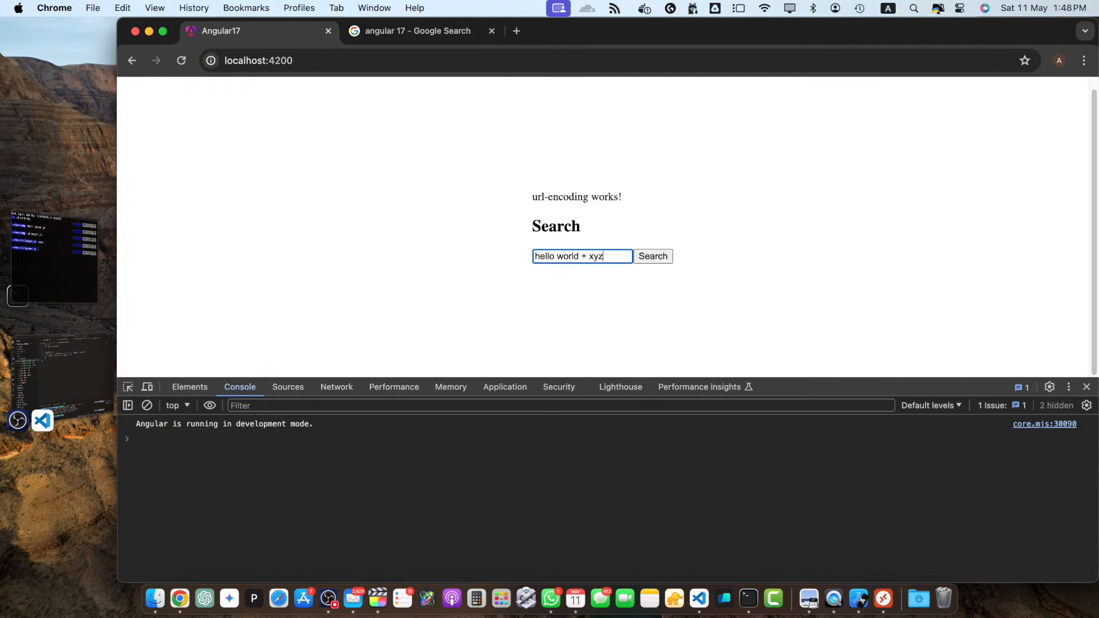
click(652, 255)
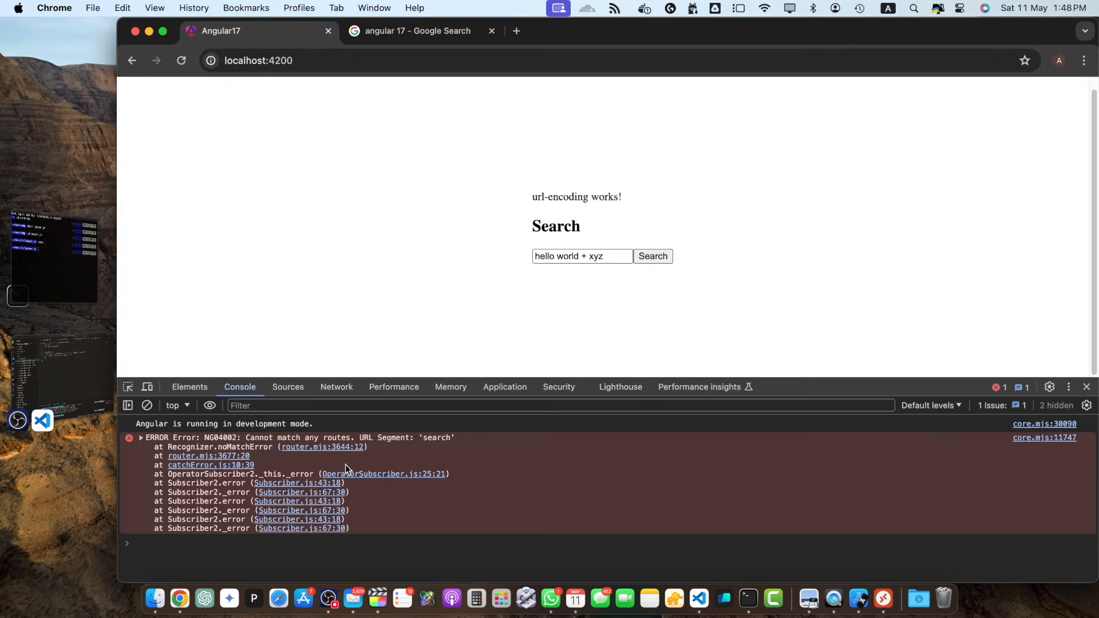
mouse_move(435, 443)
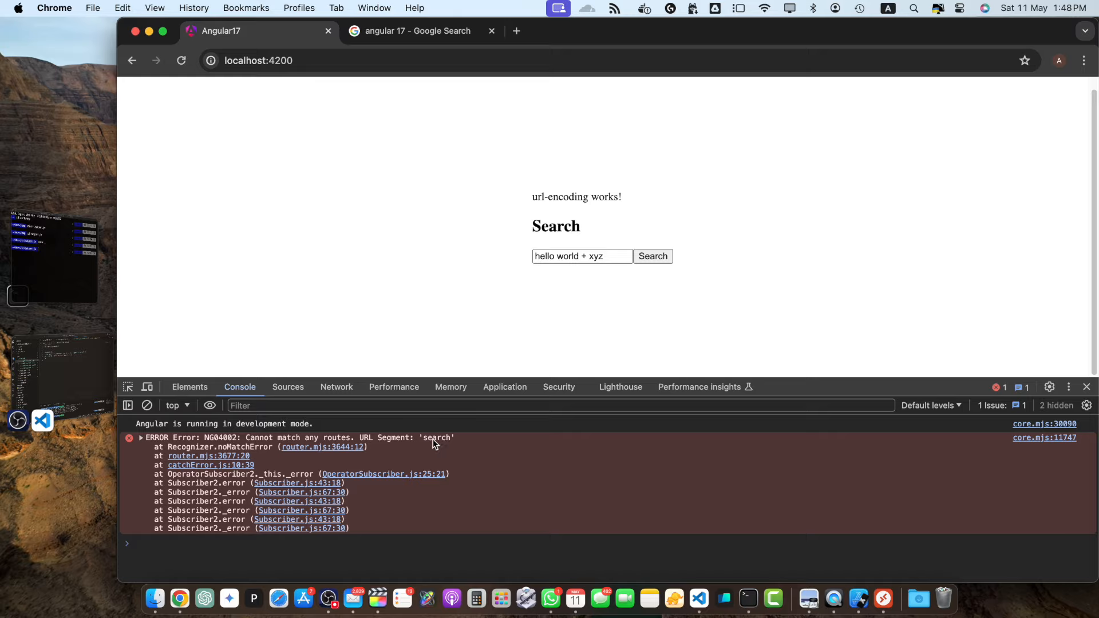
click(140, 437)
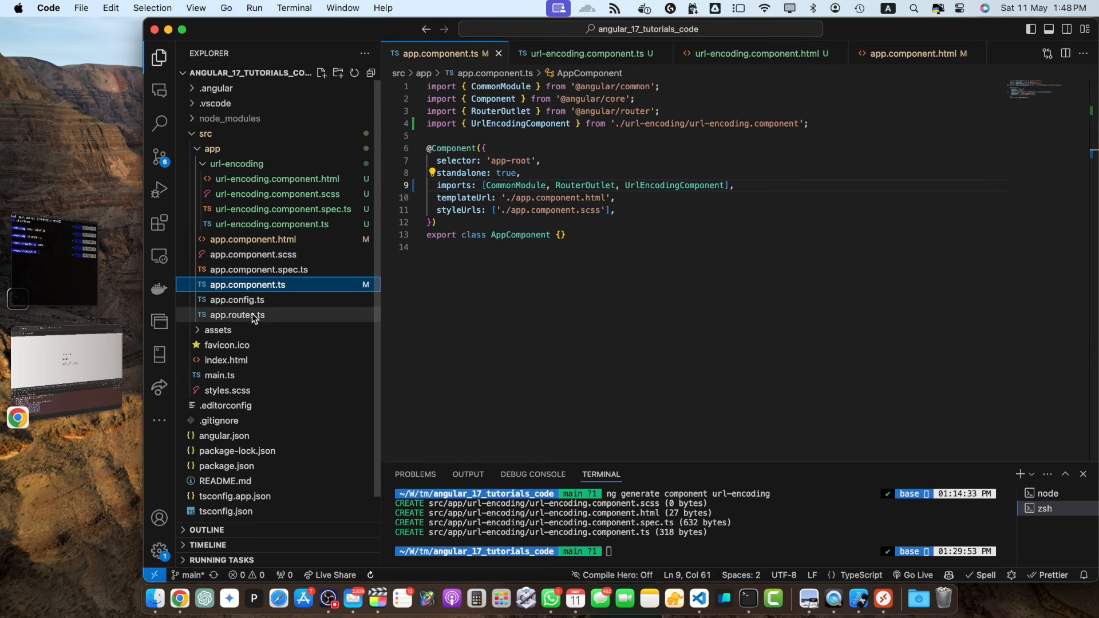
Assign the search-result component to the 'search' route and add <router-outlet> to the app template.
click(238, 315)
text(component: UrlEncodingComponent)
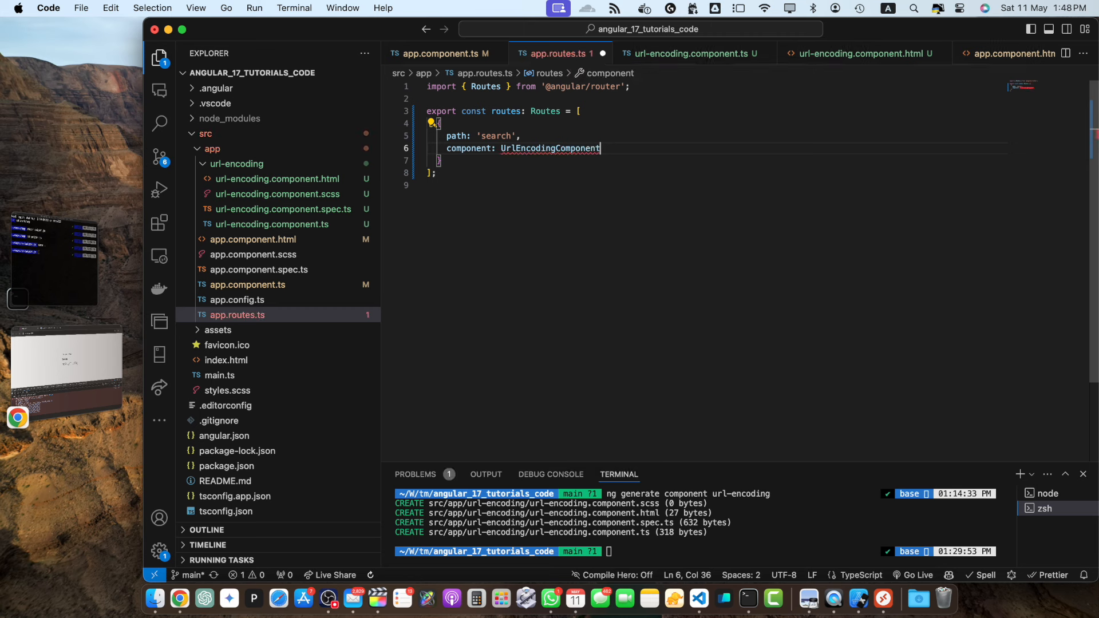
double_click(549, 148)
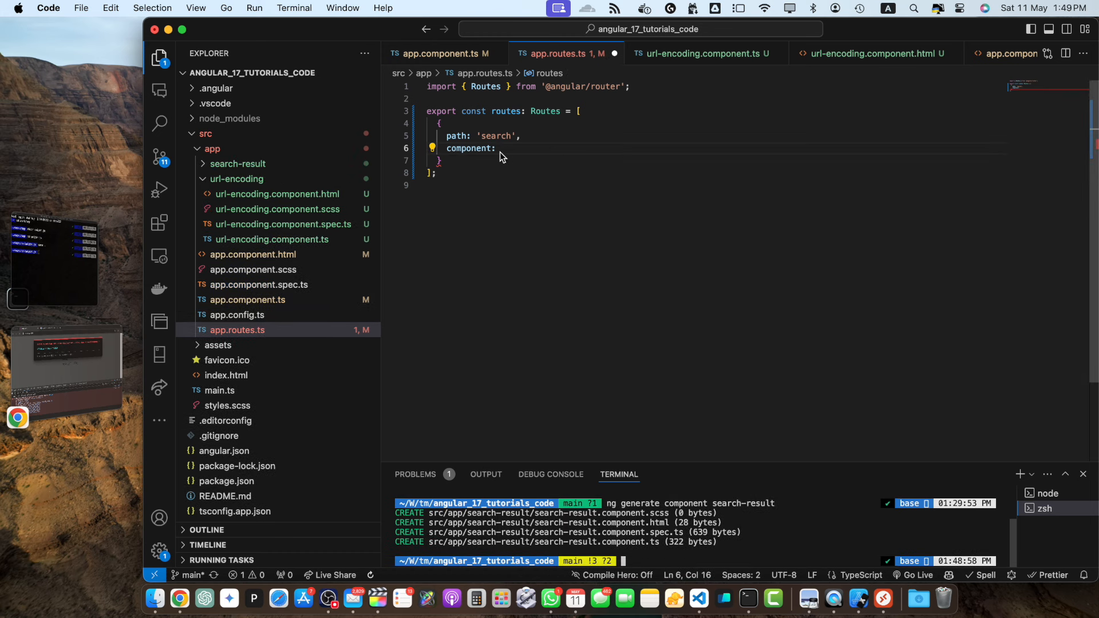
text(Sear)
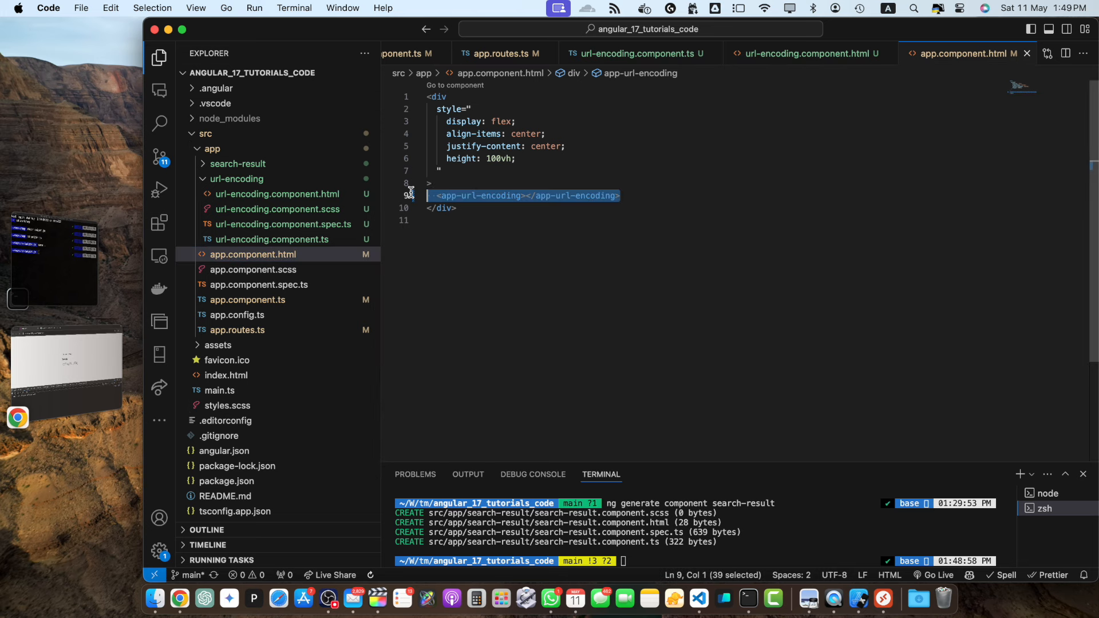
text(<router)
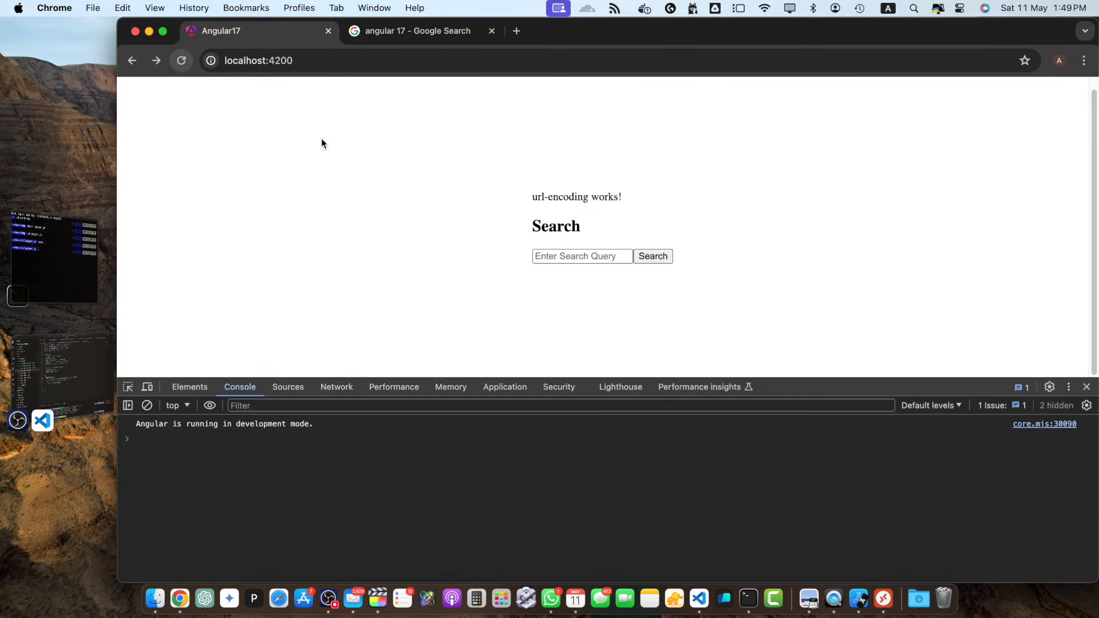
Search 'hello world + abc' and reach /search?query=hello%20world%20%2B%20abc showing search-result content.
click(581, 255)
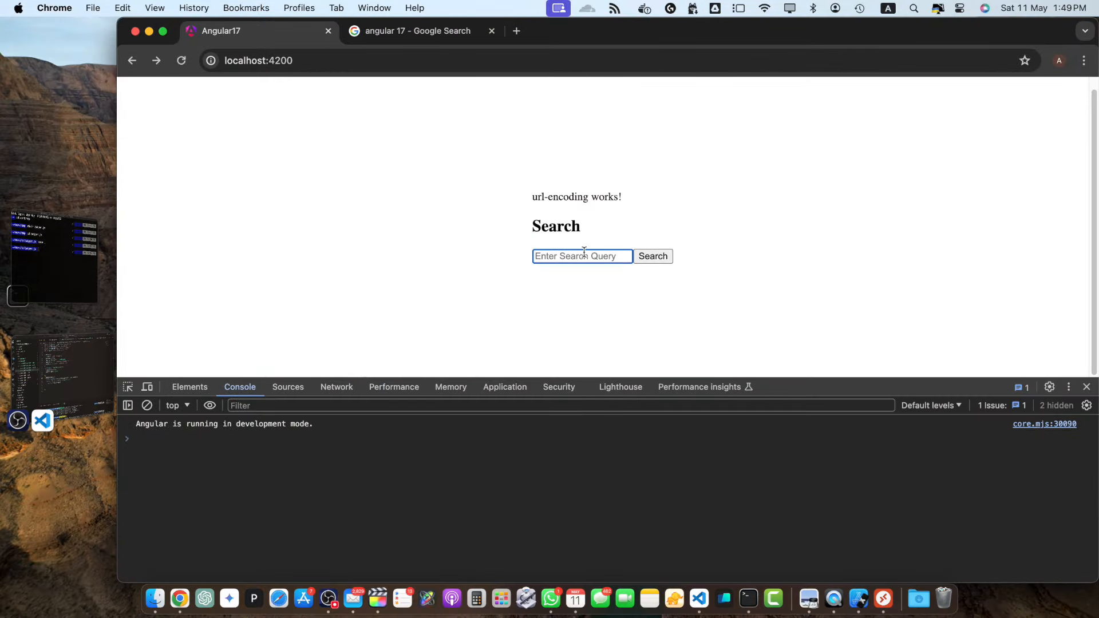
text(hello world + abc)
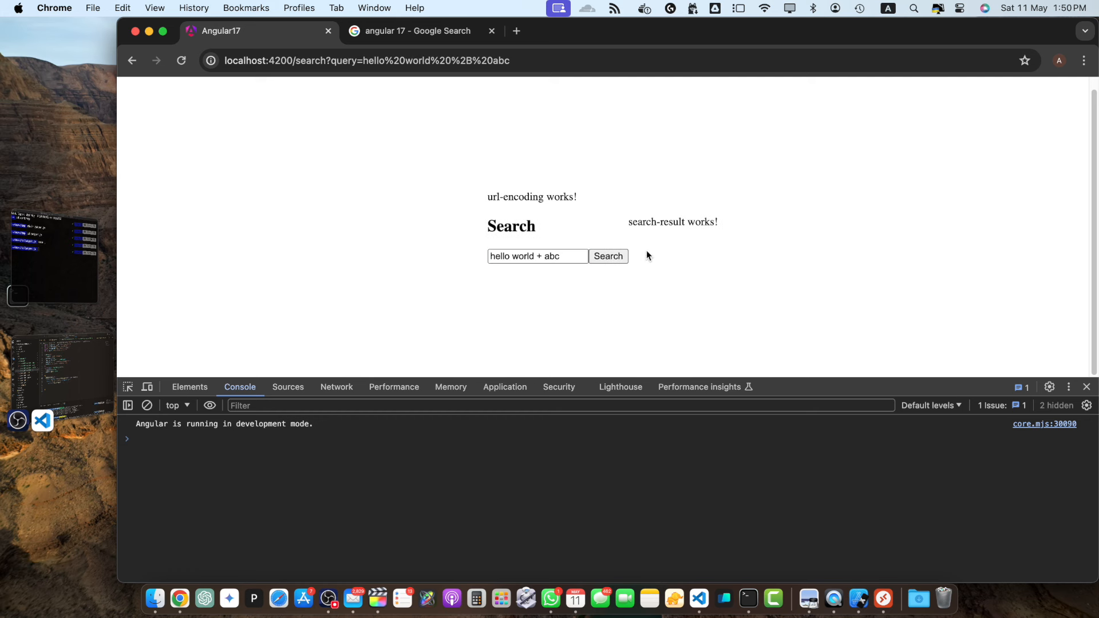
click(364, 61)
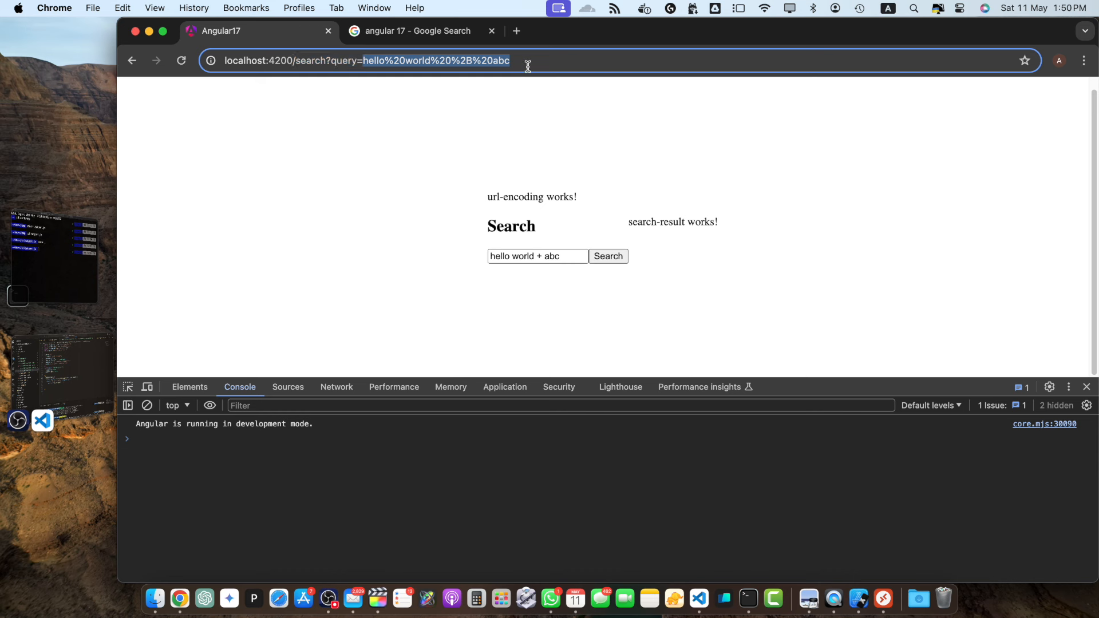
mouse_move(695, 215)
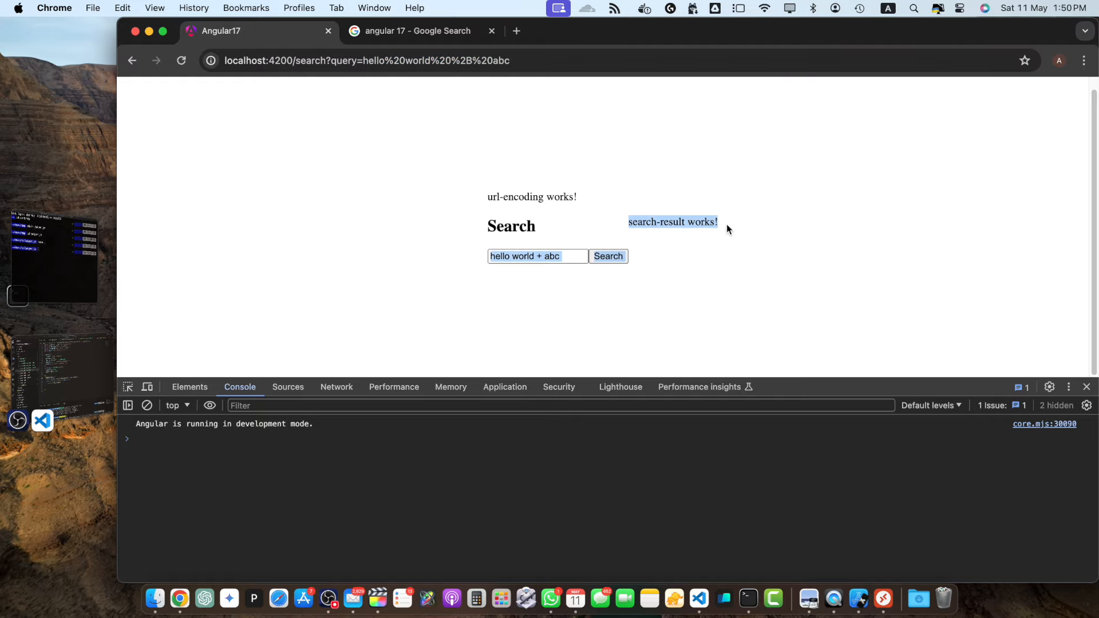
click(42, 420)
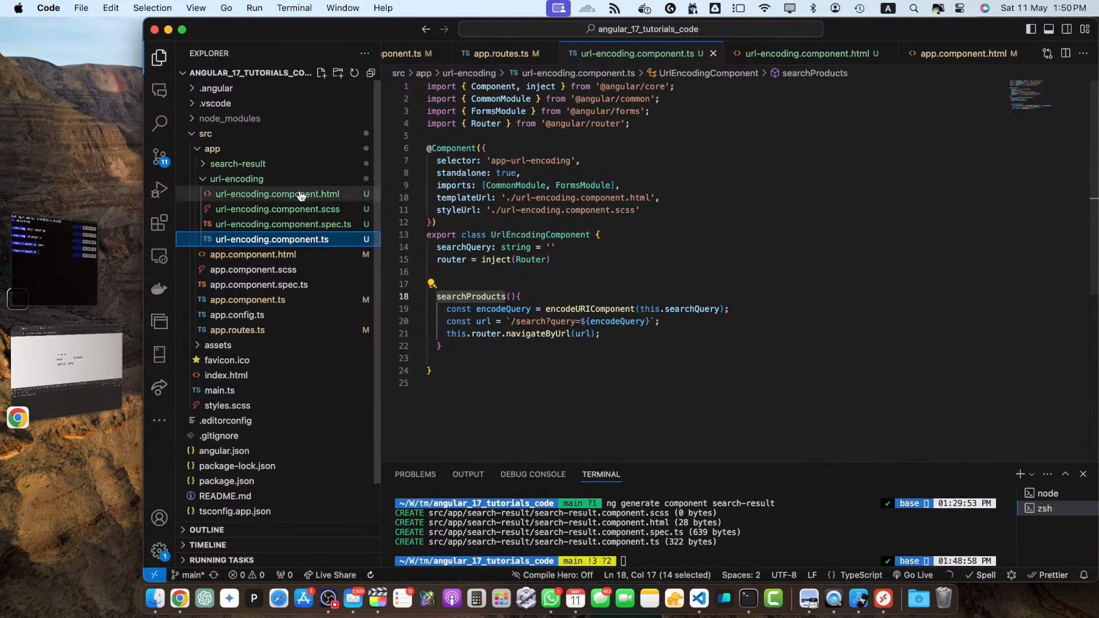
Open search-result.component.html and start typing over its 'search-result works!' paragraph.
click(275, 194)
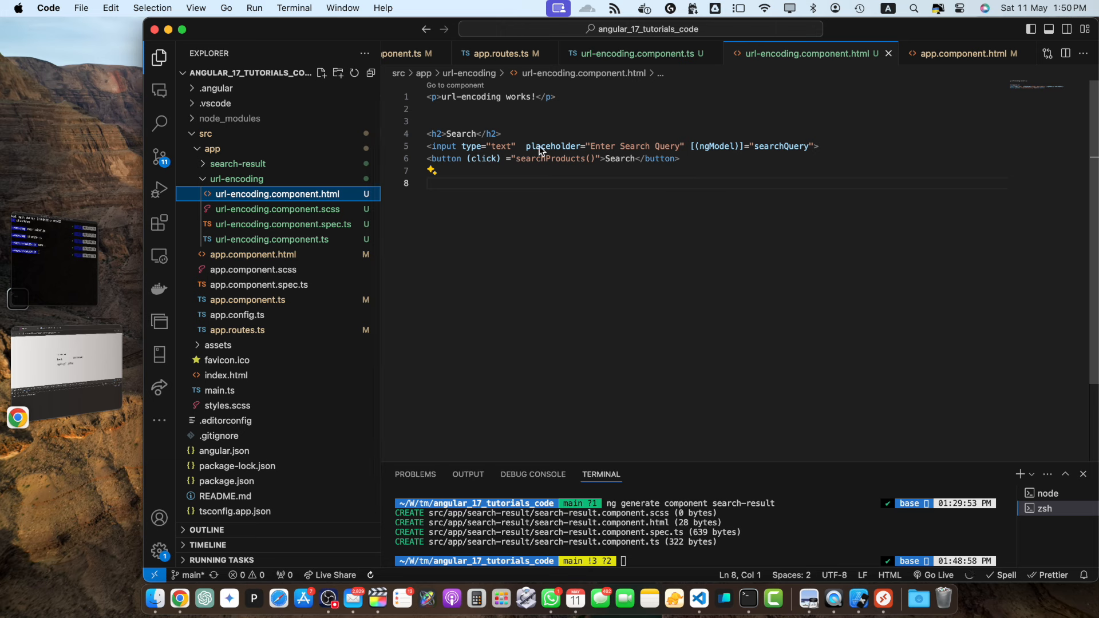
click(238, 164)
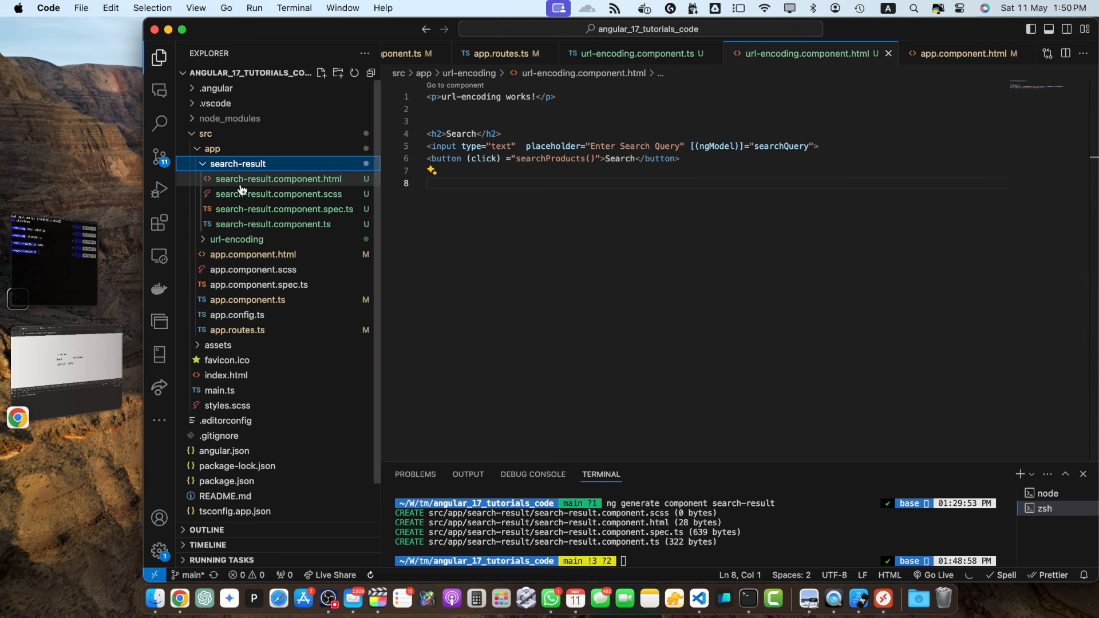
click(278, 179)
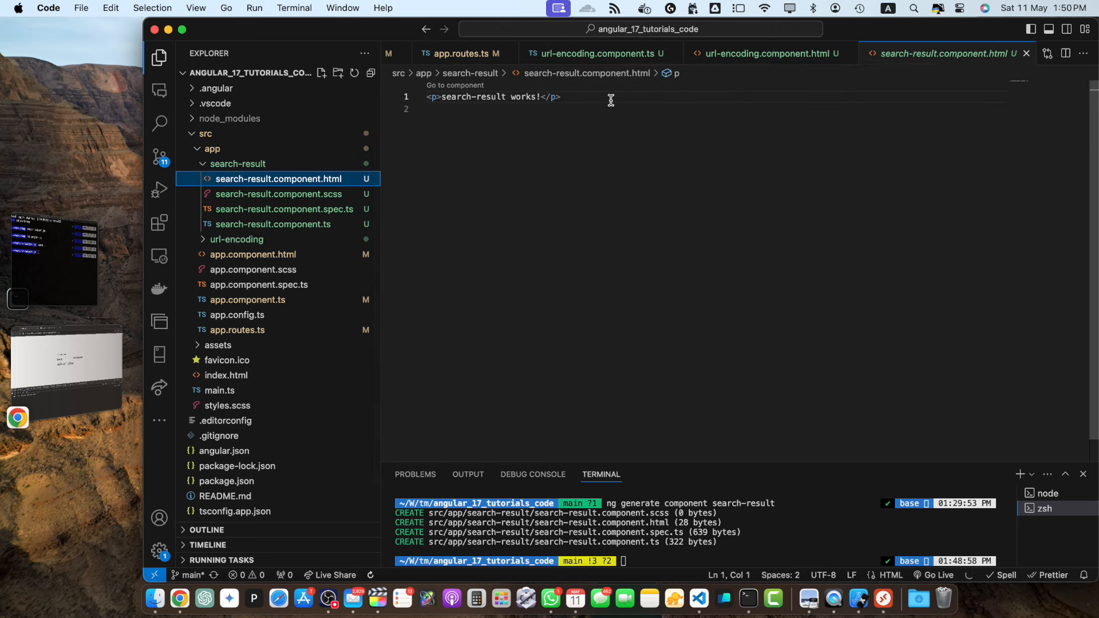
text(j)
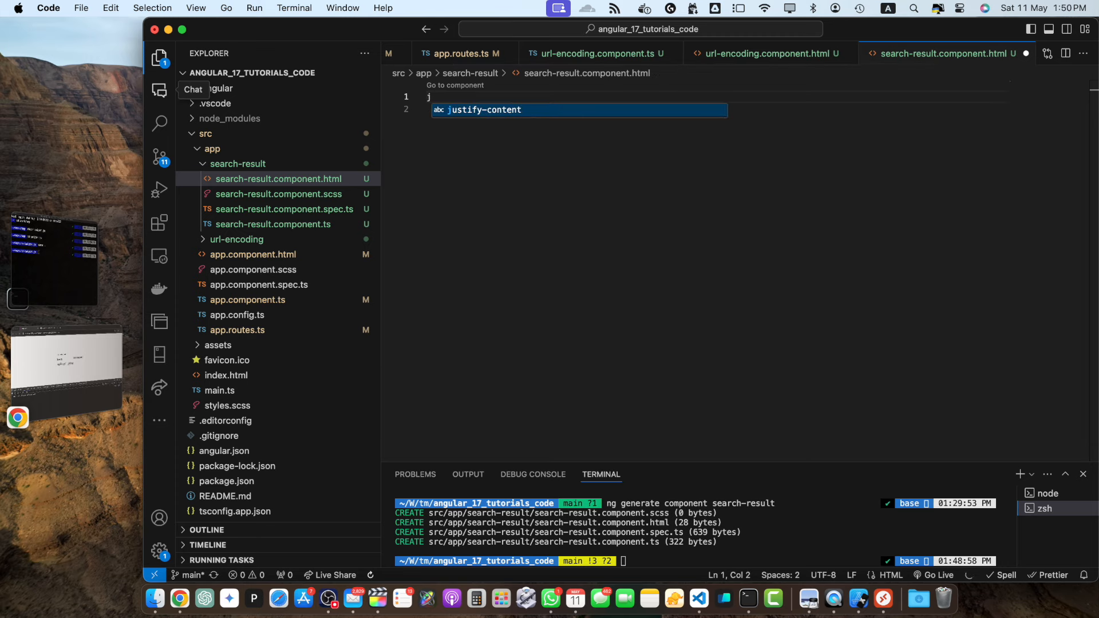